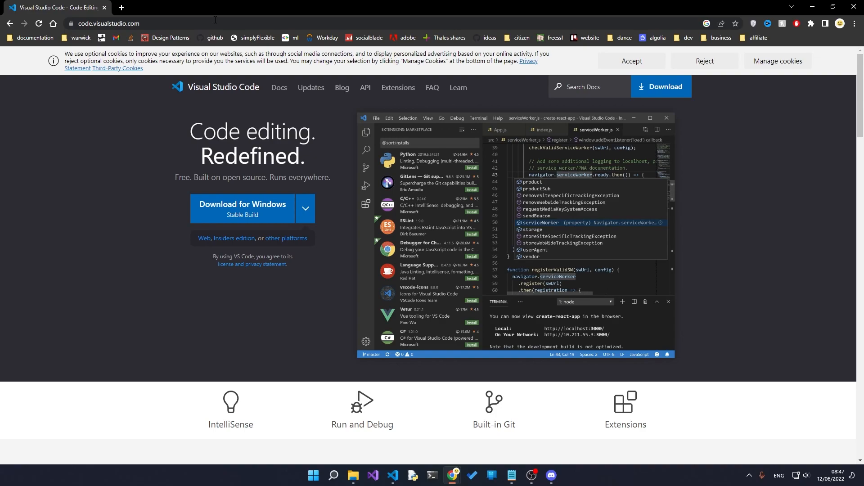
{"action": "mouse_move", "coordinate": [265, 214]}
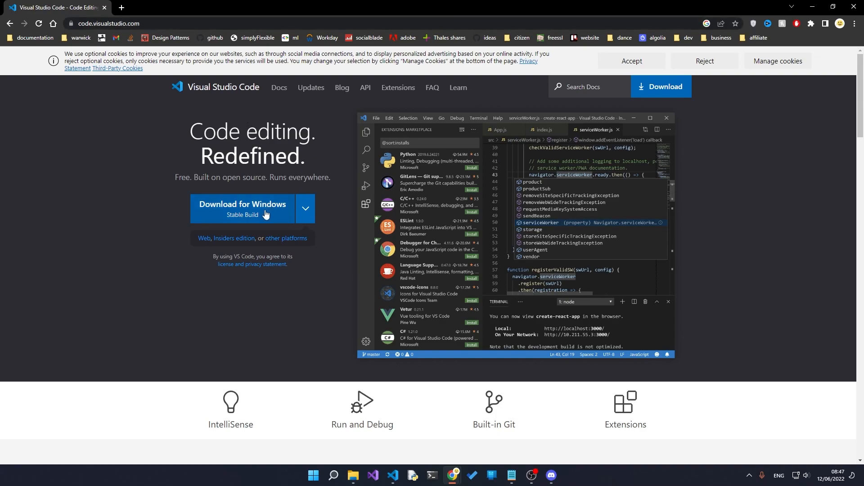
{"action": "mouse_move", "coordinate": [260, 204]}
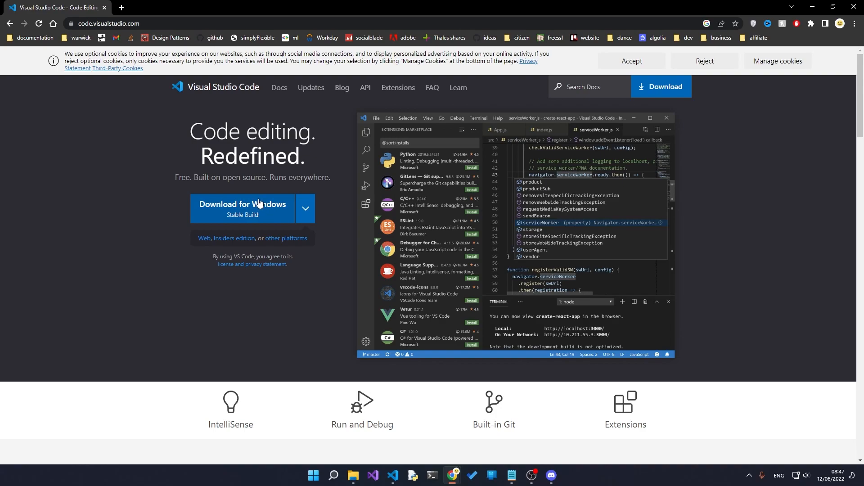
Reveal the VS Code download options for macOS, Windows x64 and Linux x64.
{"action": "left_click", "coordinate": [306, 208]}
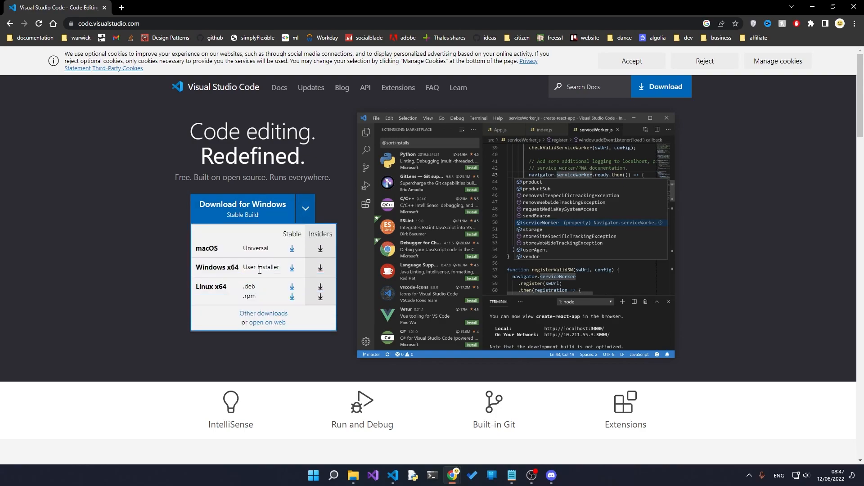
{"action": "mouse_move", "coordinate": [261, 275]}
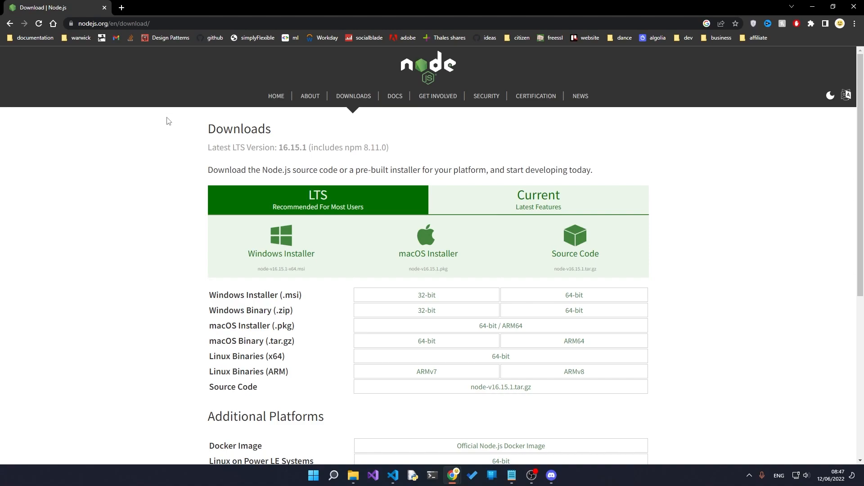
{"action": "mouse_move", "coordinate": [241, 185]}
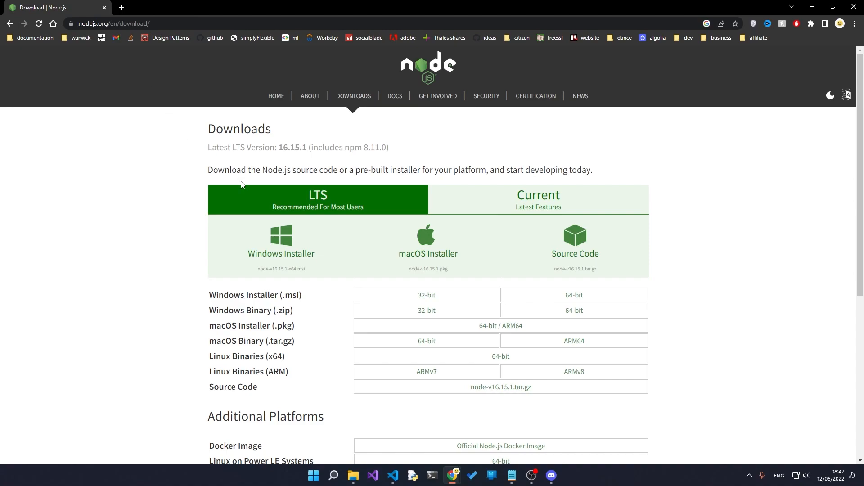
{"action": "mouse_move", "coordinate": [679, 273]}
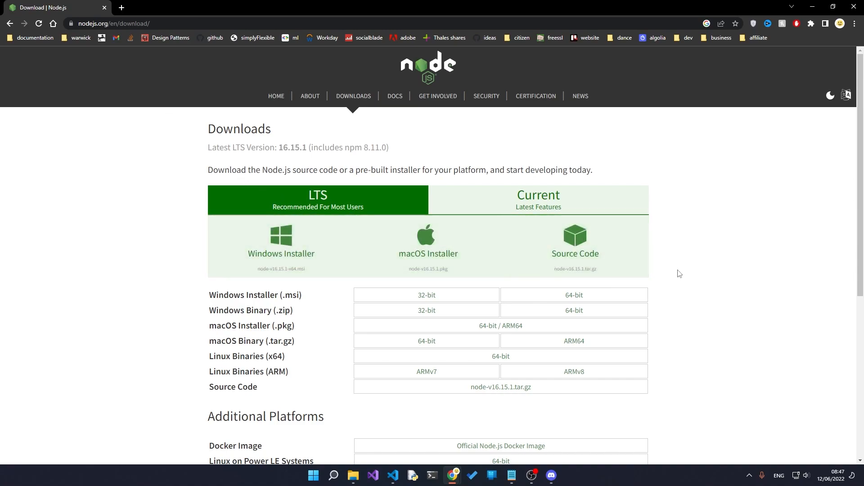
Scroll through the Node.js downloads page listing the LTS 16.15.1 installers.
{"action": "scroll", "scroll_direction": "down", "scroll_amount": 3}
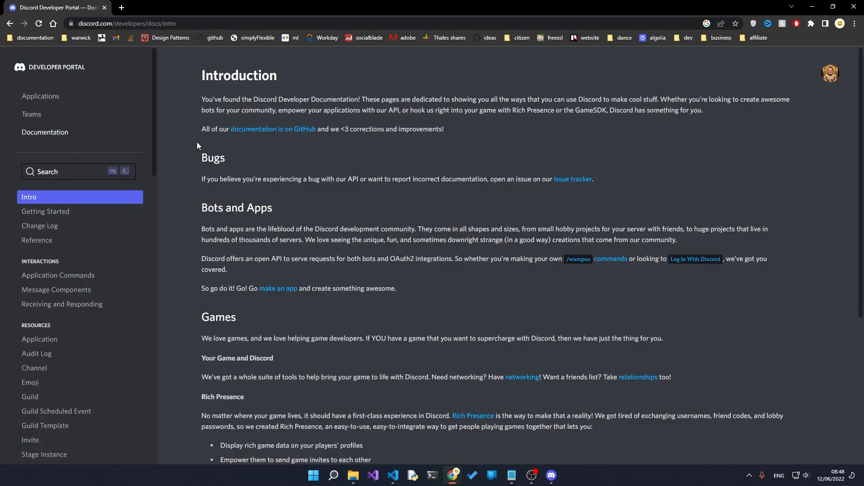
{"action": "mouse_move", "coordinate": [186, 121]}
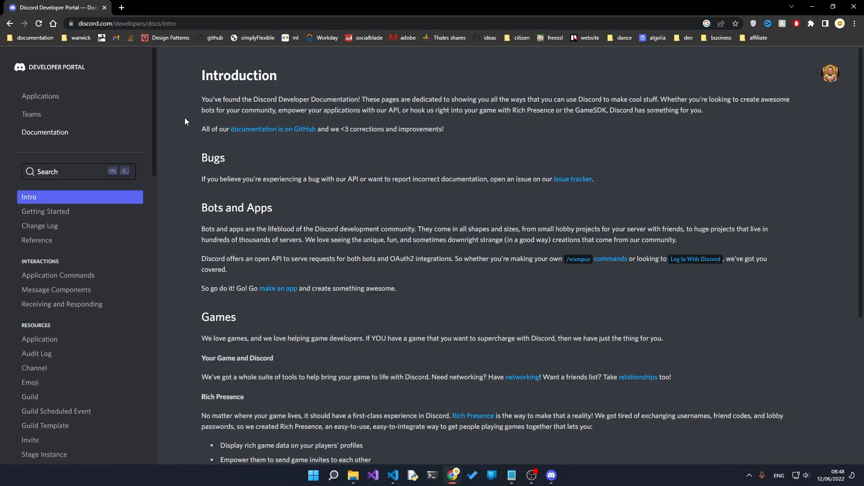
Start a new Discord application from the Applications page and name it test_bot.
{"action": "left_click", "coordinate": [40, 97]}
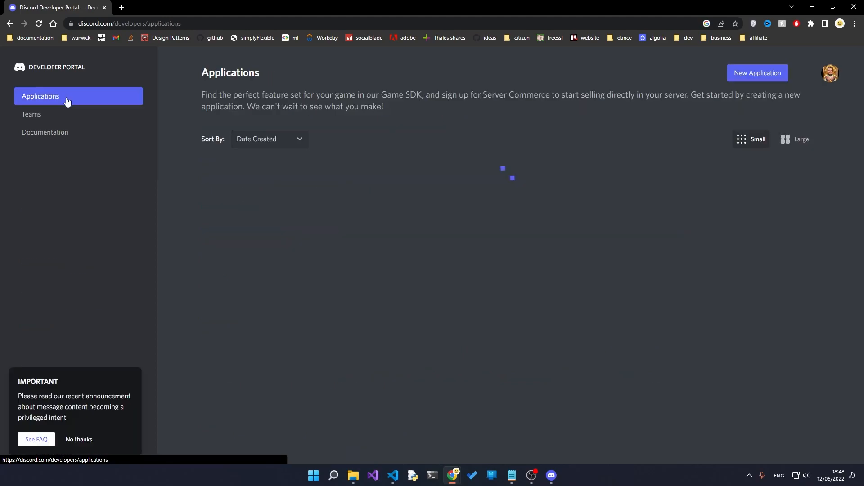
{"action": "left_click", "coordinate": [758, 73]}
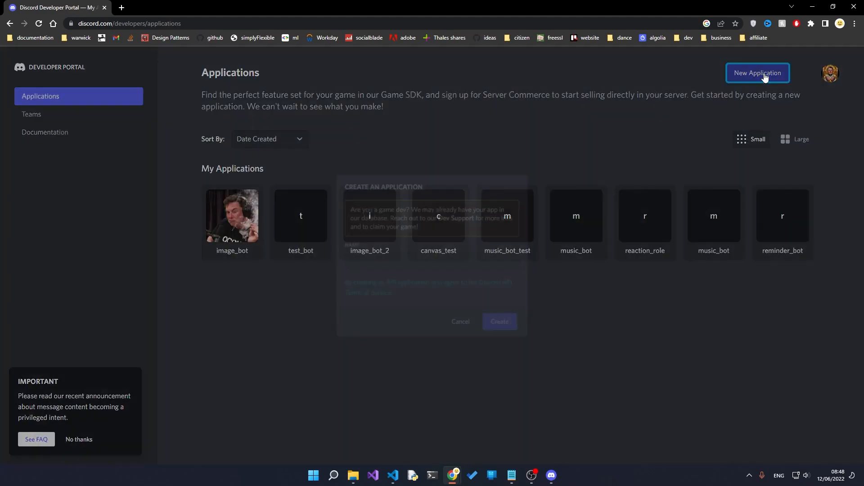
{"action": "left_click", "coordinate": [432, 261]}
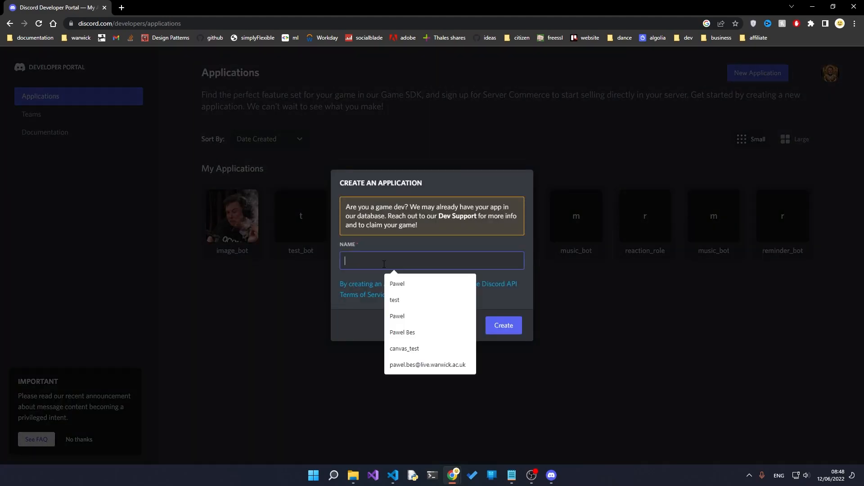
{"action": "type", "text": "test_bot"}
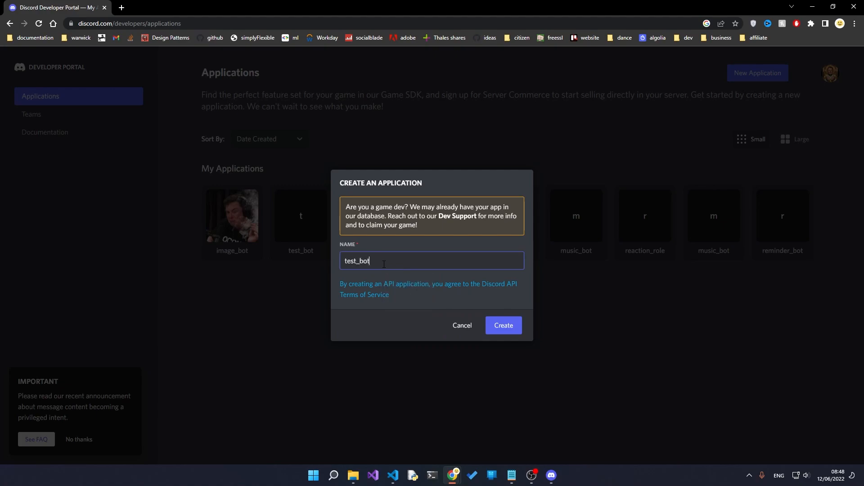
Create the test_bot application and review its General Information, leaving Tags empty.
{"action": "left_click", "coordinate": [502, 325]}
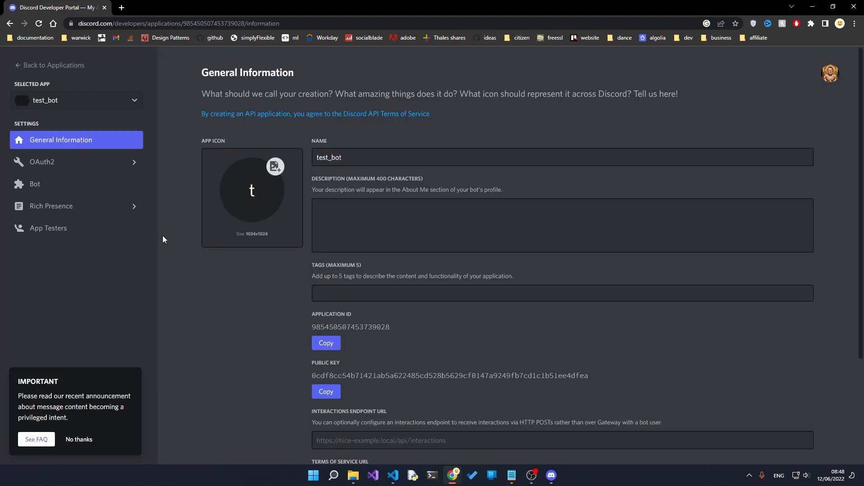
{"action": "scroll", "scroll_direction": "down", "scroll_amount": 3}
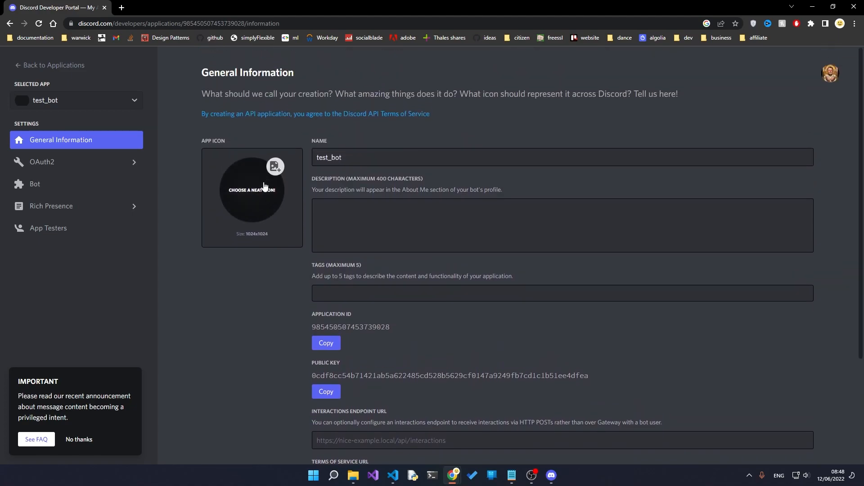
{"action": "left_click", "coordinate": [561, 293]}
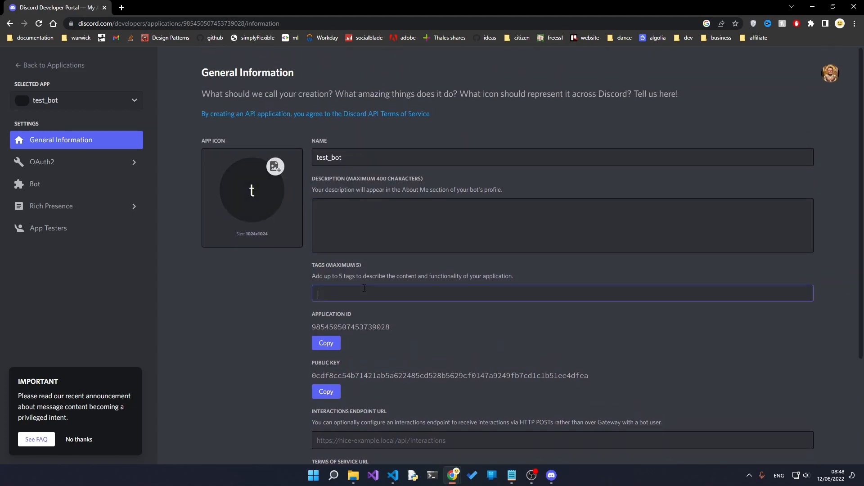
{"action": "scroll", "scroll_direction": "down", "scroll_amount": 3}
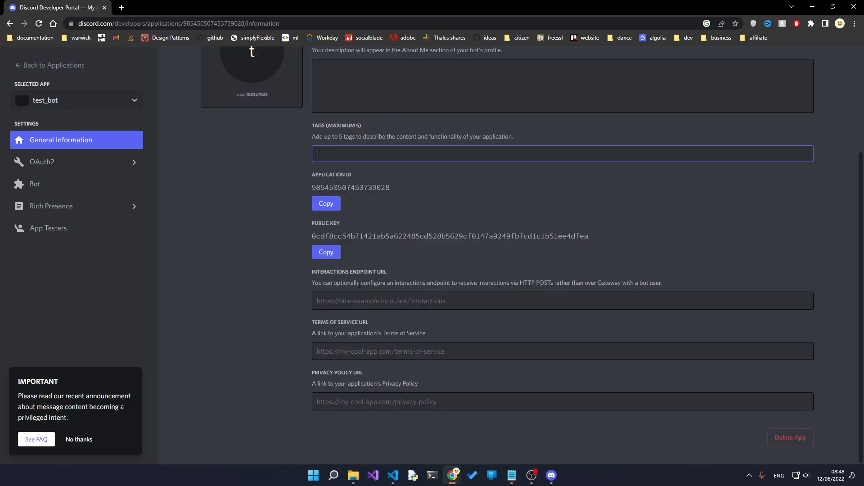
{"action": "left_click", "coordinate": [242, 286]}
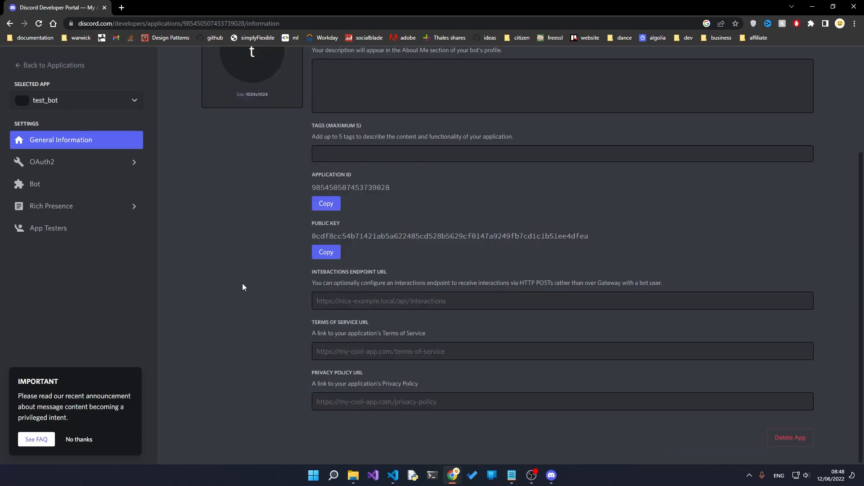
Add a bot user to test_bot and generate a fresh bot token.
{"action": "left_click", "coordinate": [35, 184]}
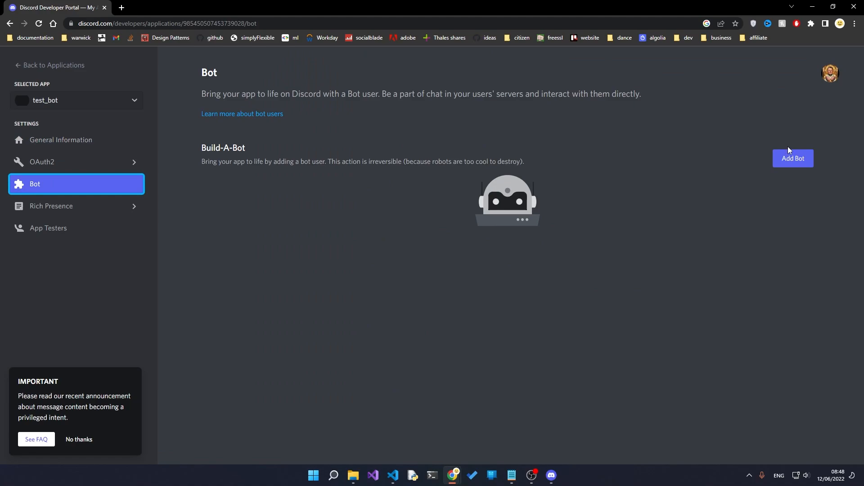
{"action": "left_click", "coordinate": [793, 159]}
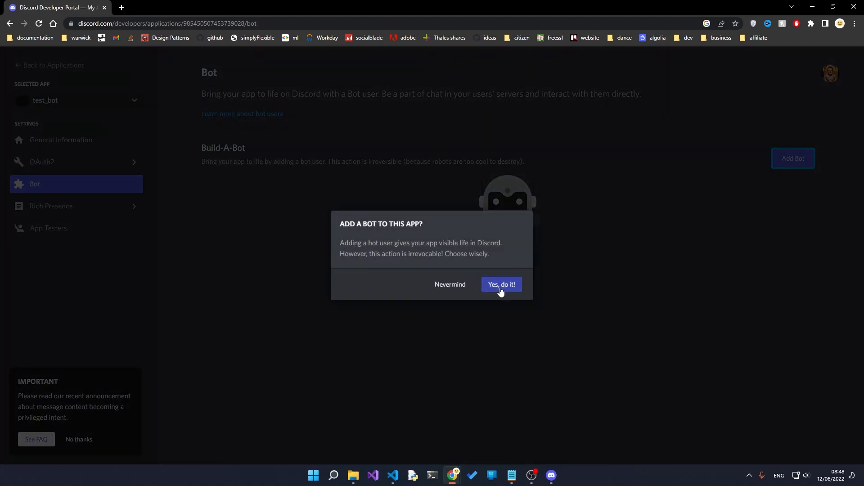
{"action": "left_click", "coordinate": [501, 285]}
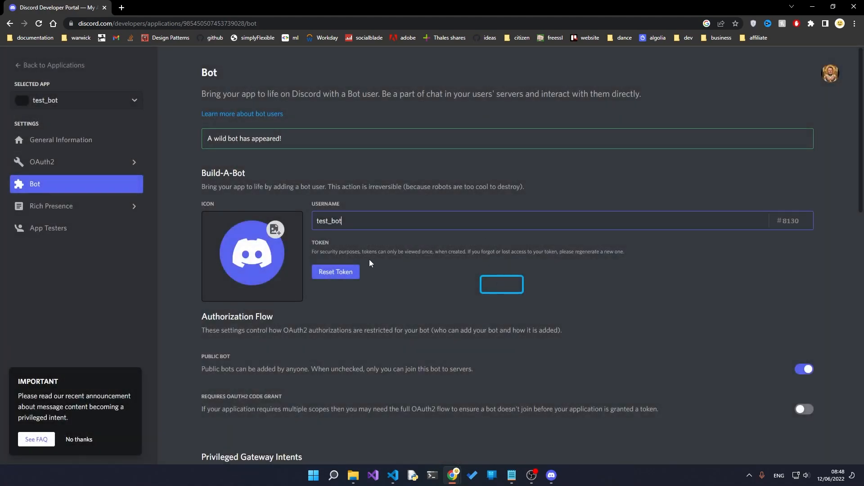
{"action": "scroll", "scroll_direction": "down", "scroll_amount": 3}
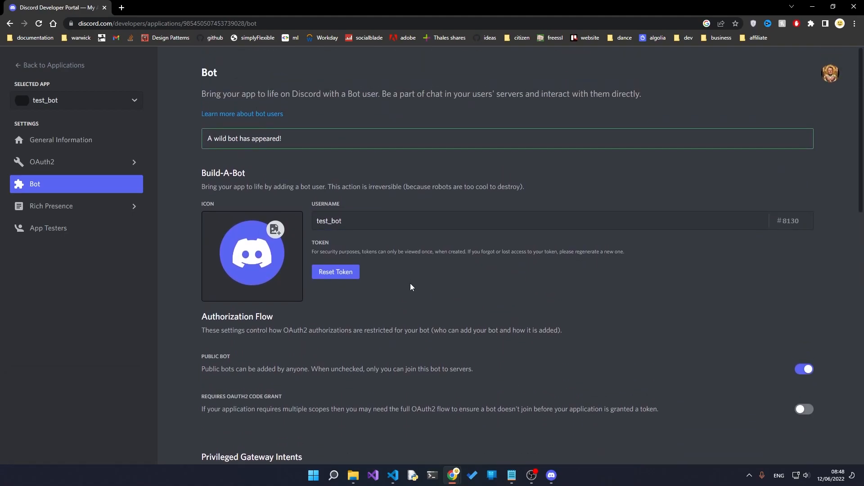
{"action": "mouse_move", "coordinate": [448, 265]}
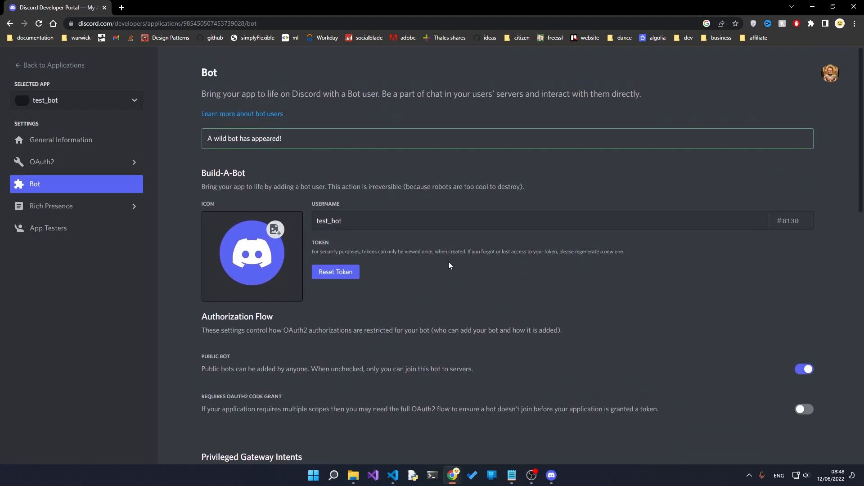
{"action": "mouse_move", "coordinate": [343, 282]}
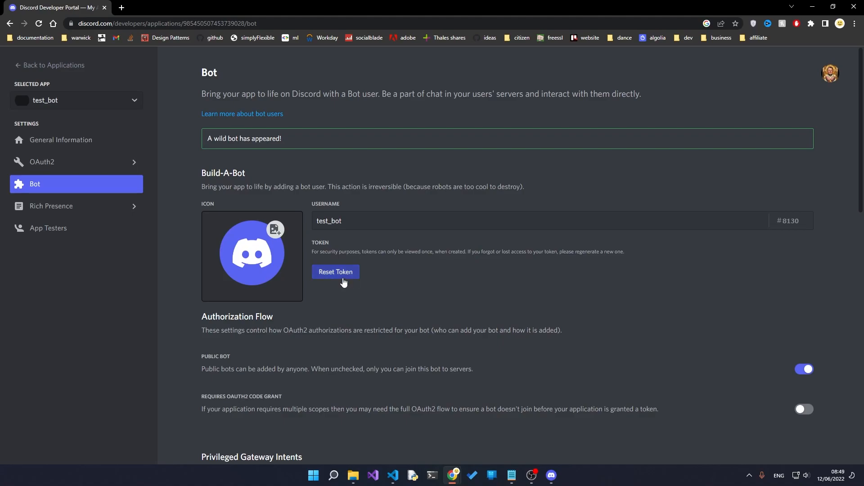
{"action": "left_click", "coordinate": [335, 271]}
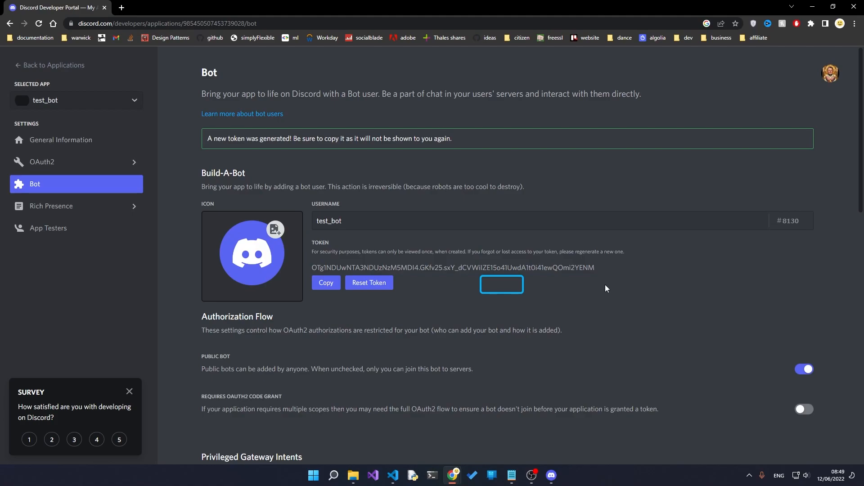
{"action": "mouse_move", "coordinate": [592, 281]}
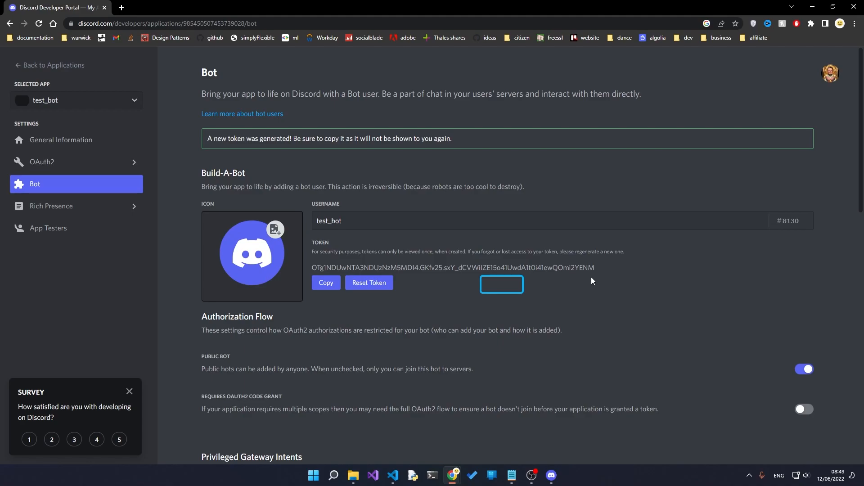
Save a .env file in the intro folder with TOKEN= set to the bot token.
{"action": "left_click", "coordinate": [392, 475]}
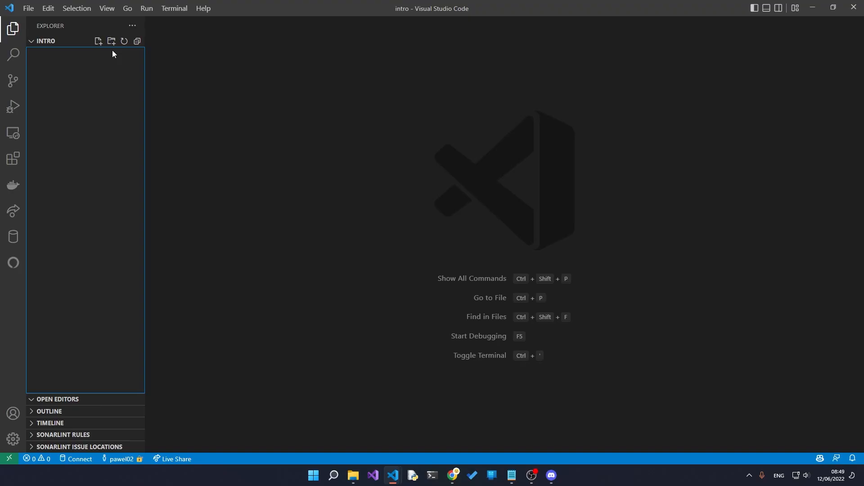
{"action": "mouse_move", "coordinate": [107, 54]}
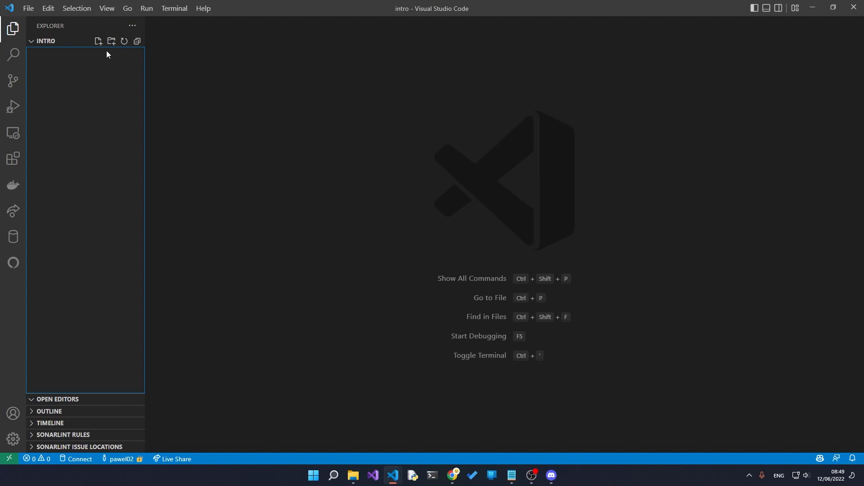
{"action": "mouse_move", "coordinate": [98, 42]}
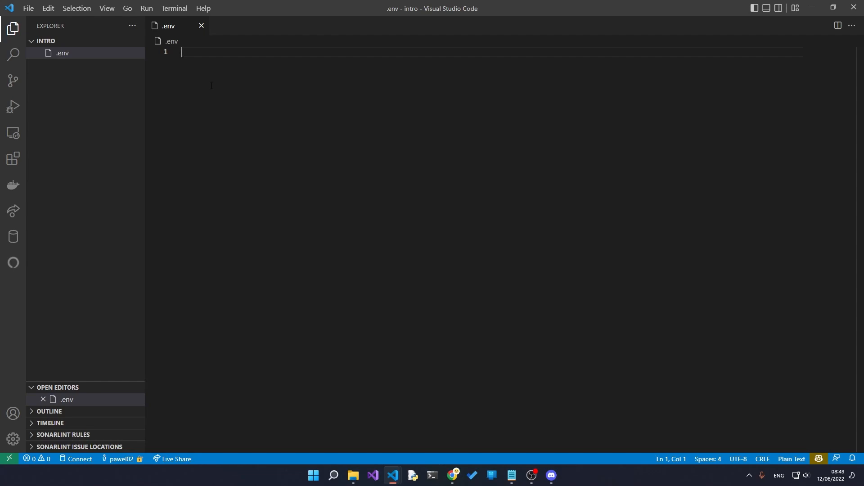
{"action": "type", "text": "TOKEn"}
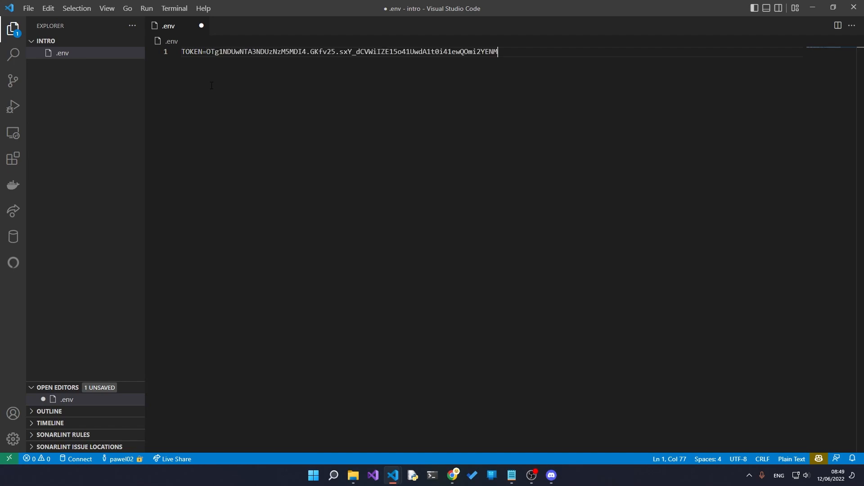
{"action": "key", "text": "ctrl+s"}
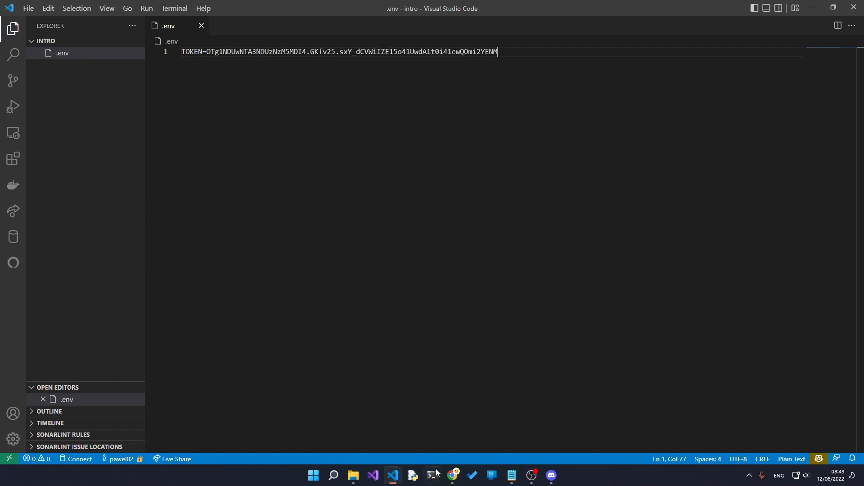
Generate and copy an invite URL with applications.commands and bot scopes plus Administrator.
{"action": "left_click", "coordinate": [452, 479]}
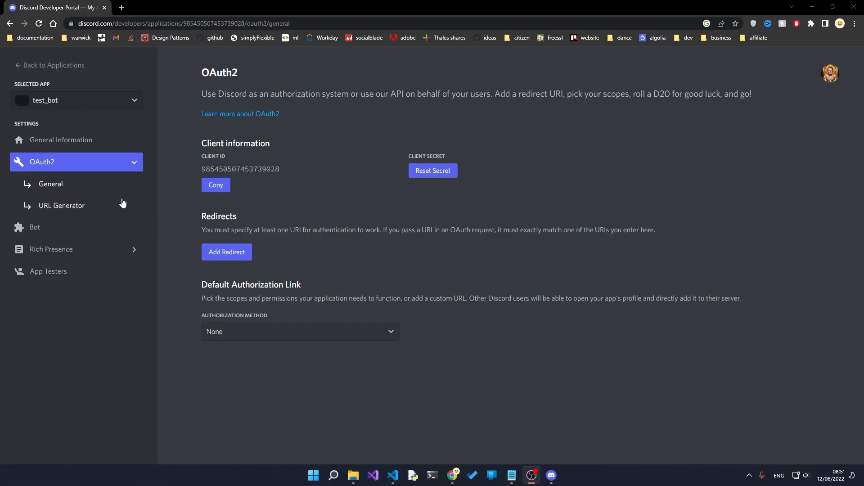
{"action": "mouse_move", "coordinate": [62, 209]}
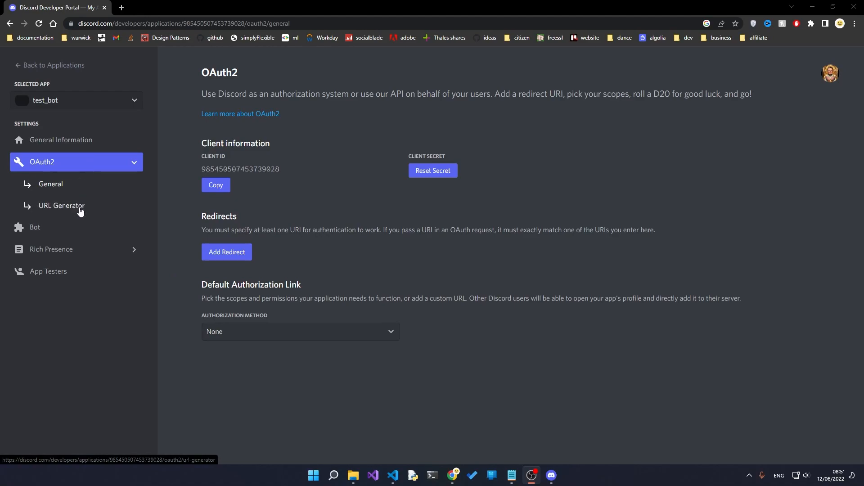
{"action": "left_click", "coordinate": [61, 206]}
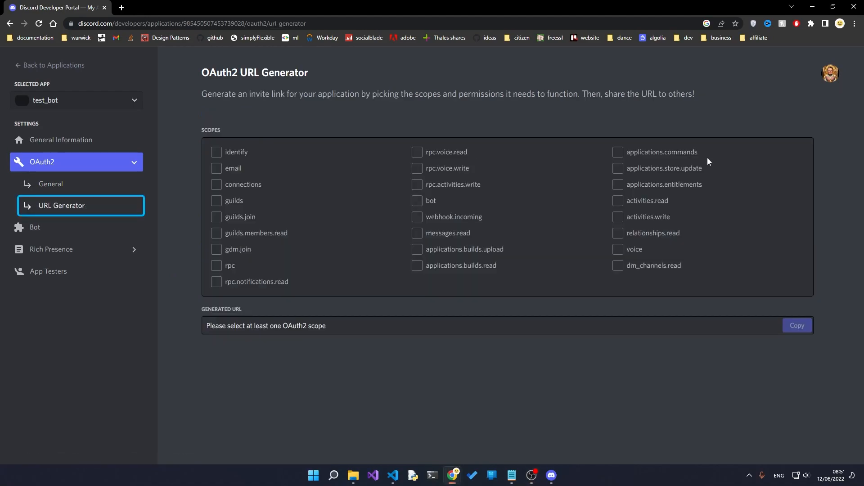
{"action": "left_click", "coordinate": [618, 152]}
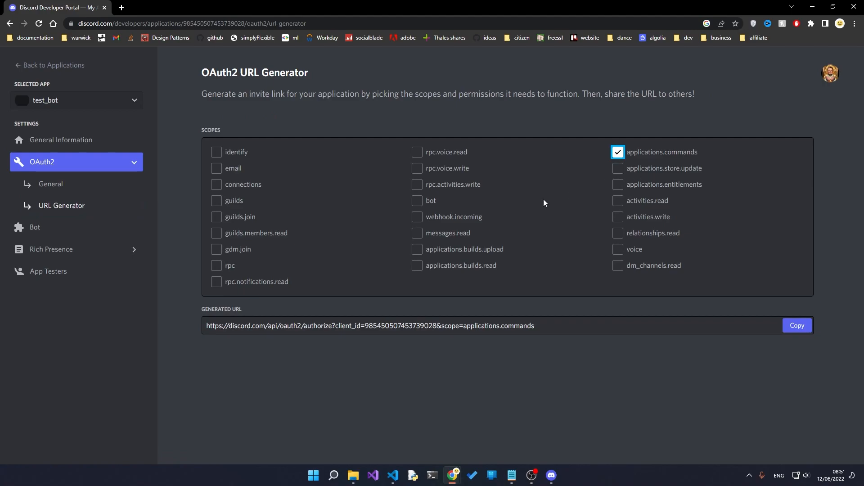
{"action": "left_click", "coordinate": [417, 200]}
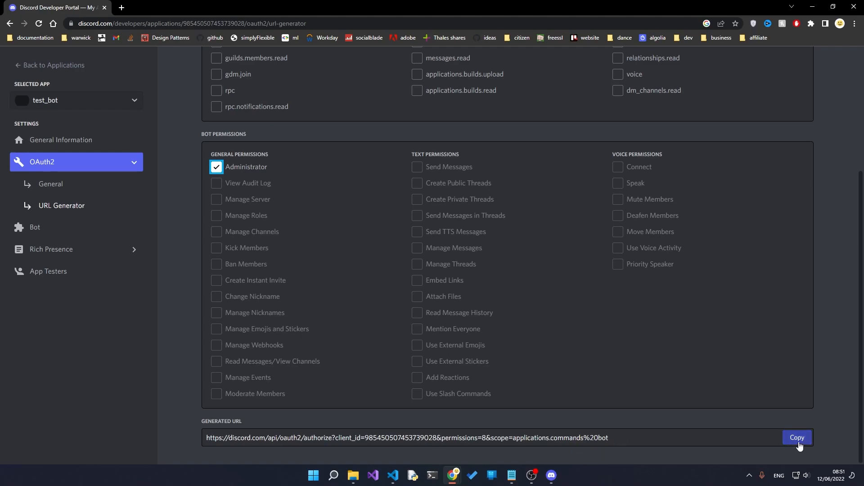
{"action": "left_click", "coordinate": [223, 7]}
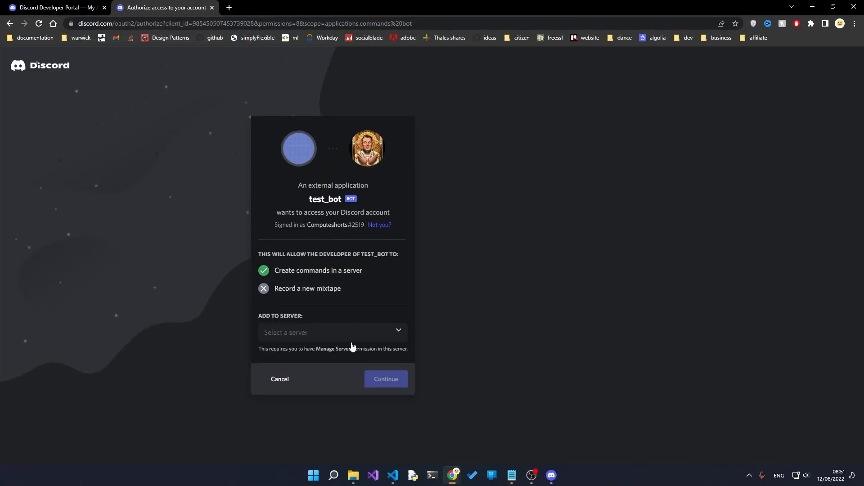
Authorize test_bot to join the bot_channel server with Administrator, passing the captcha.
{"action": "left_click", "coordinate": [332, 332]}
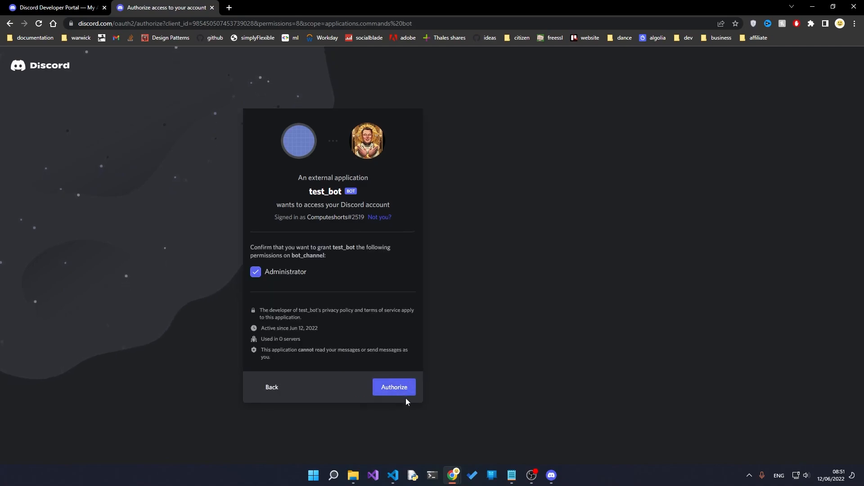
{"action": "left_click", "coordinate": [394, 387]}
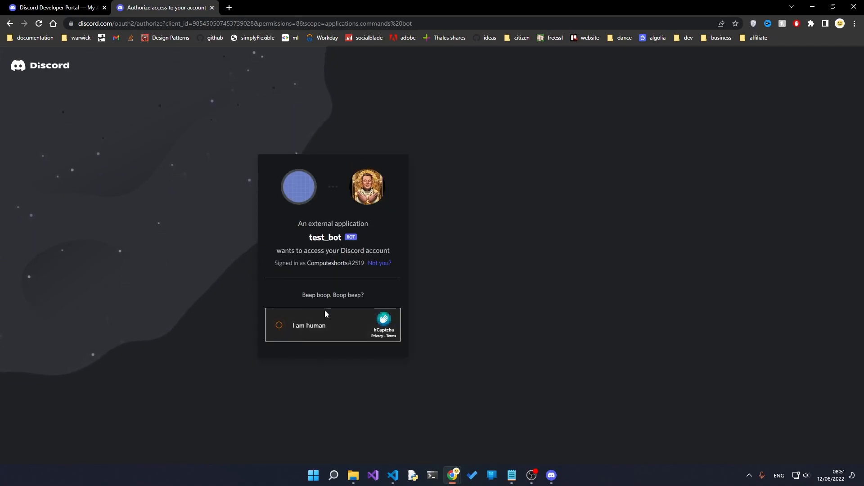
{"action": "left_click", "coordinate": [279, 325]}
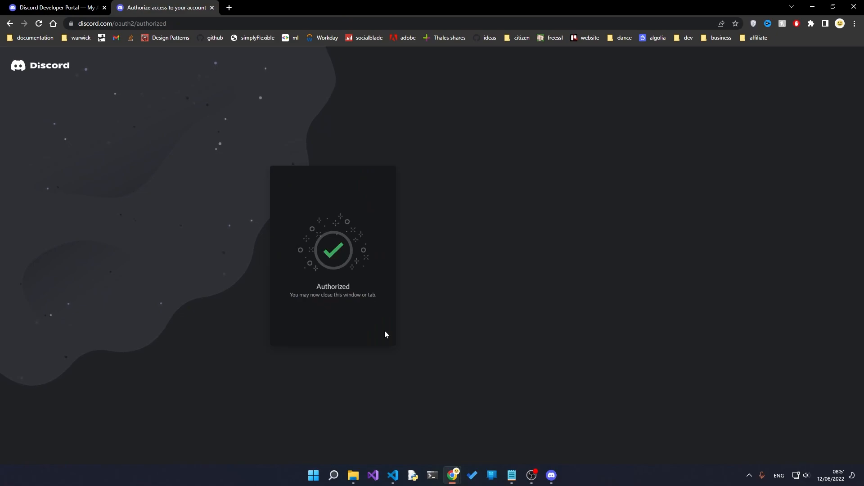
Check the Discord app's bot_channel member list, where test_bot shows as offline.
{"action": "left_click", "coordinate": [550, 476]}
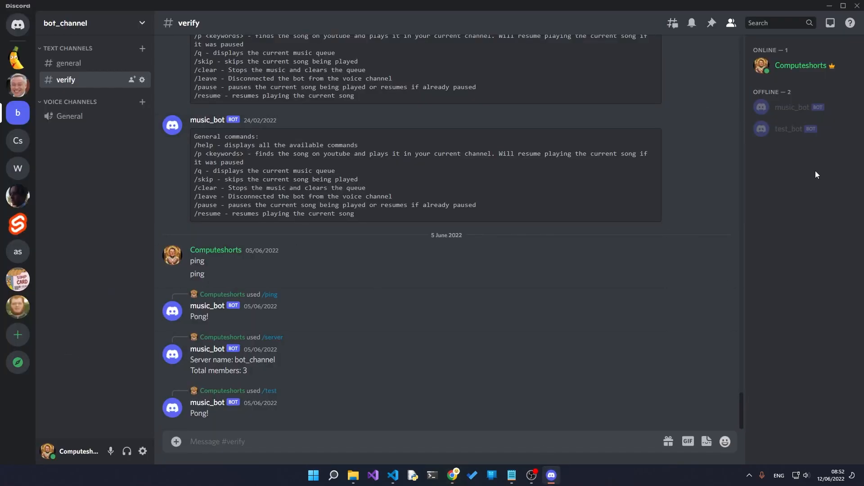
{"action": "mouse_move", "coordinate": [795, 132]}
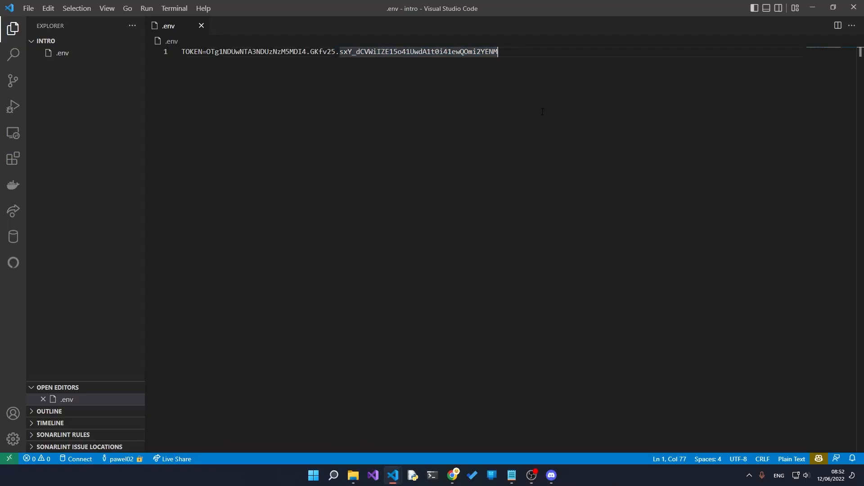
{"action": "left_click", "coordinate": [57, 387]}
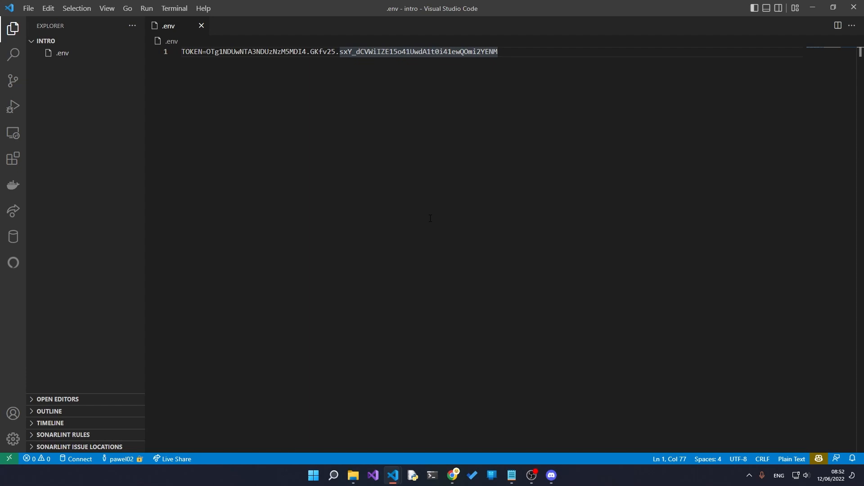
{"action": "key", "text": "ctrl+`"}
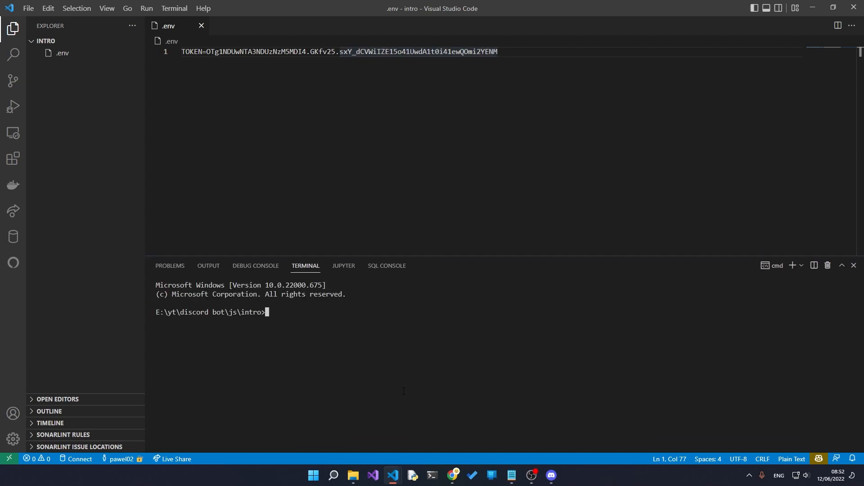
{"action": "type", "text": "npm i"}
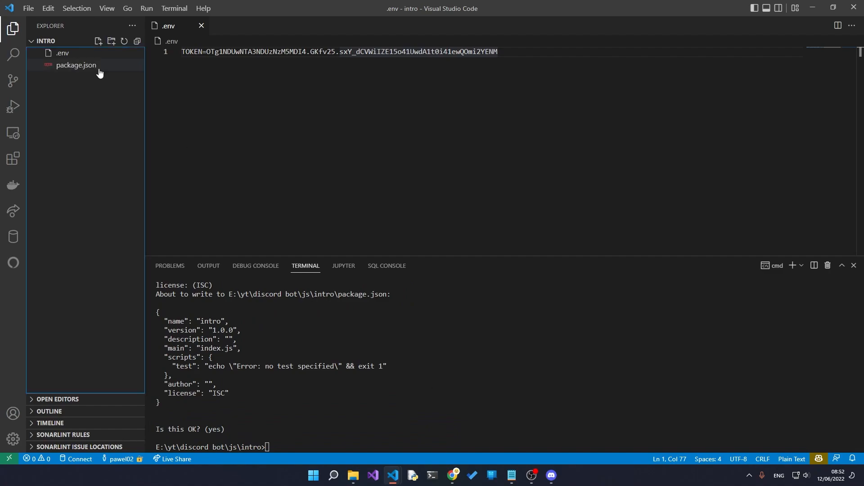
{"action": "mouse_move", "coordinate": [76, 65]}
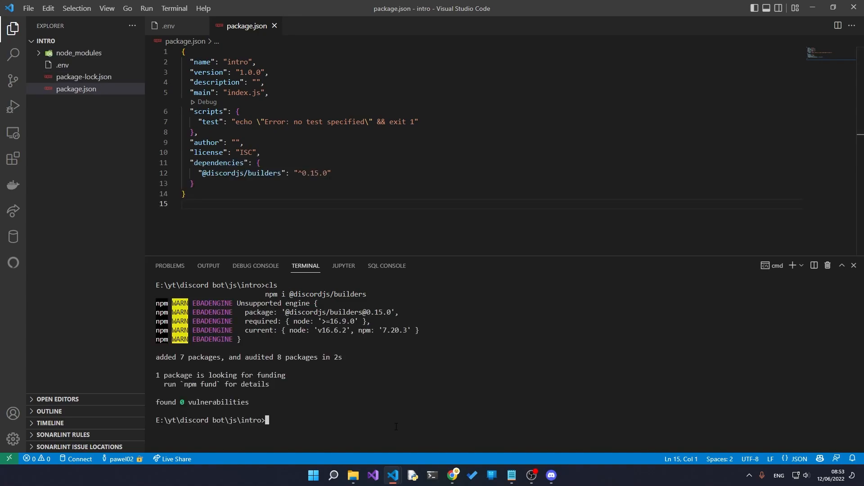
{"action": "type", "text": "npm i @discordjs/r"}
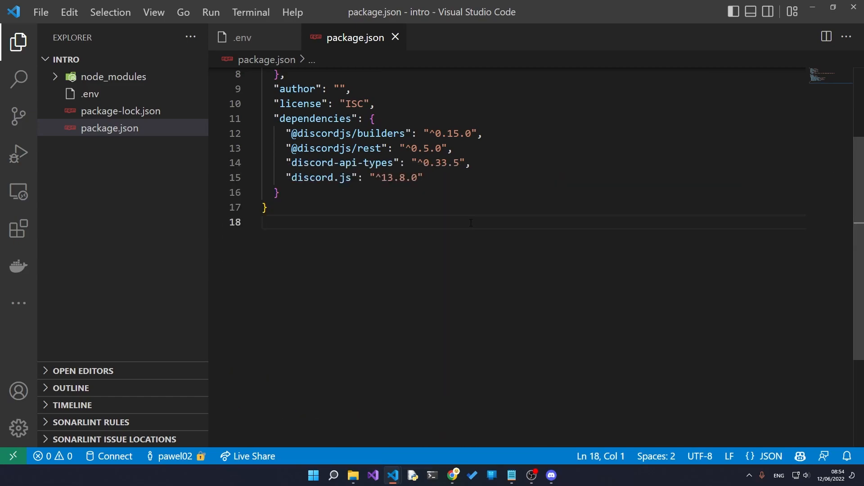
{"action": "mouse_move", "coordinate": [141, 58]}
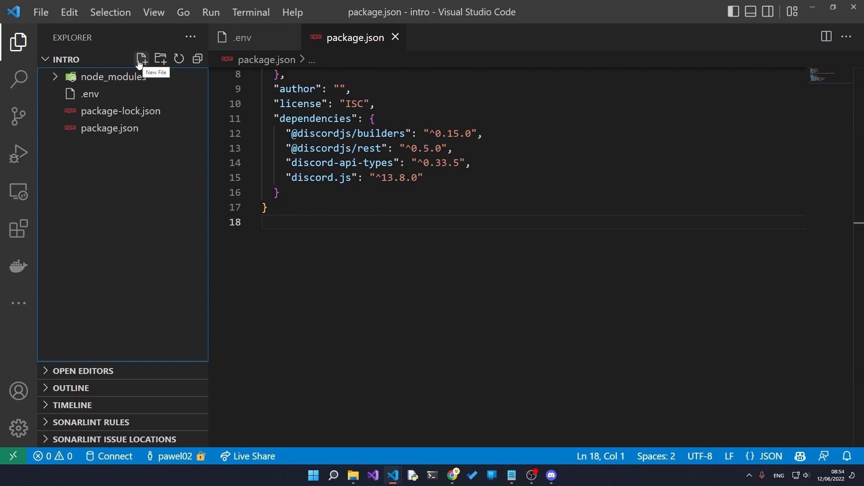
Create index.js in the project folder, glancing at the token in .env.
{"action": "left_click", "coordinate": [141, 59]}
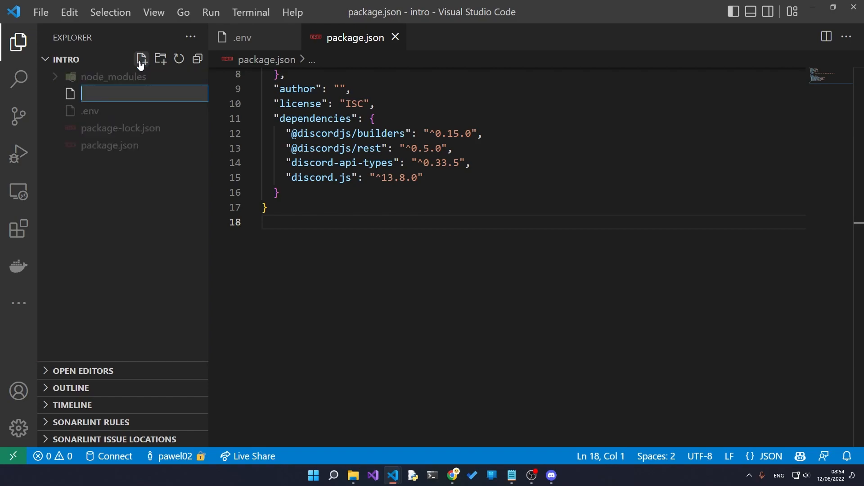
{"action": "type", "text": "in"}
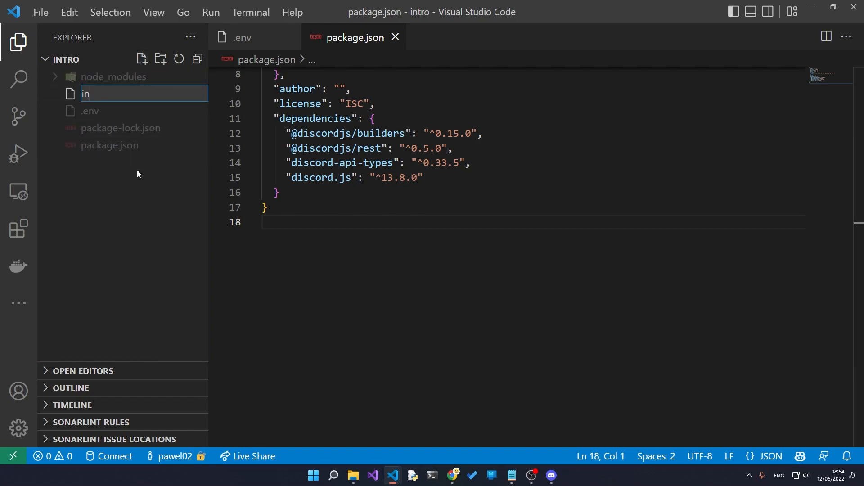
{"action": "type", "text": "index.js"}
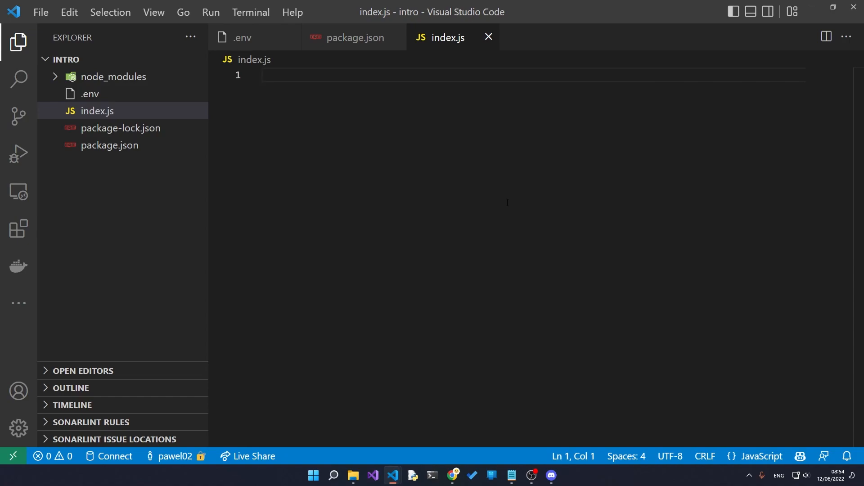
{"action": "mouse_move", "coordinate": [242, 38]}
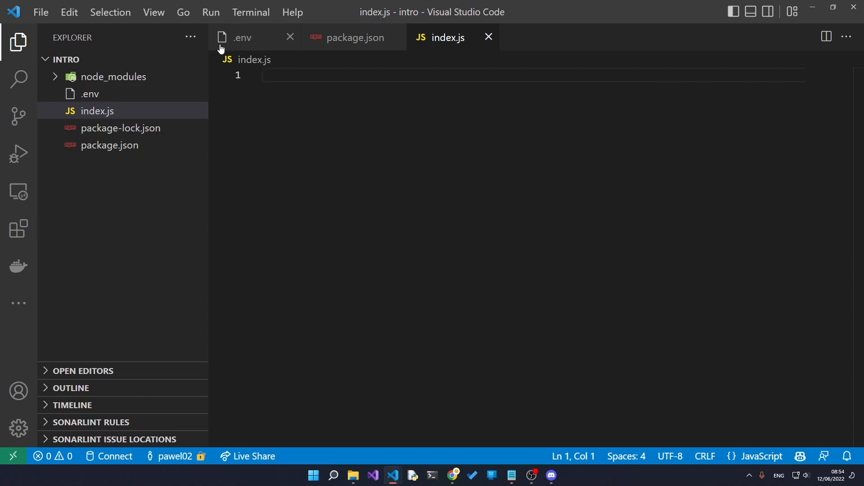
{"action": "left_click", "coordinate": [242, 37]}
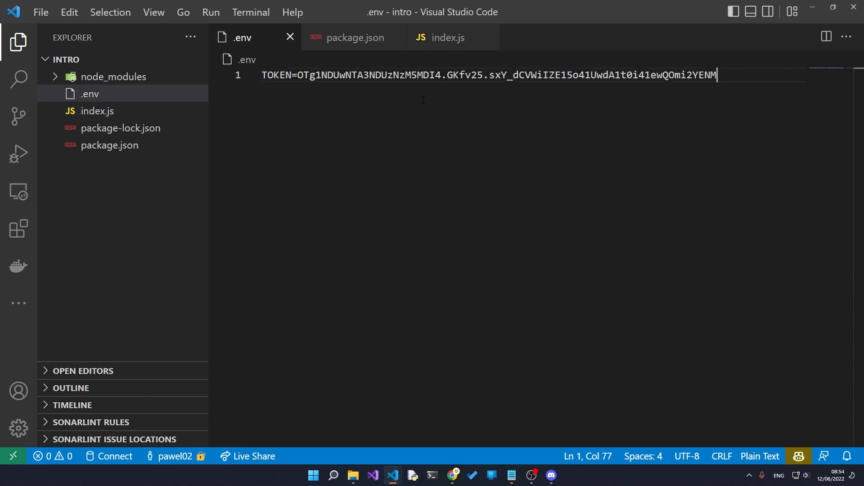
{"action": "left_click", "coordinate": [441, 37]}
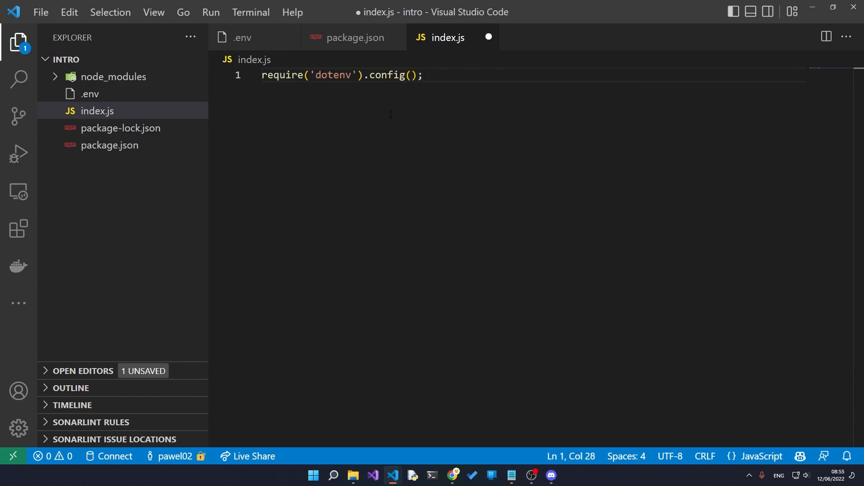
{"action": "key", "text": "Enter"}
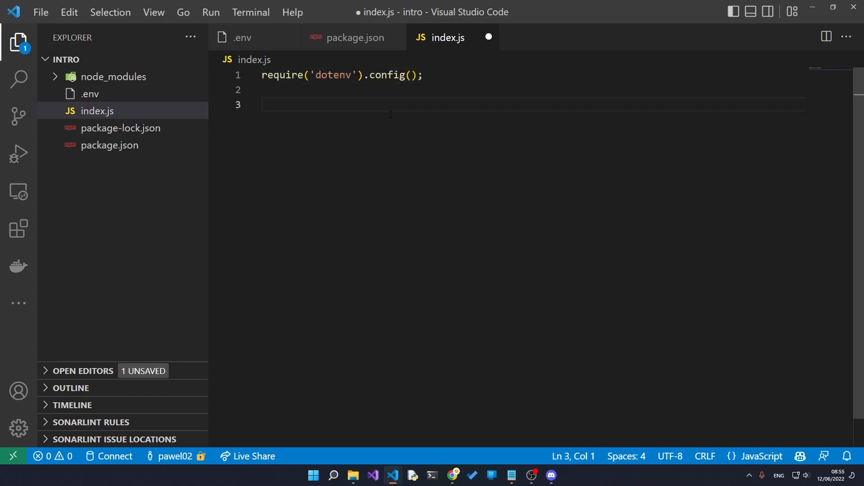
{"action": "type", "text": "process.env"}
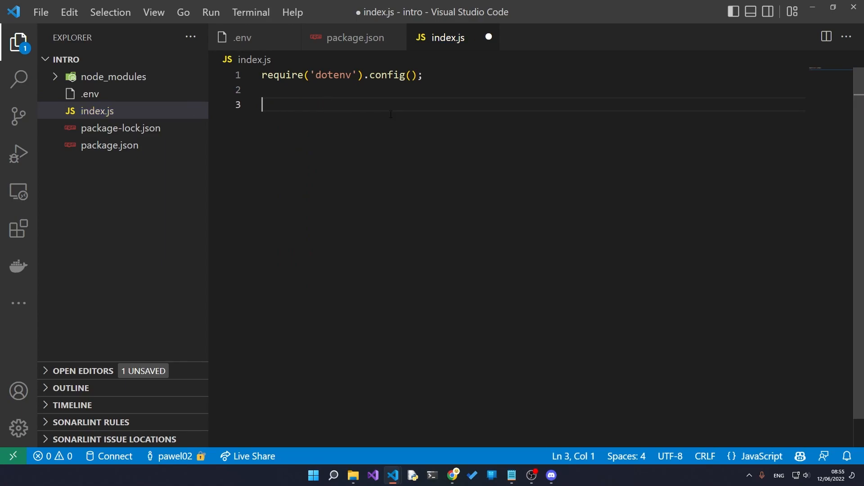
{"action": "type", "text": "const {REST} = require('@discordjs/rest');"}
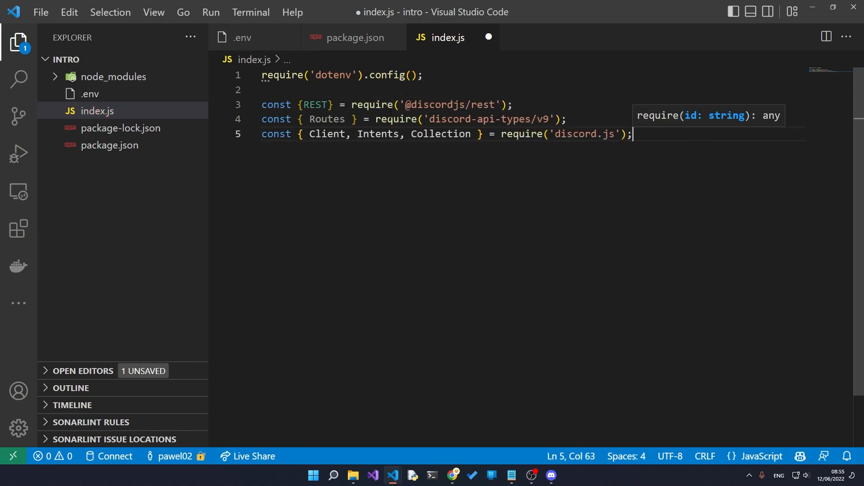
{"action": "key", "text": "Enter"}
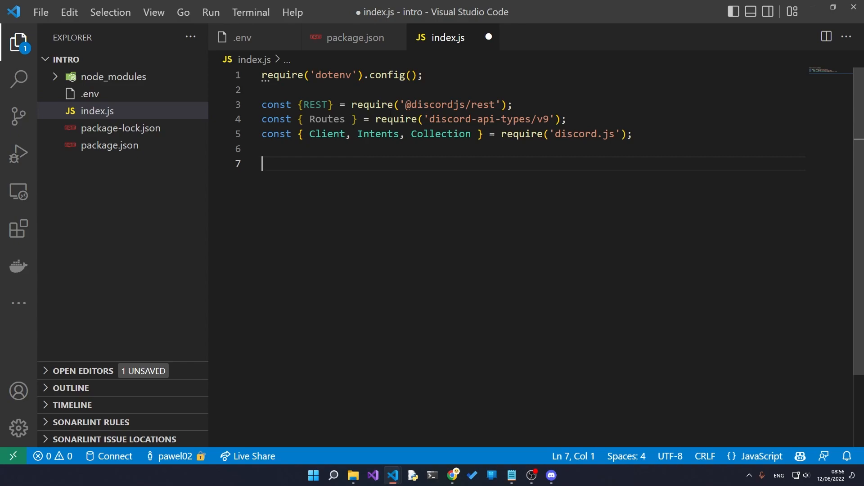
Require fs and path, then create the Client with Intents.FLAGS GUILDS and GUILD_MESSAGES.
{"action": "type", "text": "const fs = require('fs');"}
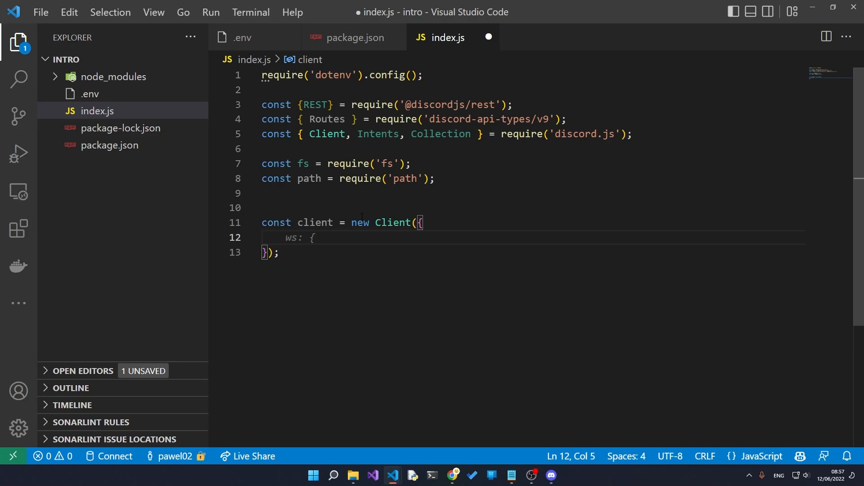
{"action": "type", "text": "intents:"}
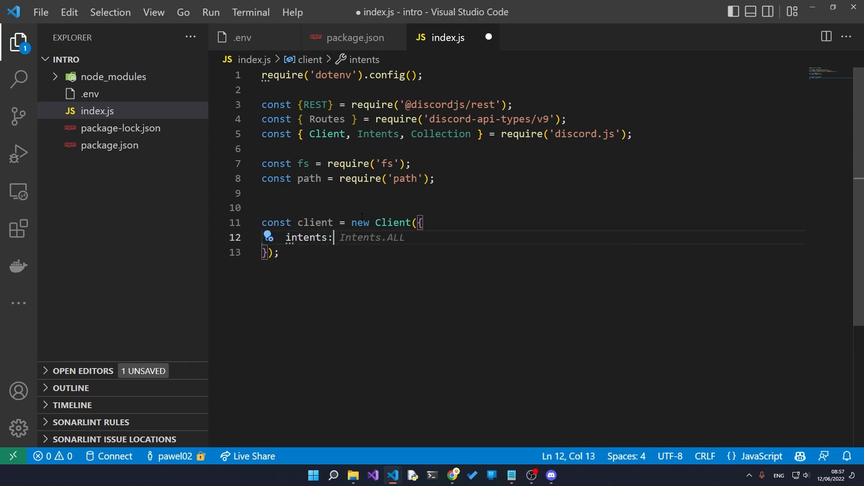
{"action": "type", "text": "[]"}
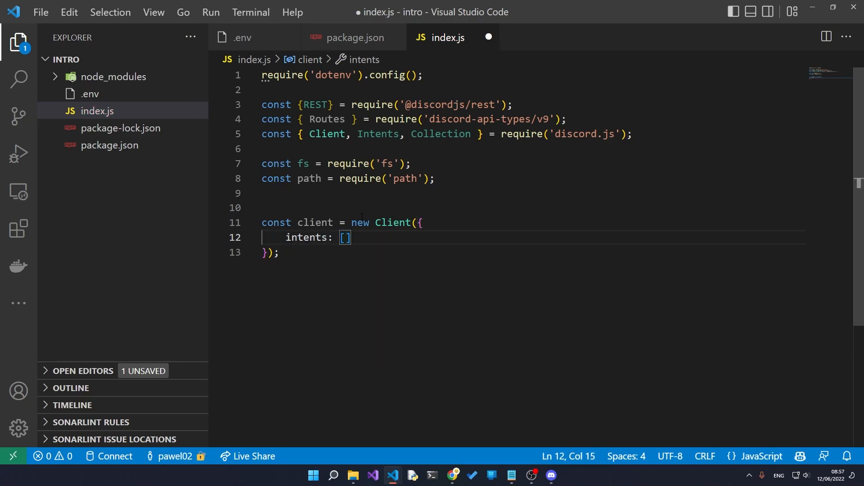
{"action": "type", "text": "Intents."}
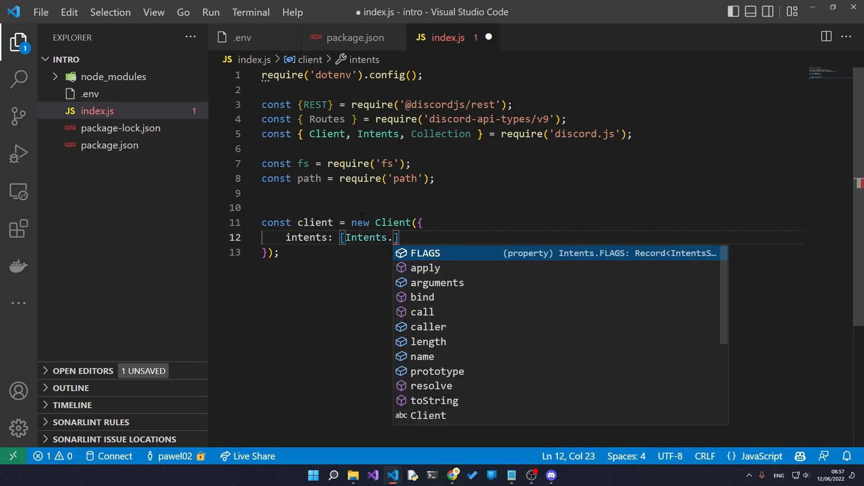
{"action": "type", "text": "FLAGS.GUILDS,"}
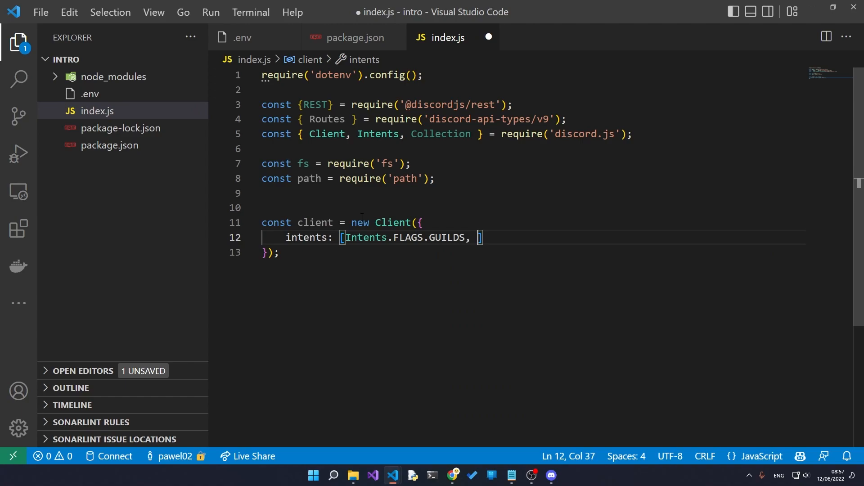
{"action": "type", "text": "Intents.FLAGS."}
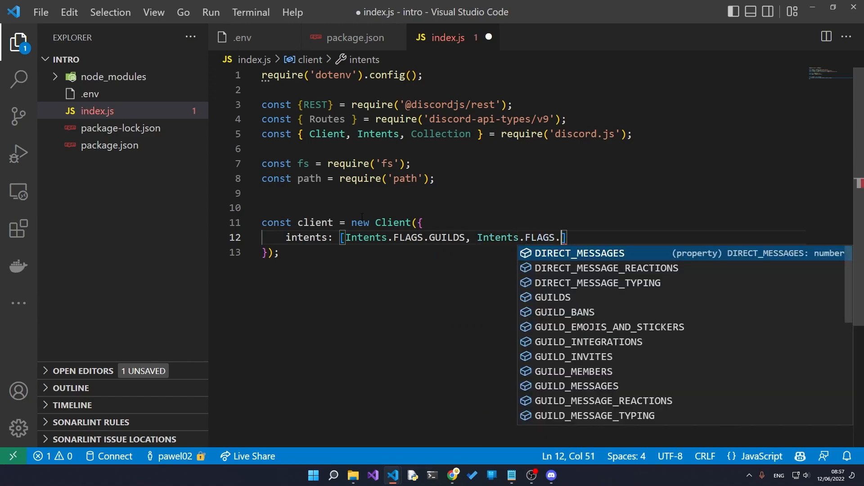
{"action": "type", "text": "GUILD_MESSAGES"}
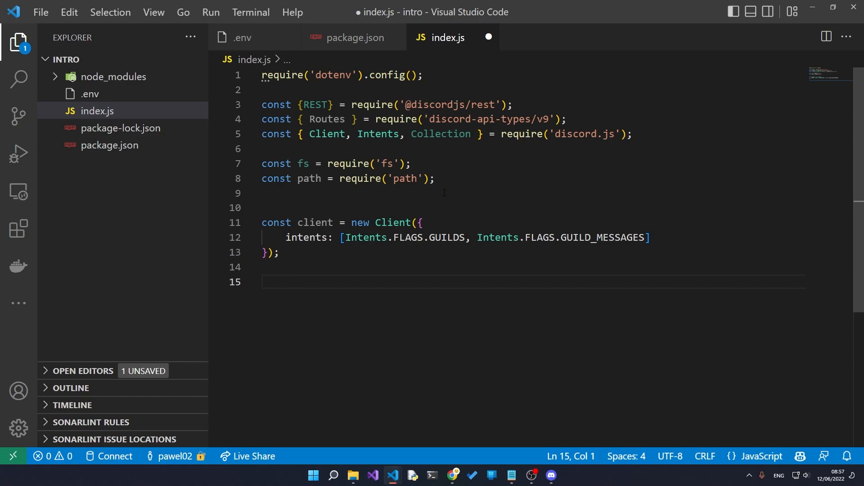
{"action": "scroll", "scroll_direction": "down", "scroll_amount": 3}
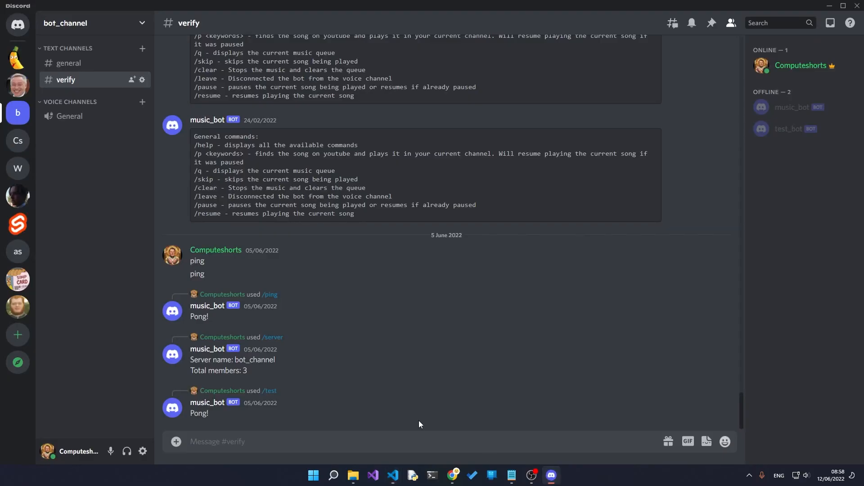
Draft /ping in the verify channel to see only /test exists, then return to the editor.
{"action": "type", "text": "/"}
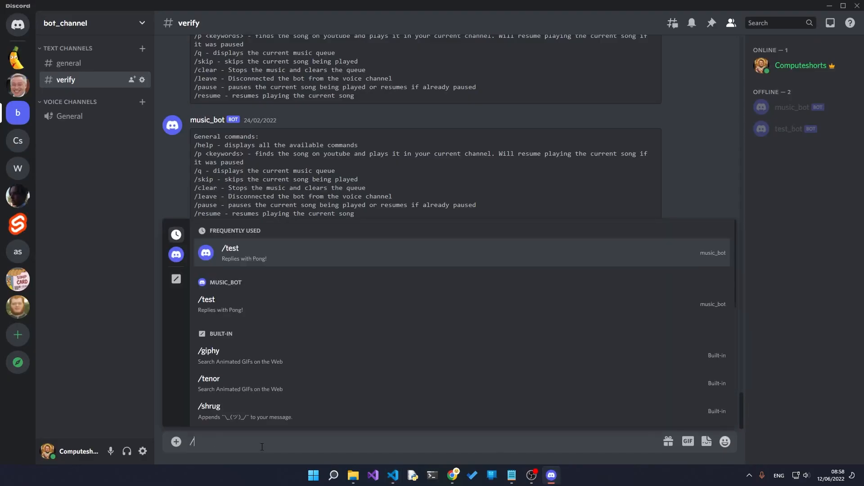
{"action": "type", "text": "ping"}
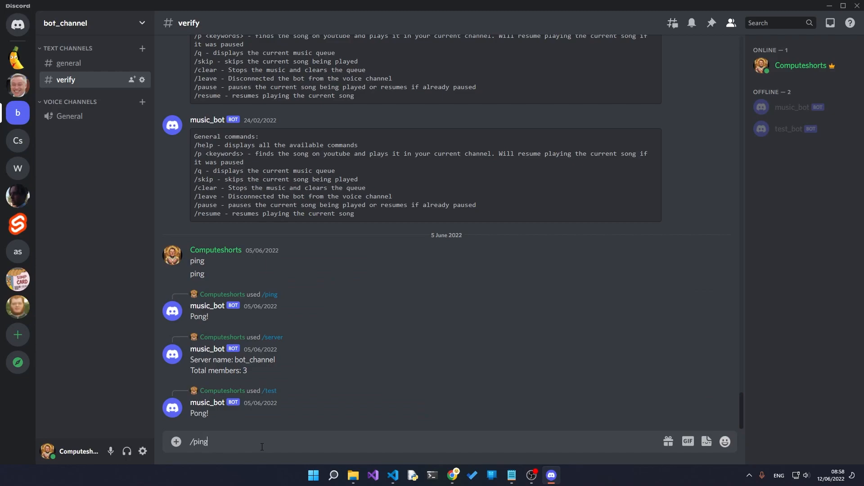
{"action": "mouse_move", "coordinate": [240, 457]}
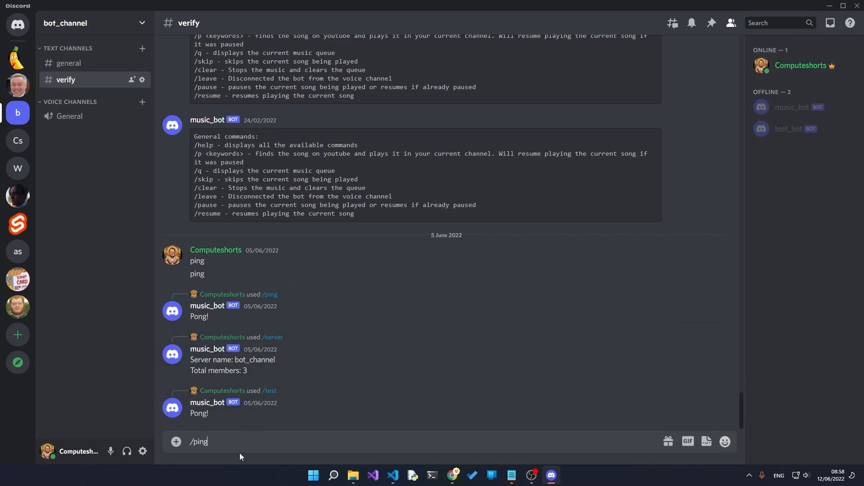
{"action": "left_click", "coordinate": [392, 475]}
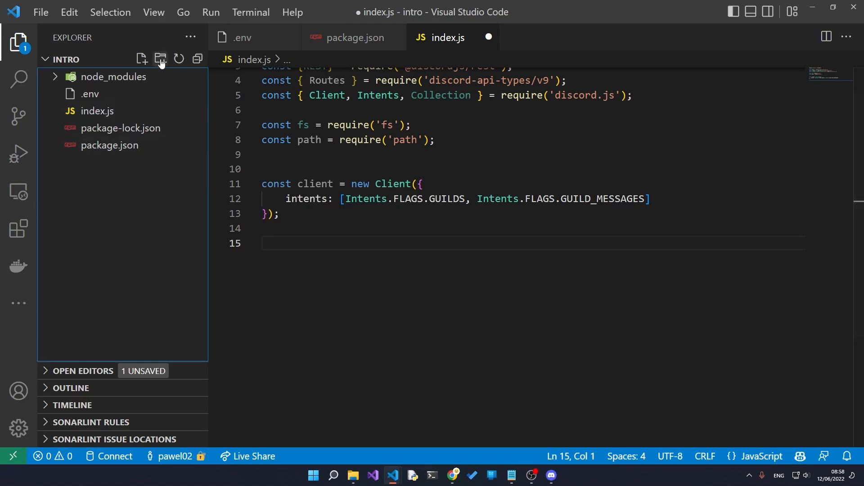
{"action": "left_click", "coordinate": [160, 60]}
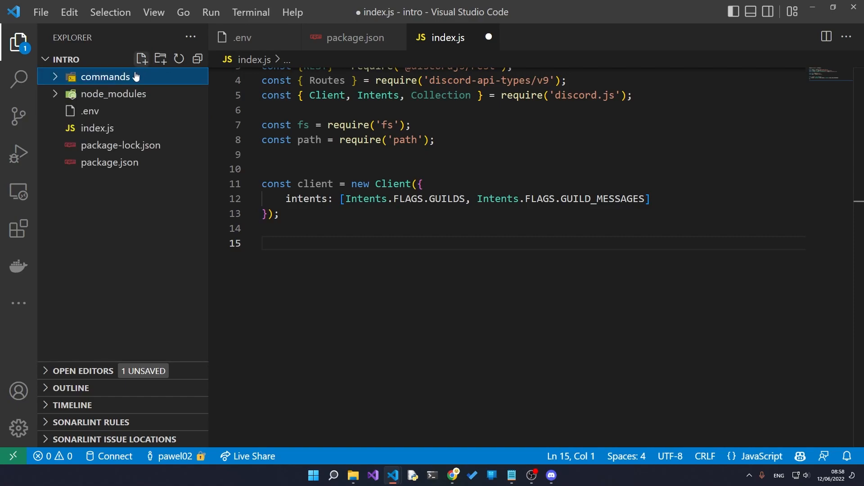
{"action": "left_click", "coordinate": [141, 60]}
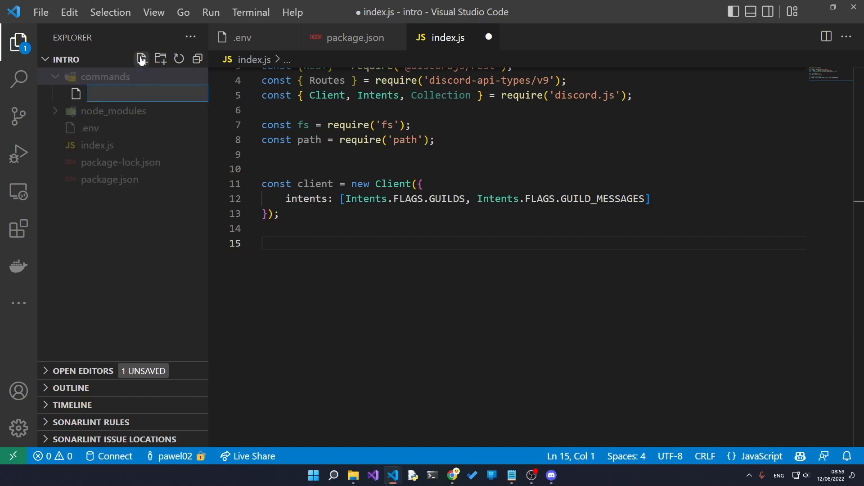
{"action": "type", "text": "ping.js"}
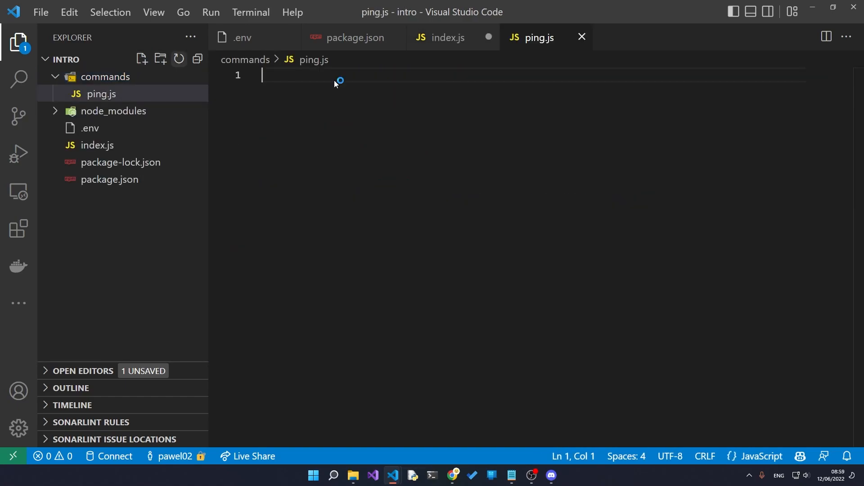
{"action": "type", "text": "const"}
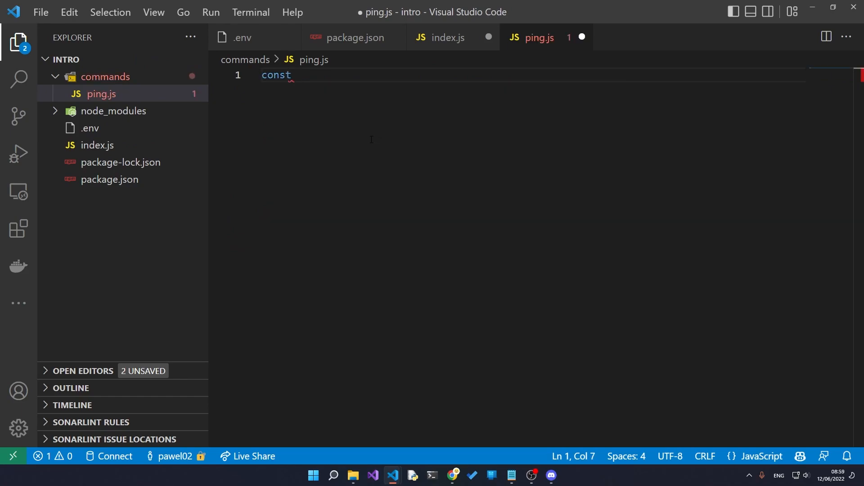
{"action": "type", "text": "{SlashCommandBuilder } = require('@discordjs/builders');"}
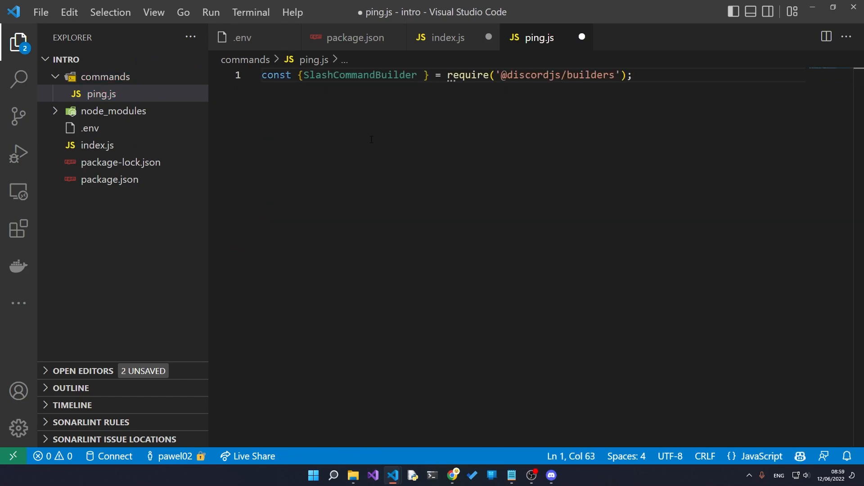
Export a ping SlashCommandBuilder described 'Replies with "Pong!"' with an async execute, and save.
{"action": "type", "text": "module.export = {"}
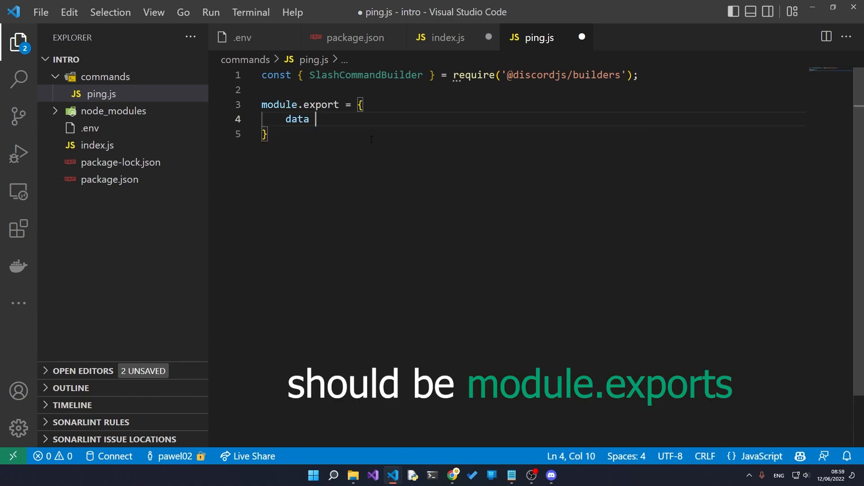
{"action": "type", "text": ": new"}
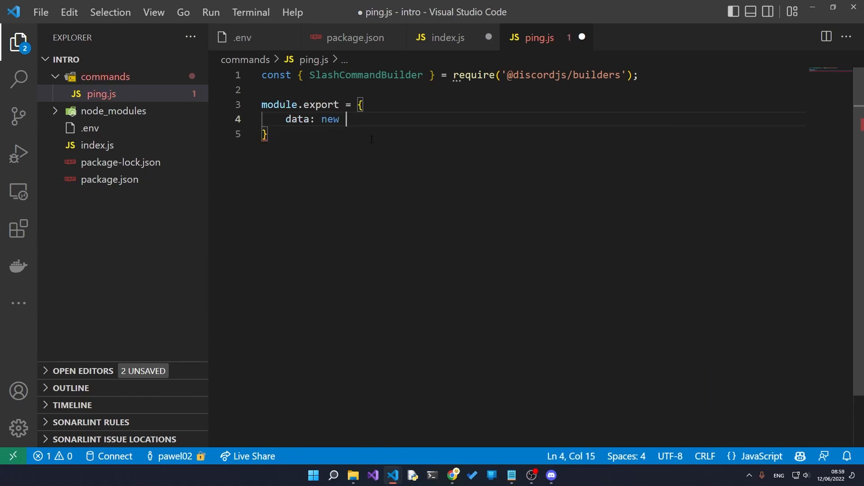
{"action": "type", "text": "SlashCommandBuilder()"}
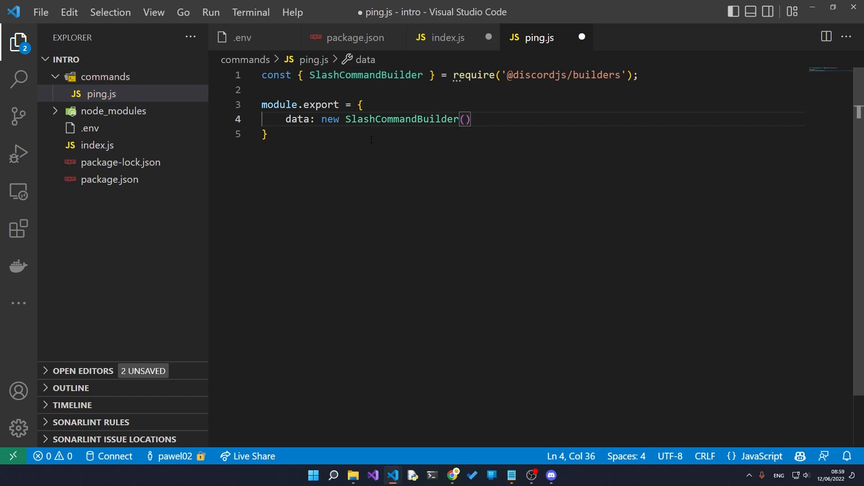
{"action": "type", "text": ".setName('')"}
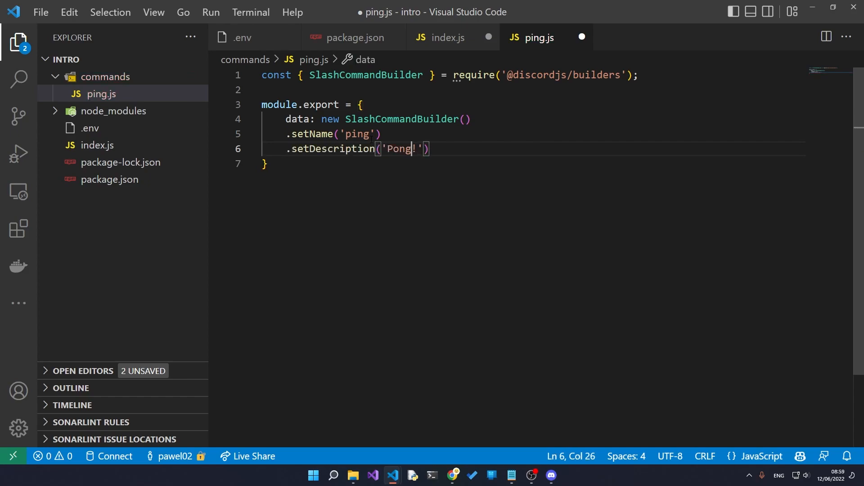
{"action": "type", "text": "Replies with \"Pong!\""}
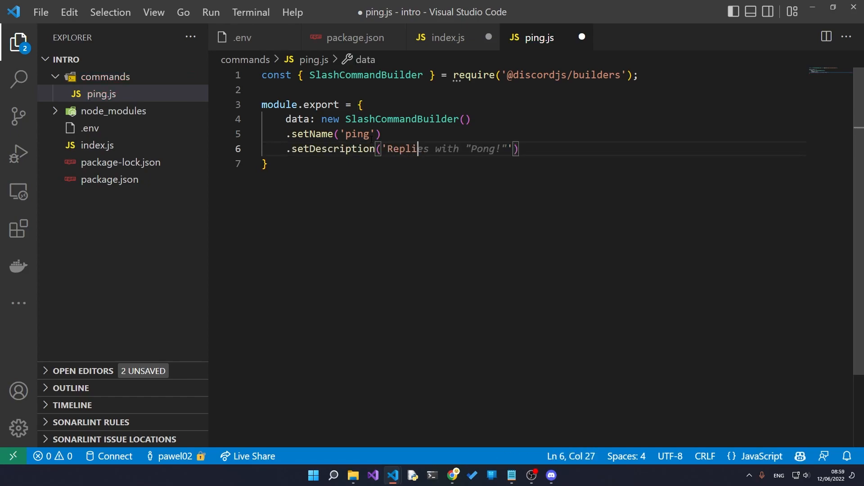
{"action": "type", "text": "async exectu"}
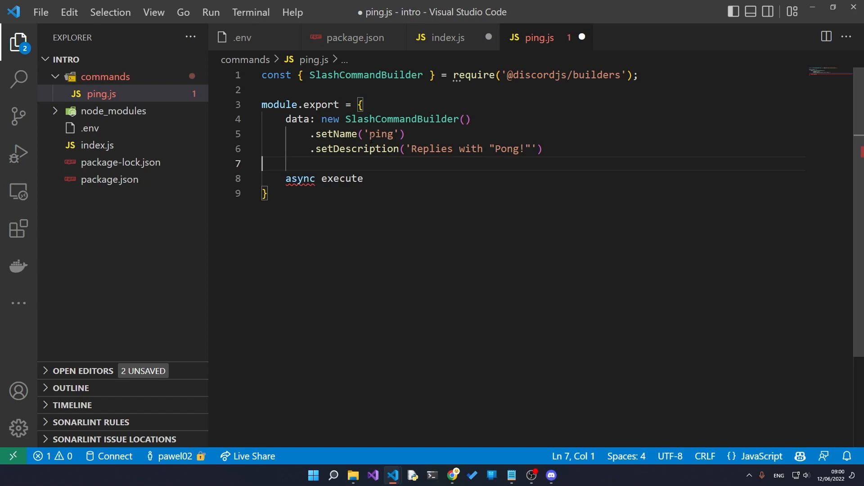
{"action": "type", "text": ","}
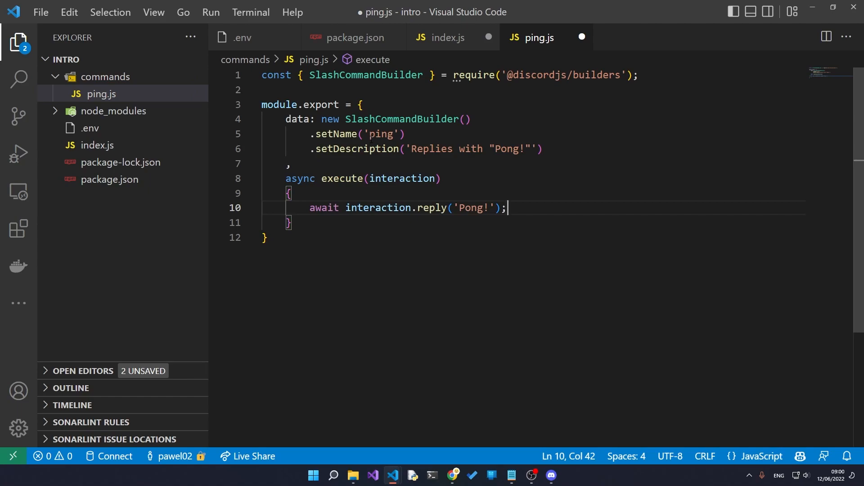
{"action": "key", "text": "ctrl+s"}
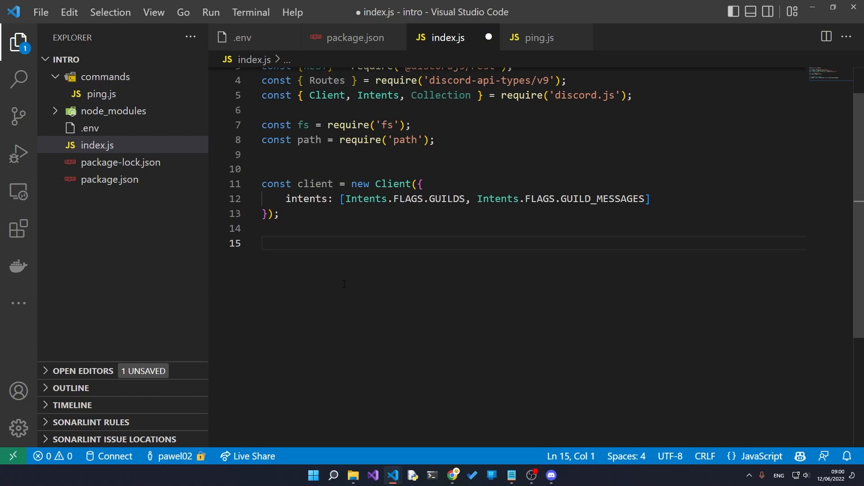
Add the load/list comments, the commands array and the client.commands Collection.
{"action": "type", "text": "// Load all commands"}
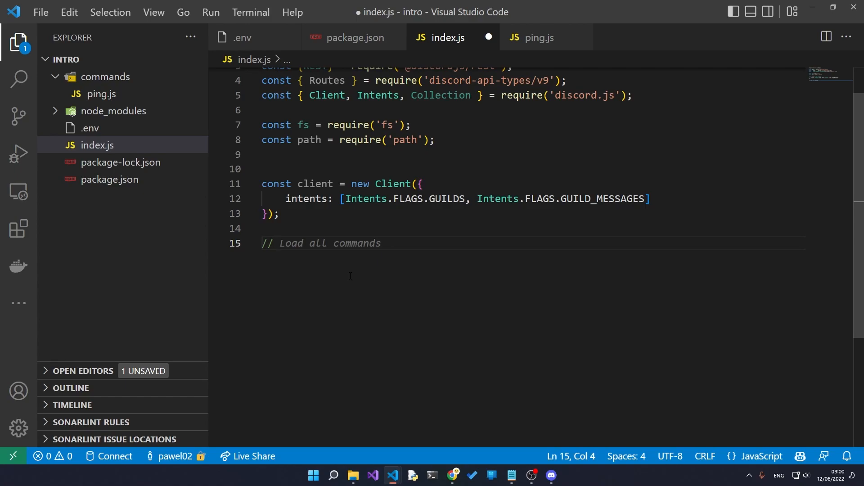
{"action": "type", "text": "Li"}
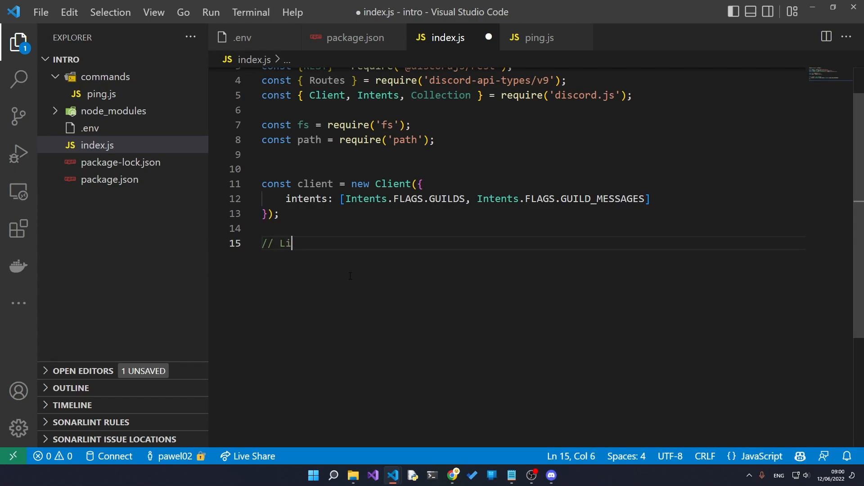
{"action": "type", "text": "st of all commands"}
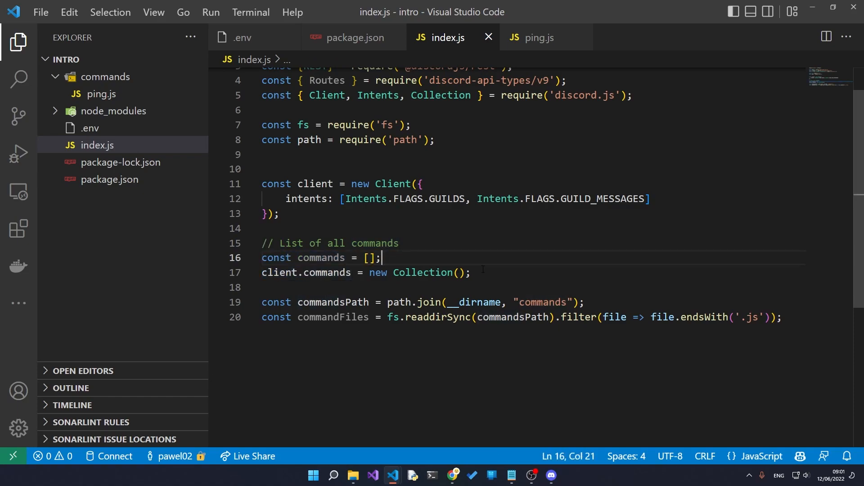
{"action": "left_click", "coordinate": [471, 271]}
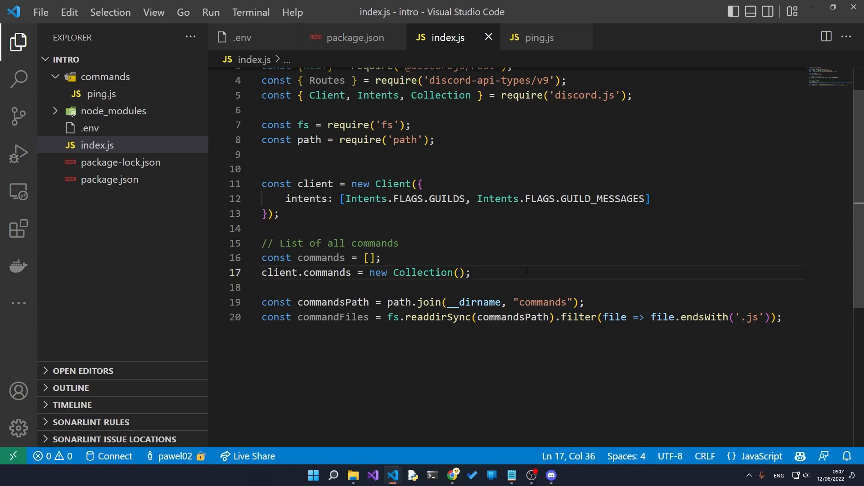
Define commandsPath via path.join(__dirname) and commandFiles filtering .js files.
{"action": "scroll", "scroll_direction": "down", "scroll_amount": 3}
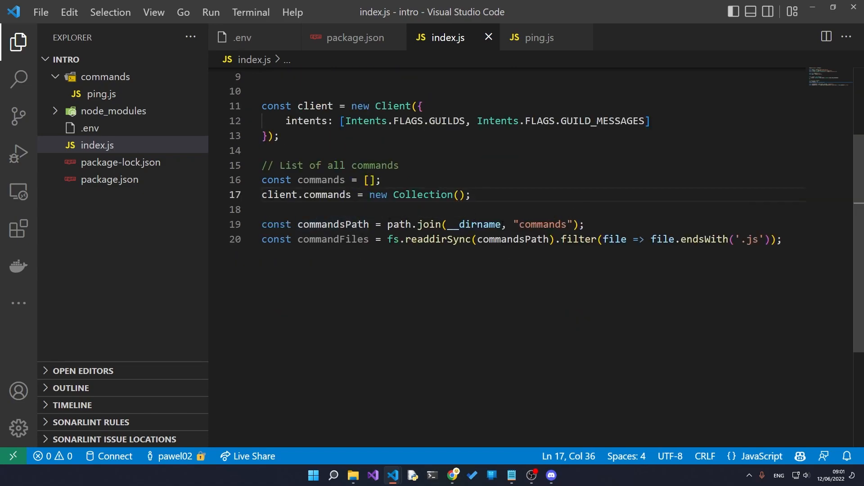
{"action": "double_click", "coordinate": [474, 225]}
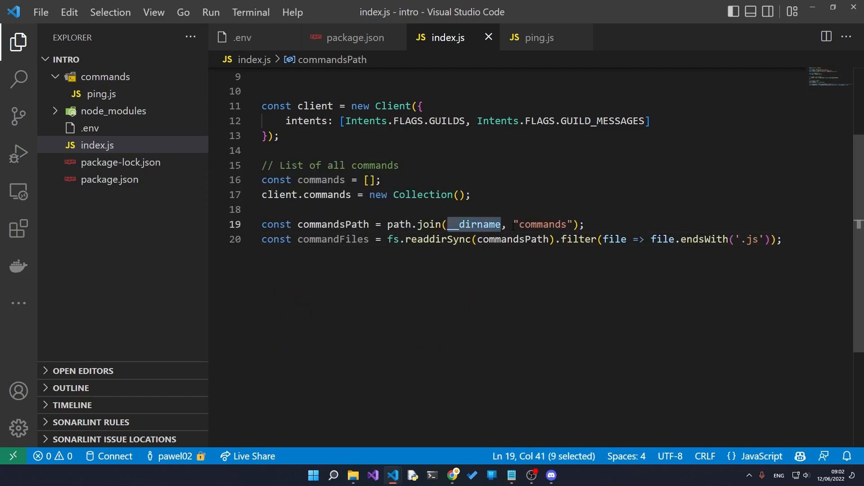
{"action": "left_click", "coordinate": [537, 224]}
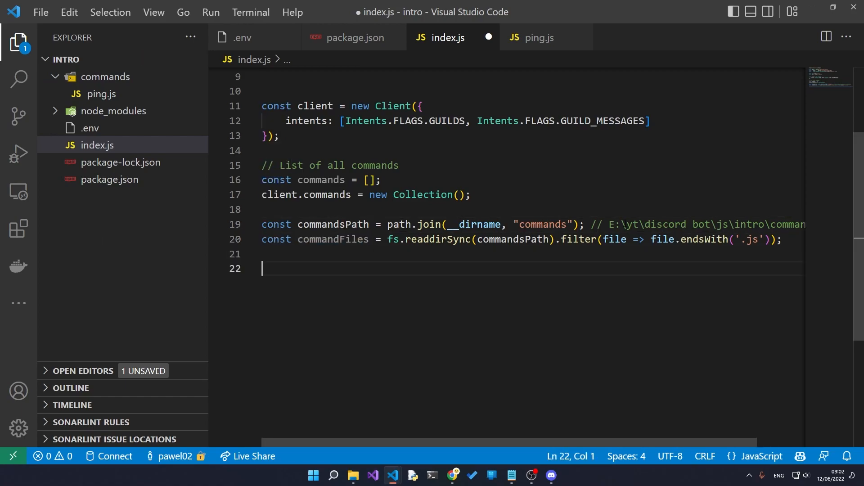
Loop over commandFiles registering each command, then start client.on("ready", () => ).
{"action": "type", "text": "for c"}
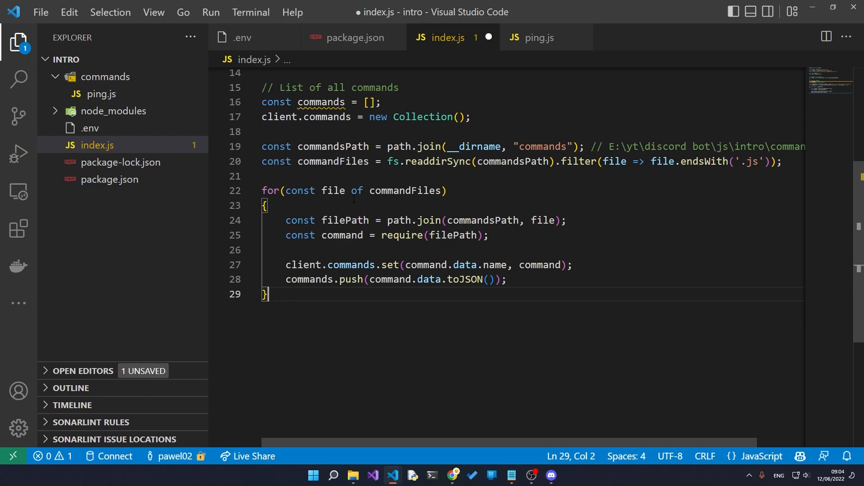
{"action": "left_click", "coordinate": [267, 205]}
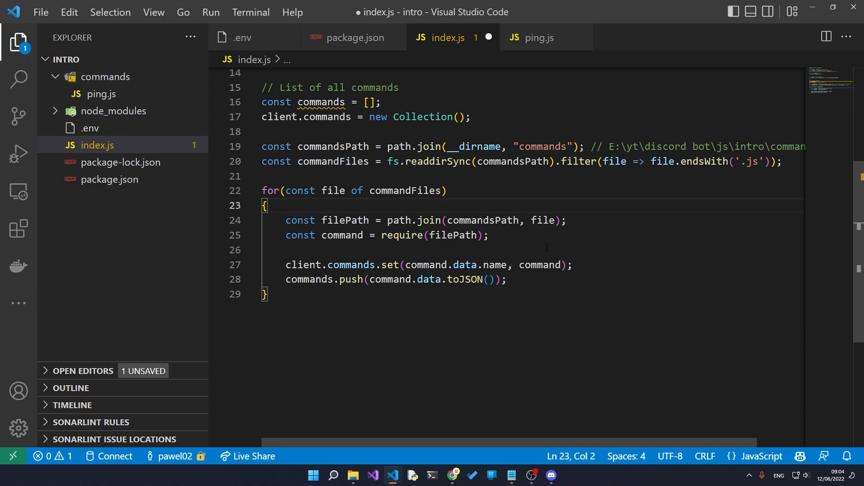
{"action": "double_click", "coordinate": [342, 235]}
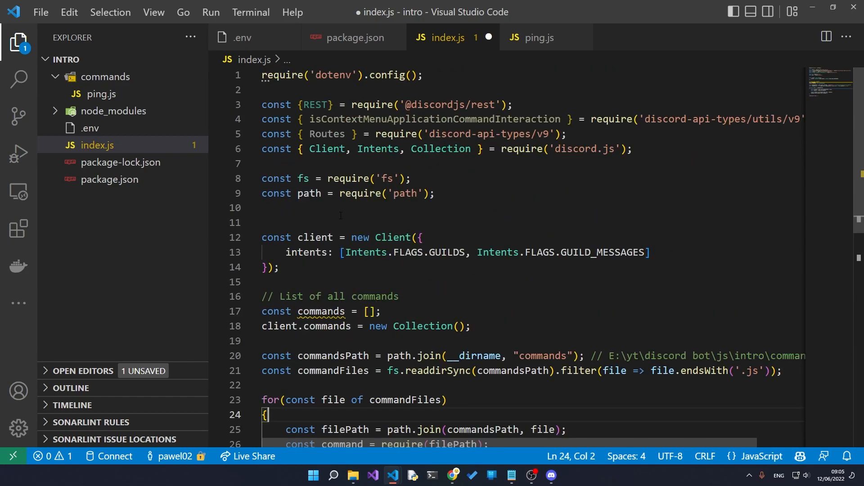
{"action": "scroll", "scroll_direction": "down", "scroll_amount": 3}
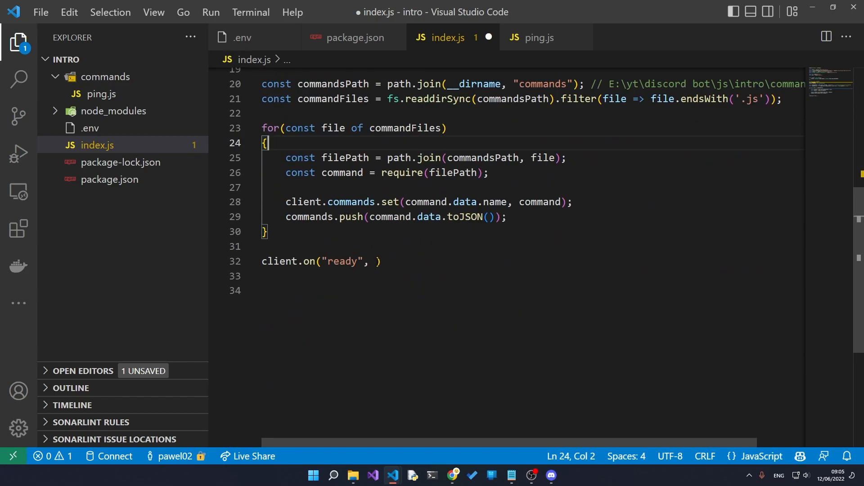
{"action": "type", "text": "() => )"}
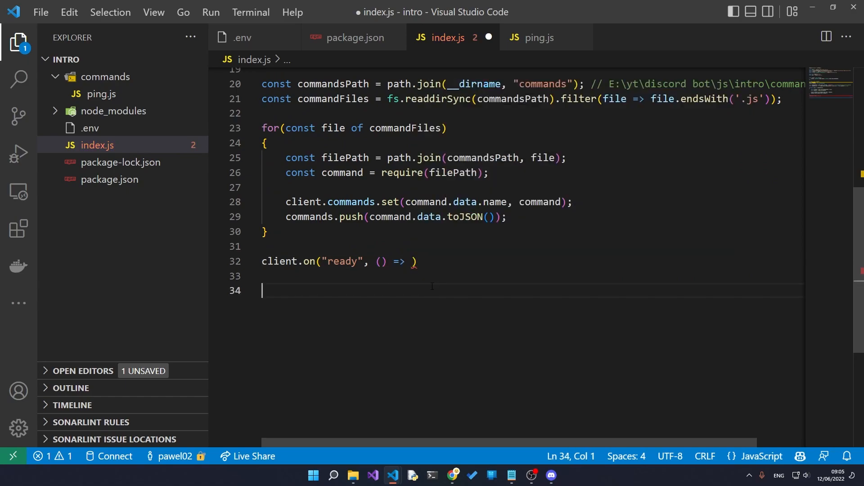
{"action": "mouse_move", "coordinate": [107, 229]}
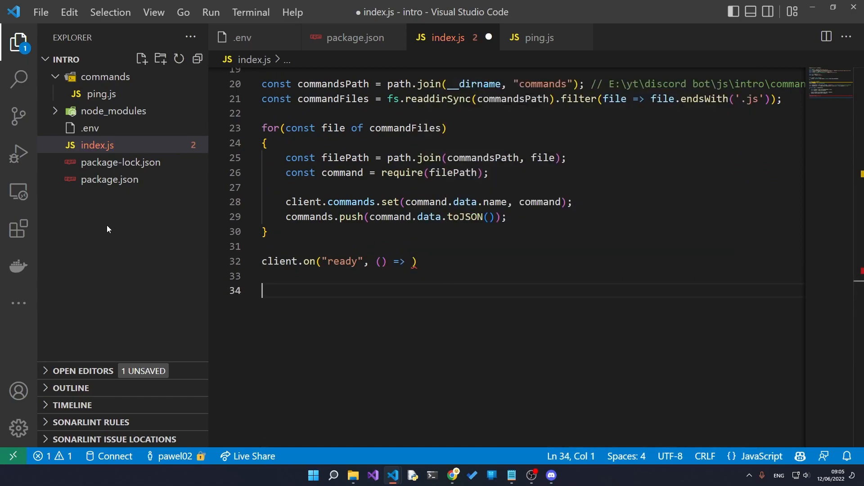
{"action": "mouse_move", "coordinate": [18, 228]}
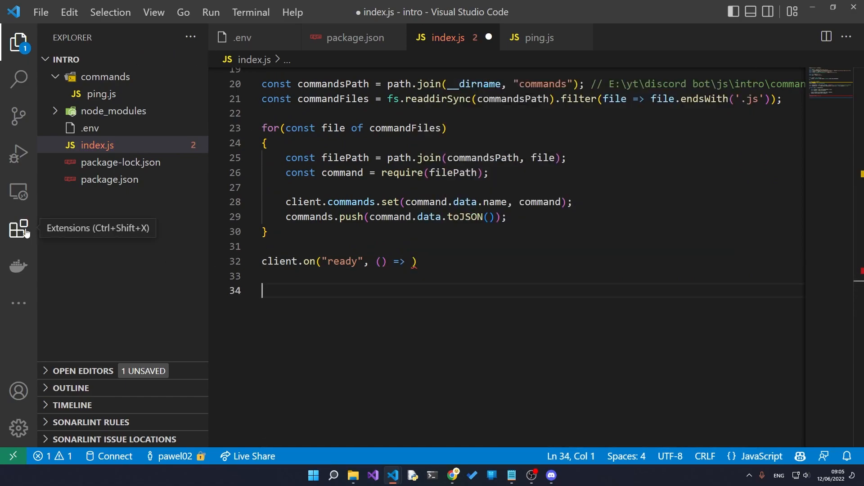
Look up GitHub Copilot in the Extensions view, then return to the Explorer.
{"action": "left_click", "coordinate": [18, 228]}
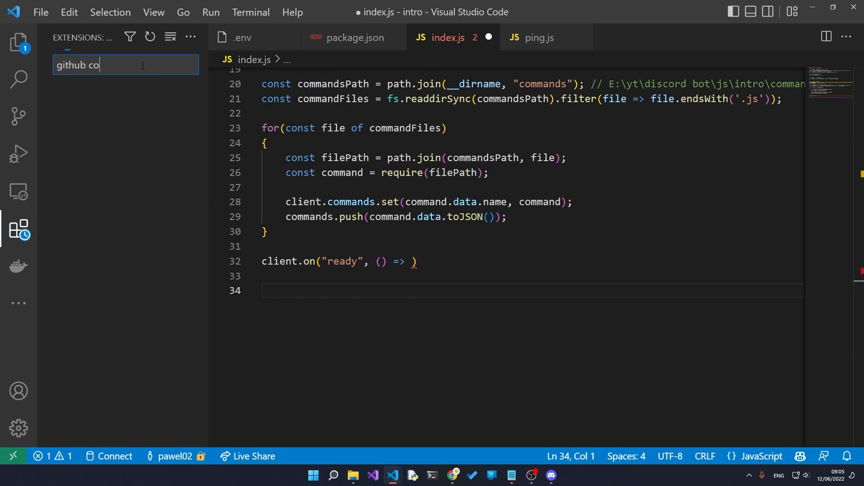
{"action": "left_click", "coordinate": [110, 107]}
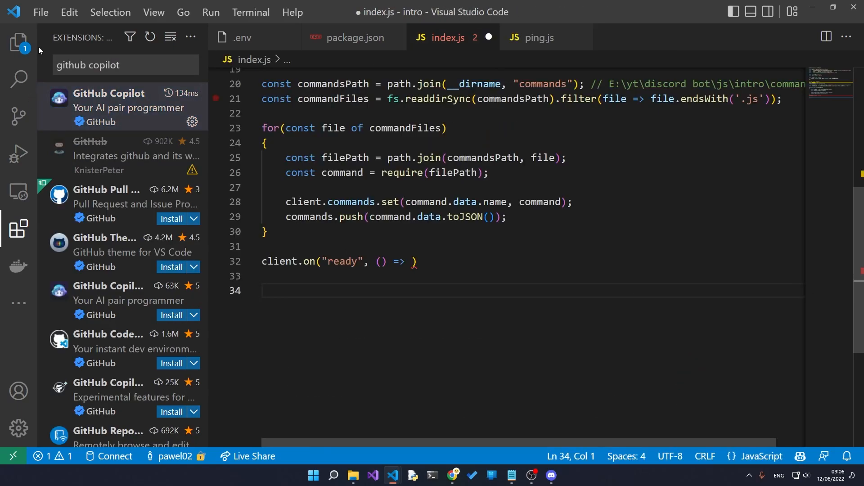
{"action": "left_click", "coordinate": [18, 42]}
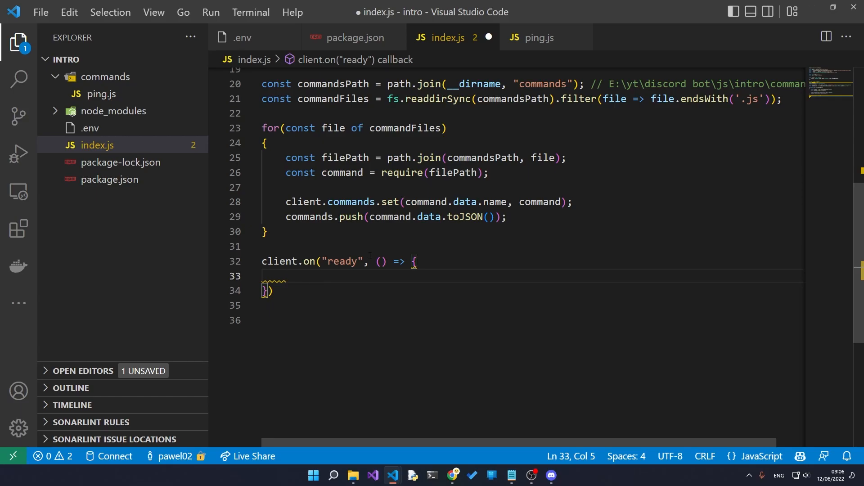
Inside ready, map guild_ids and build new REST().setToken(process.env.TOKEN), then show .env.
{"action": "left_click", "coordinate": [549, 475]}
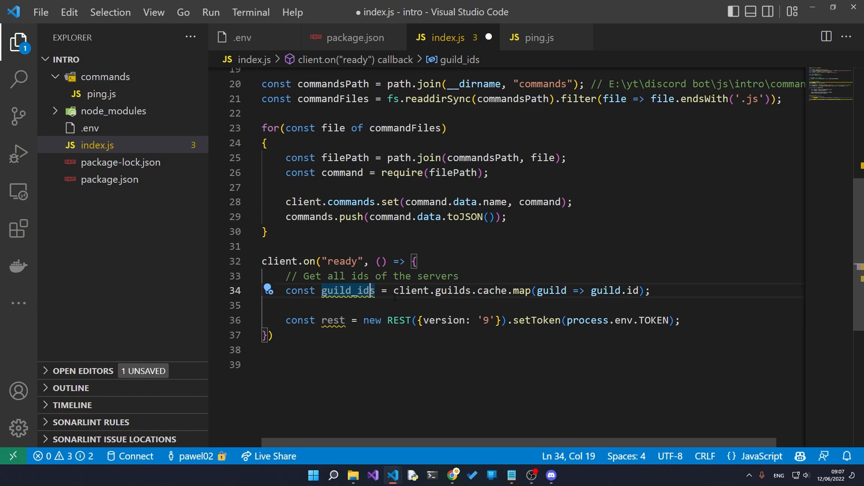
{"action": "double_click", "coordinate": [453, 291]}
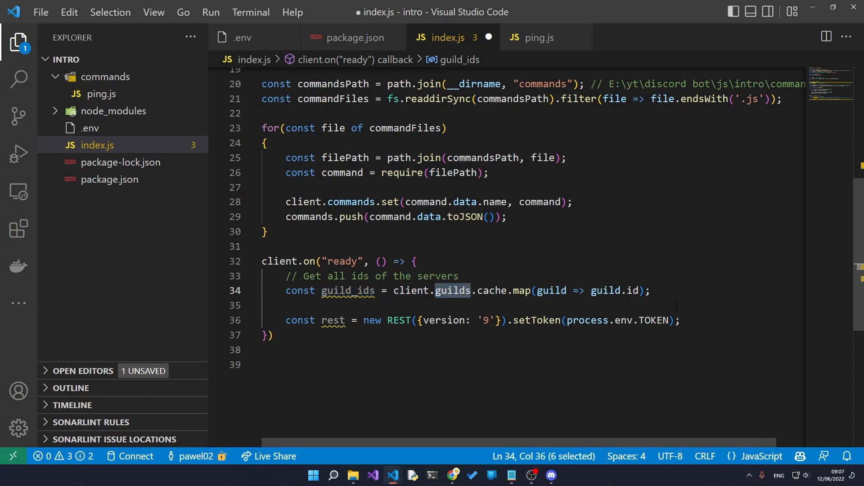
{"action": "left_click", "coordinate": [650, 291]}
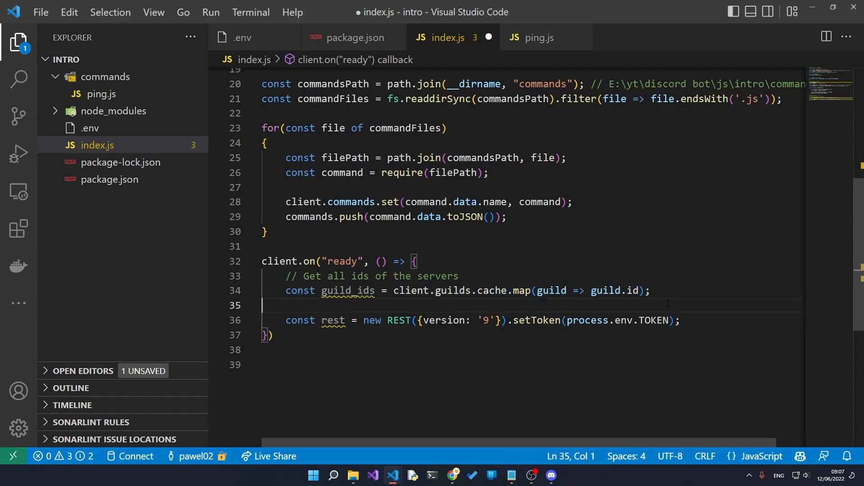
{"action": "type", "text": "// Get all commands of the servers"}
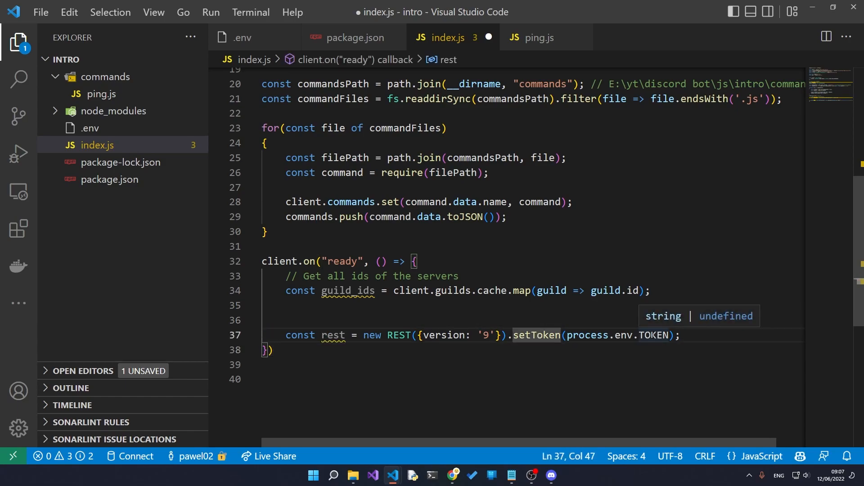
{"action": "double_click", "coordinate": [654, 335]}
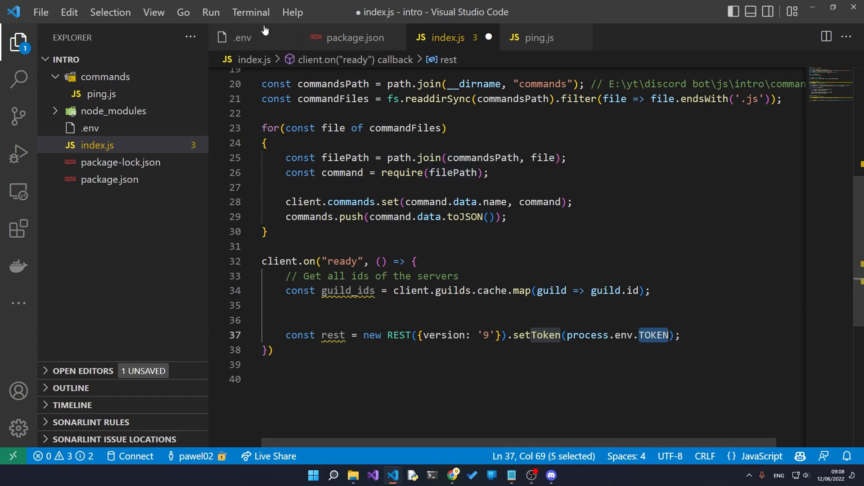
{"action": "left_click", "coordinate": [242, 38]}
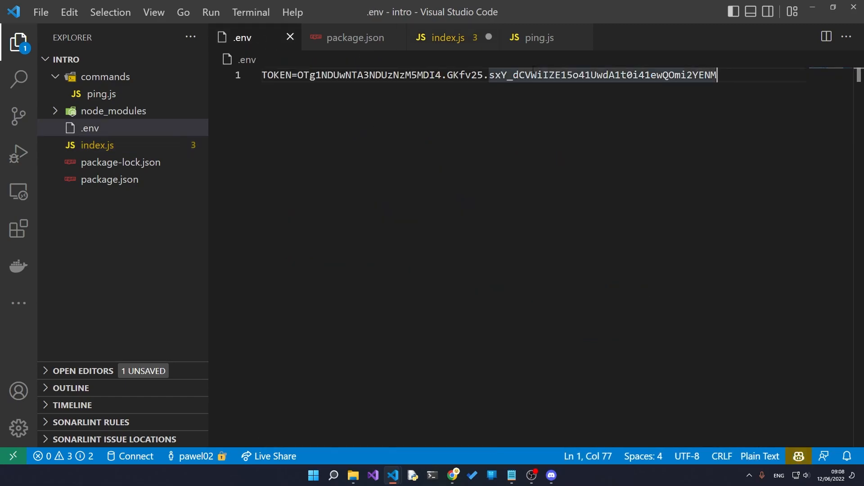
Return from .env to index.js and start for (const guildId below the rest client.
{"action": "left_click", "coordinate": [90, 128]}
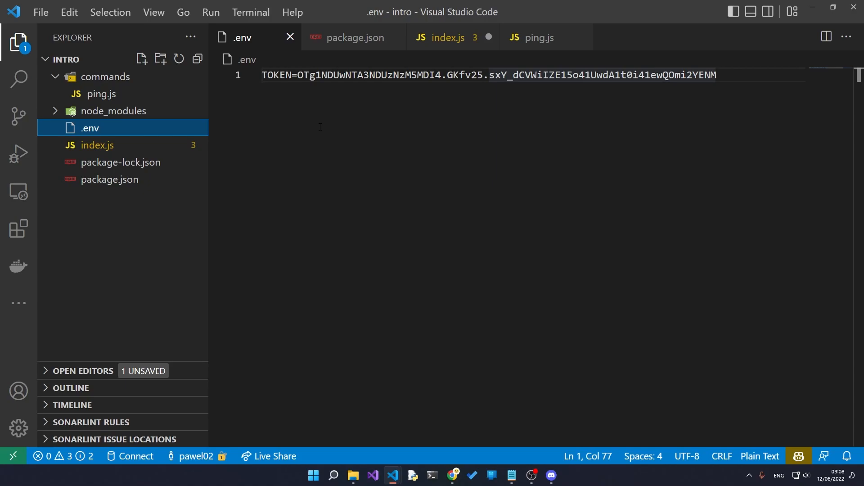
{"action": "left_click", "coordinate": [444, 37]}
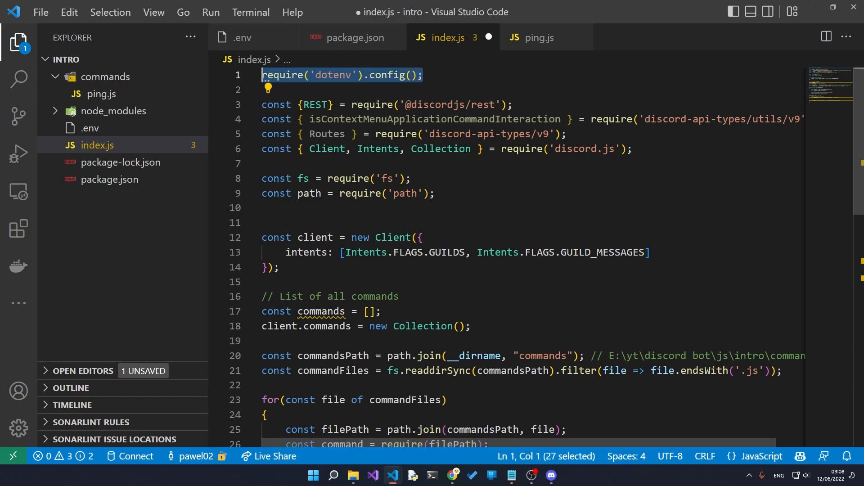
{"action": "scroll", "scroll_direction": "down", "scroll_amount": 3}
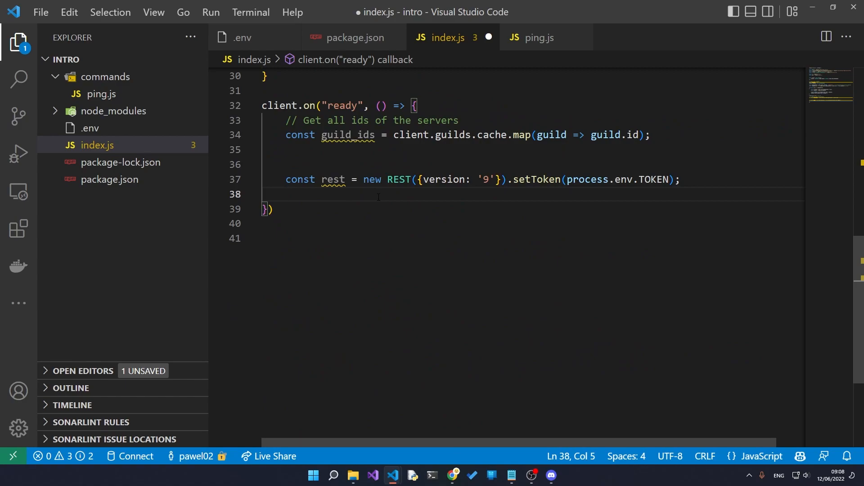
{"action": "type", "text": "for (const guildId"}
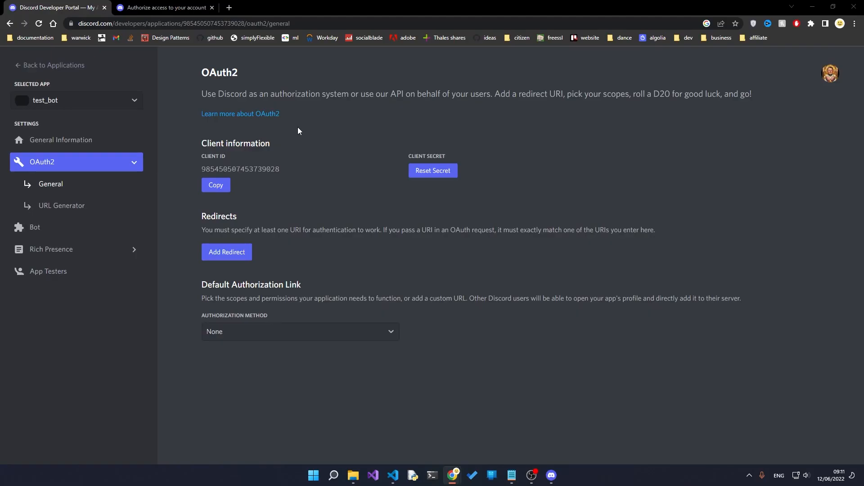
{"action": "mouse_move", "coordinate": [292, 129]}
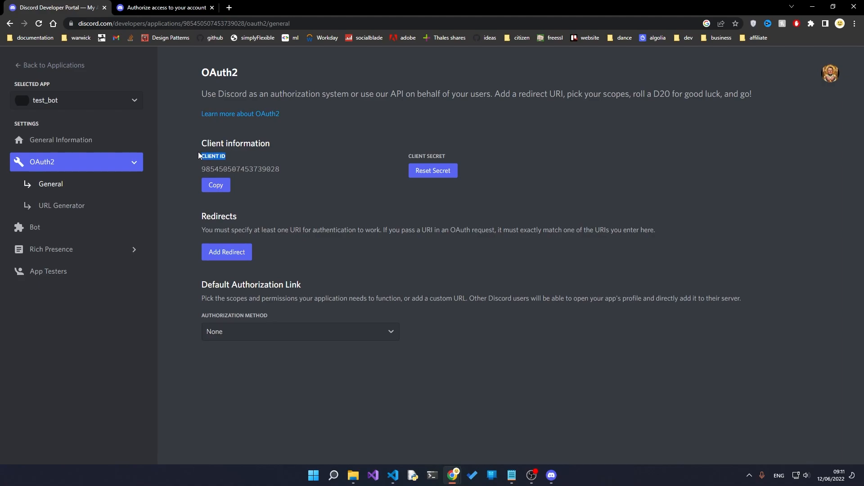
Copy test_bot's client ID from the OAuth2 General page.
{"action": "left_click", "coordinate": [392, 476]}
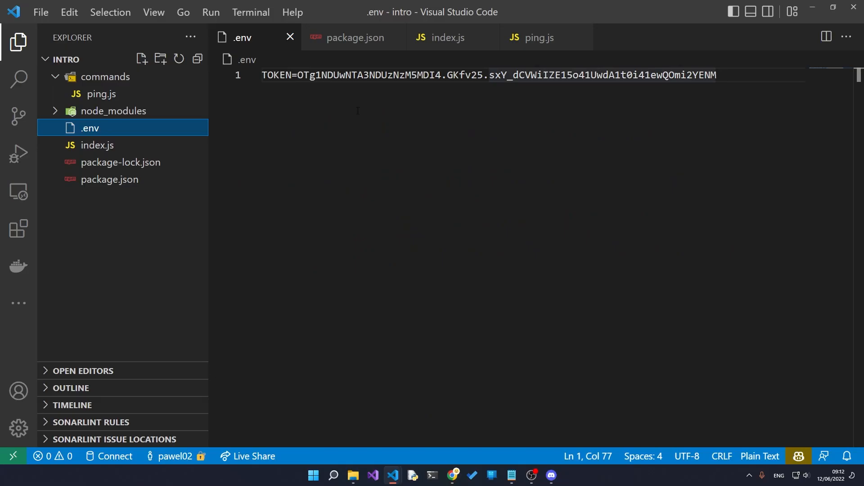
{"action": "key", "text": "Enter"}
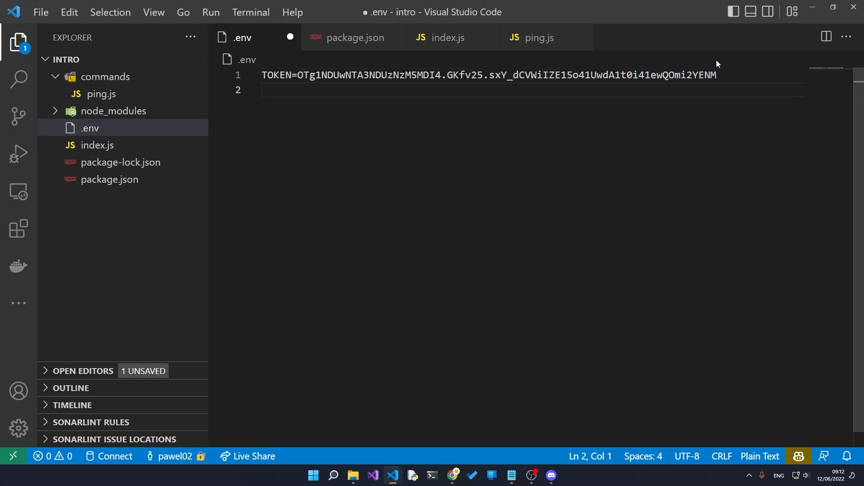
{"action": "type", "text": "CLIENT_"}
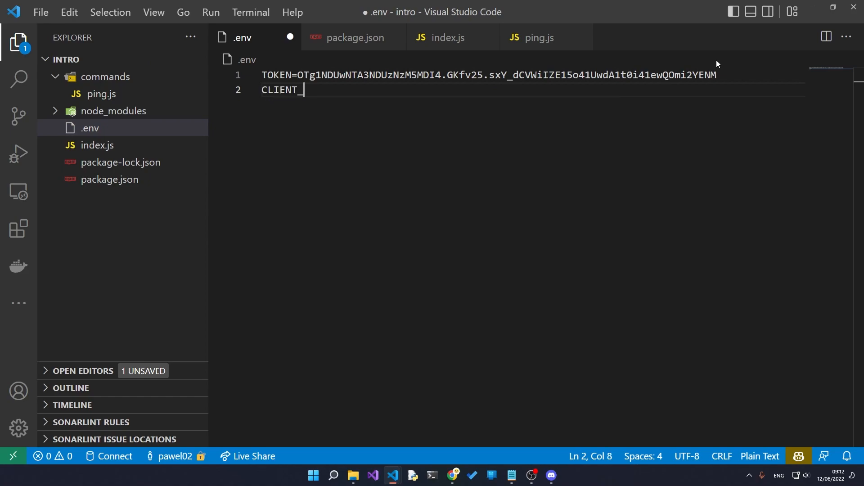
{"action": "type", "text": "ID=985450507453739028"}
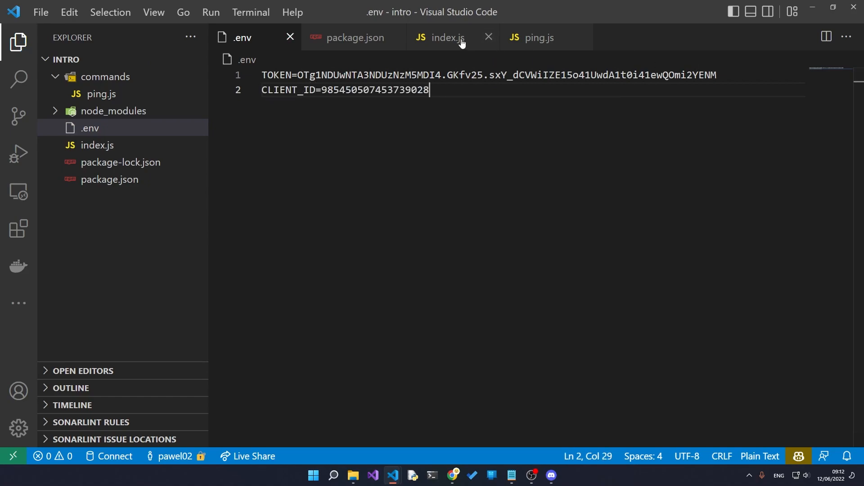
{"action": "left_click", "coordinate": [447, 38]}
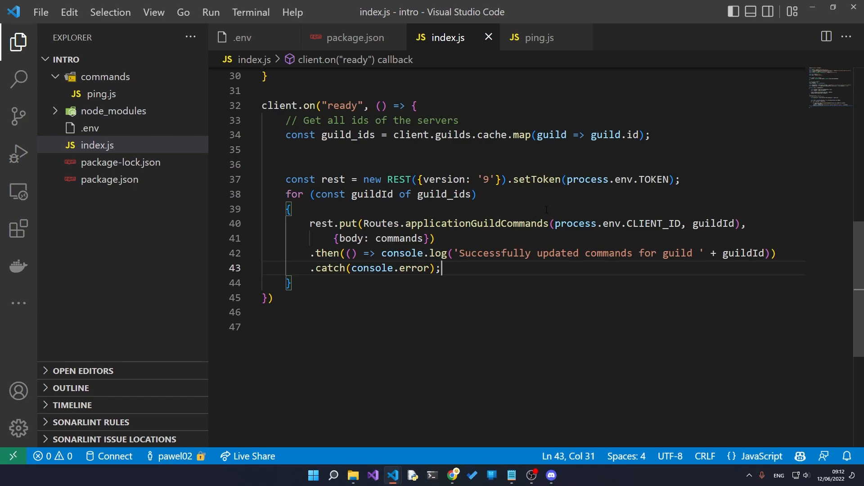
Register the commands for each guild in guild_ids via rest.put with {body: commands}.
{"action": "double_click", "coordinate": [538, 179]}
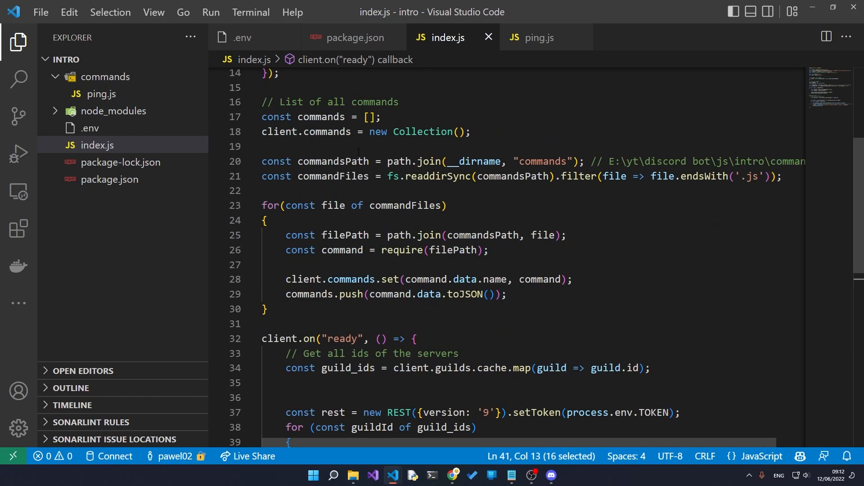
{"action": "scroll", "scroll_direction": "down", "scroll_amount": 3}
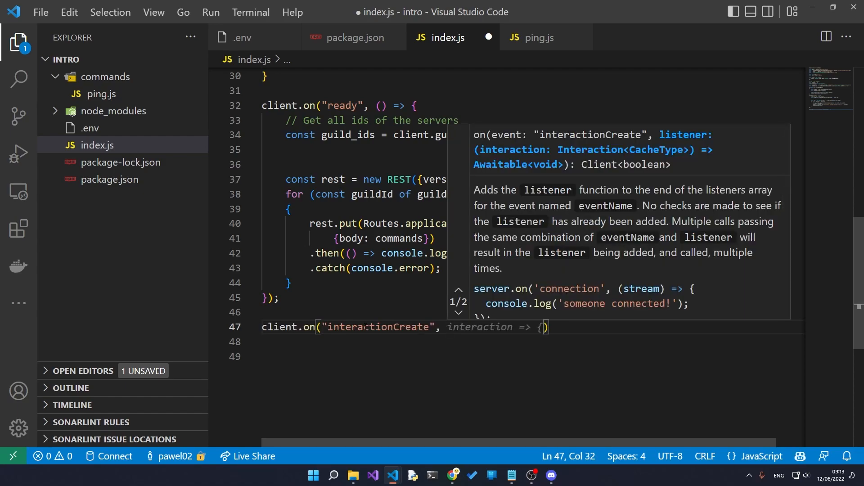
Write the interactionCreate handler guards: return unless it is a command and the command exists.
{"action": "left_click", "coordinate": [549, 475]}
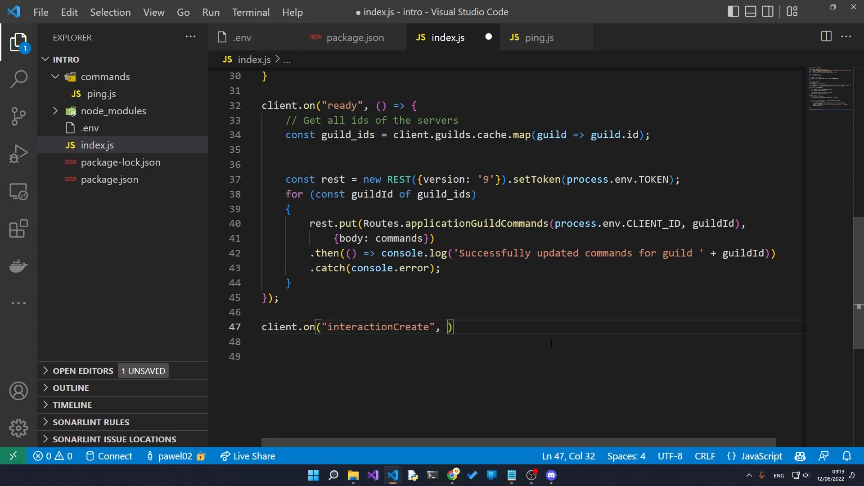
{"action": "type", "text": "async interaction"}
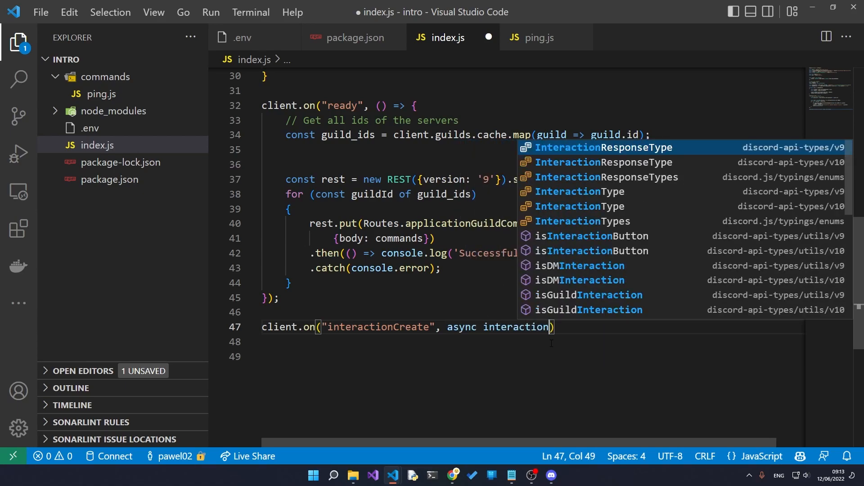
{"action": "type", "text": "=> {"}
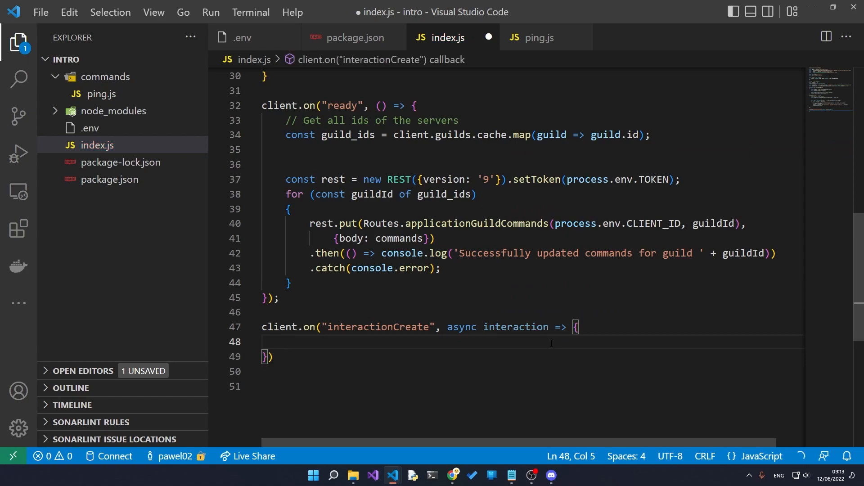
{"action": "type", "text": "if(!int"}
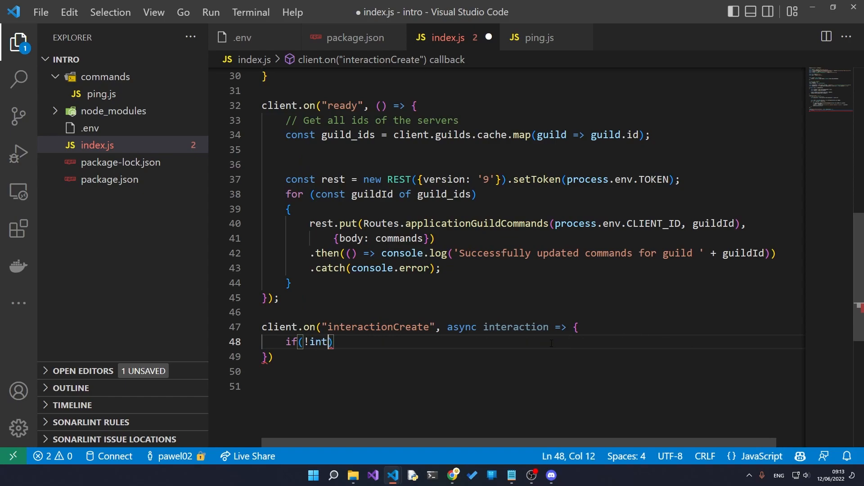
{"action": "type", "text": "eract"}
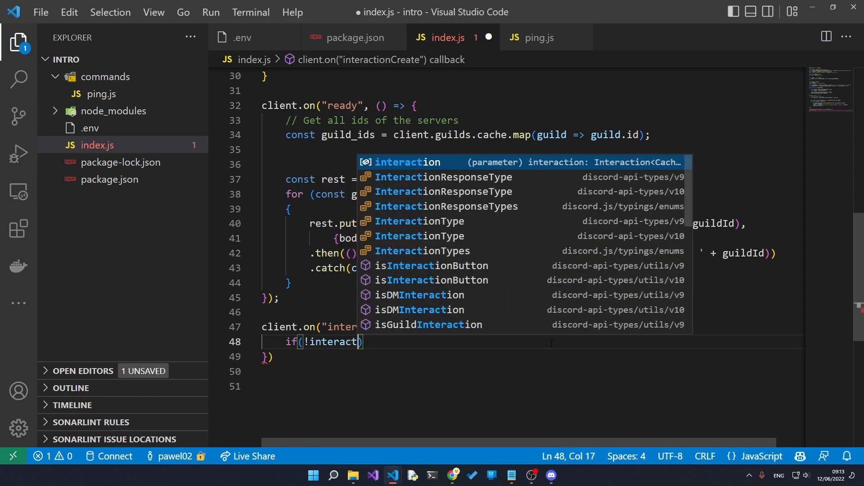
{"action": "type", "text": ".isCommand("}
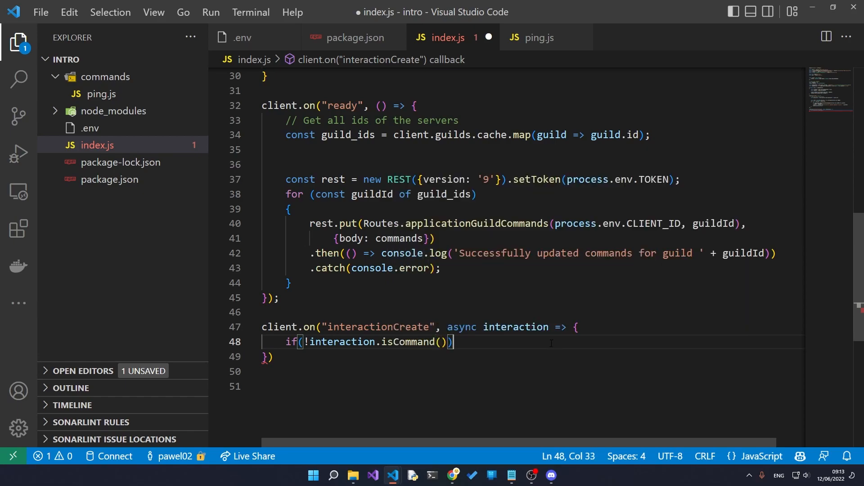
{"action": "type", "text": "return;"}
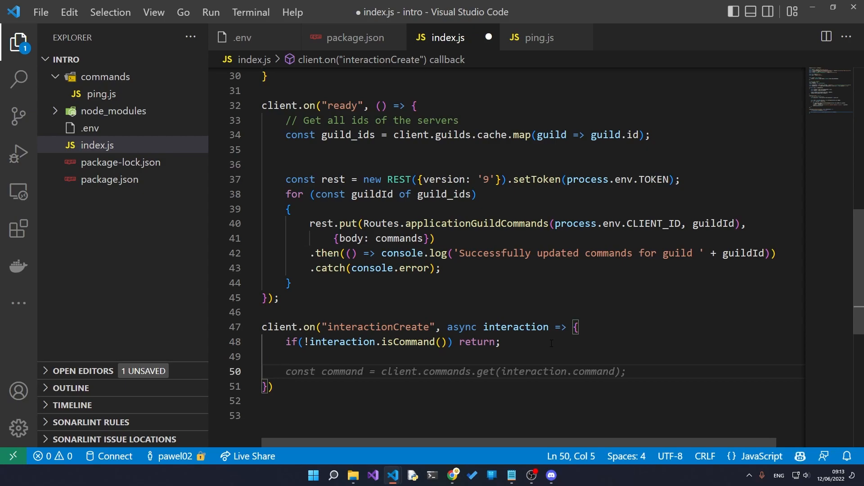
{"action": "type", "text": "if(!command) return;"}
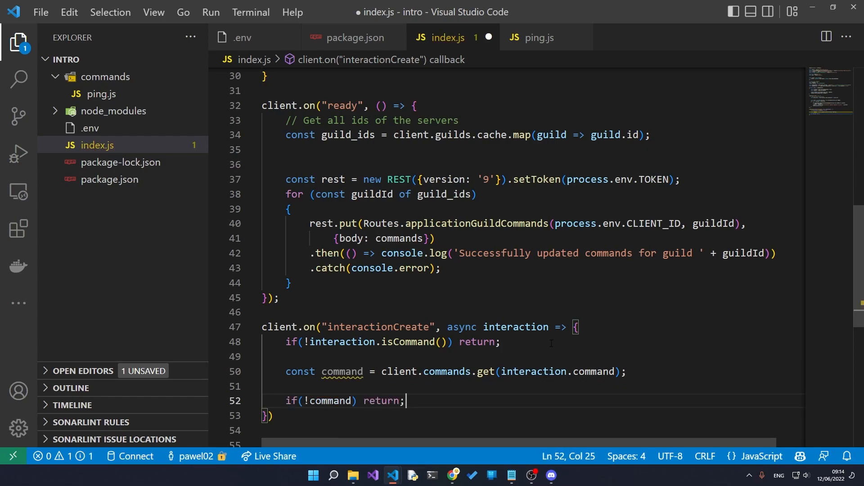
Execute the command inside try/catch, replying "There was an error executing this command" on failure.
{"action": "type", "text": "await command.execute(interaction);"}
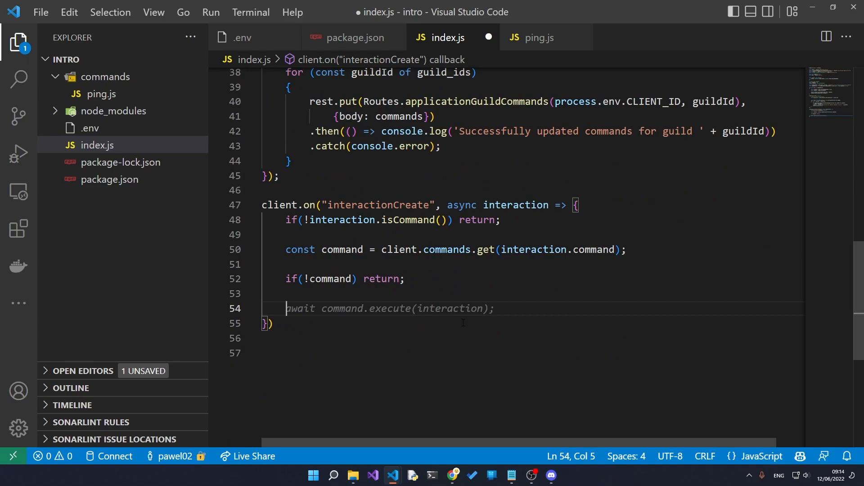
{"action": "type", "text": "try {"}
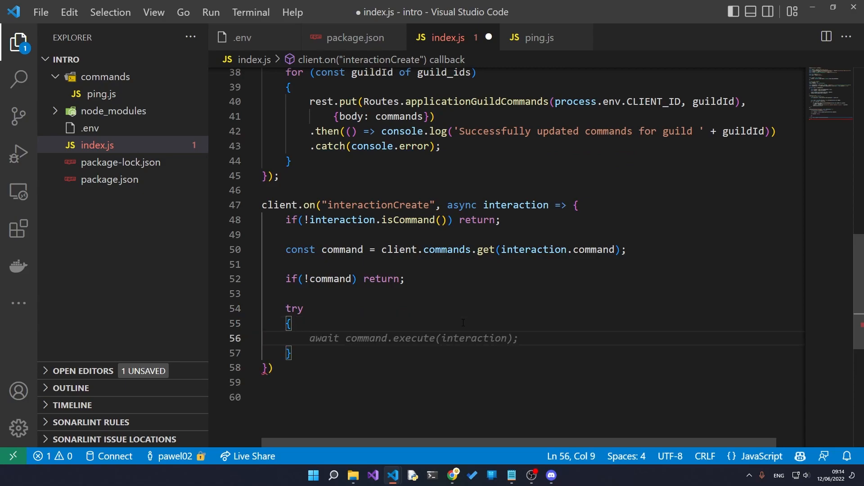
{"action": "mouse_move", "coordinate": [487, 35]}
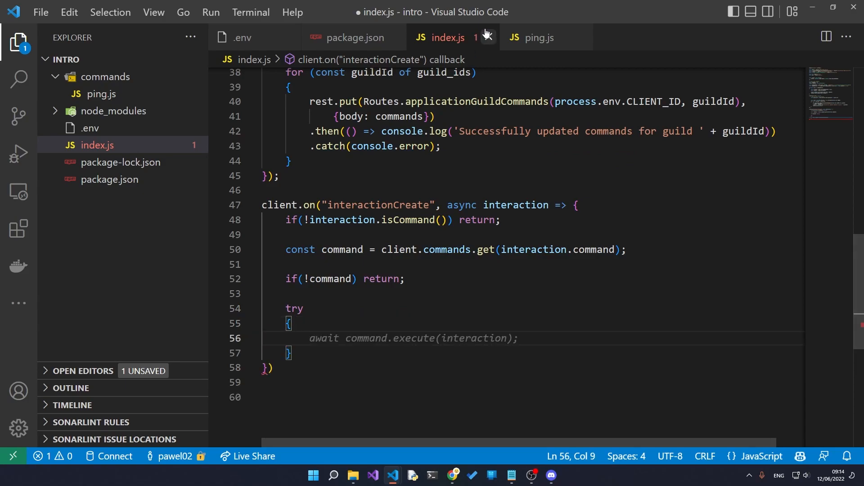
{"action": "left_click", "coordinate": [540, 37]}
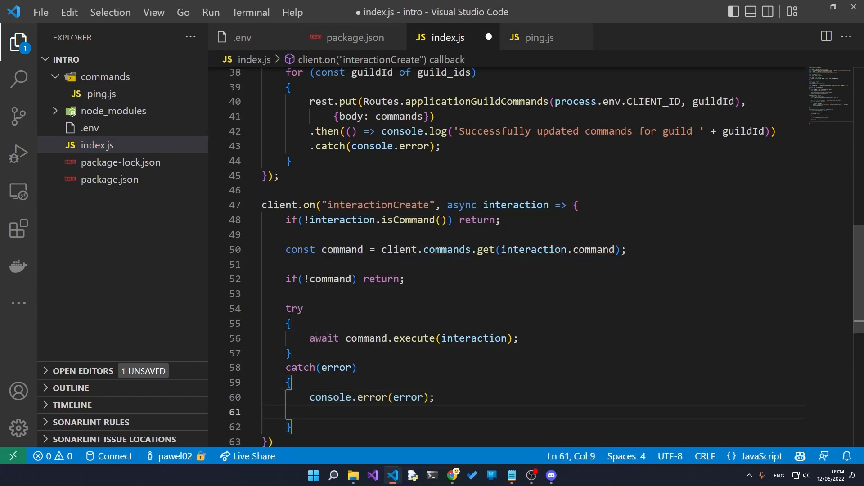
{"action": "type", "text": "await interaction.reply({content: \"There was an error executing this command\"});"}
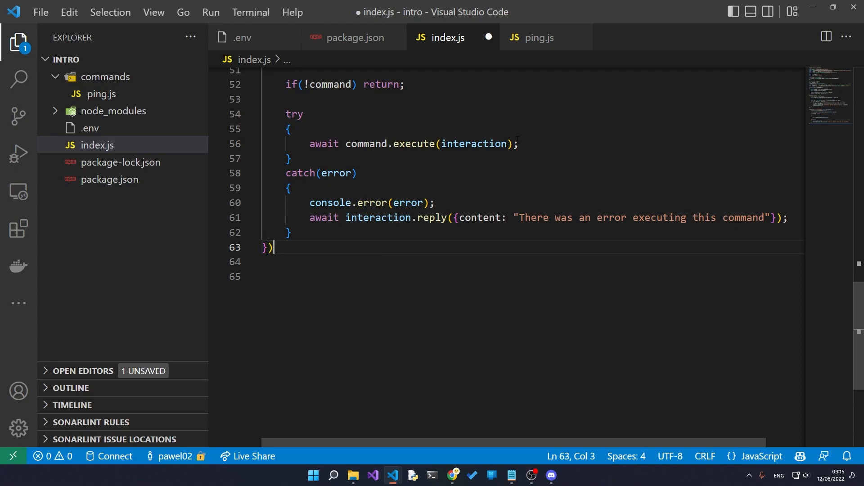
{"action": "left_click", "coordinate": [539, 37]}
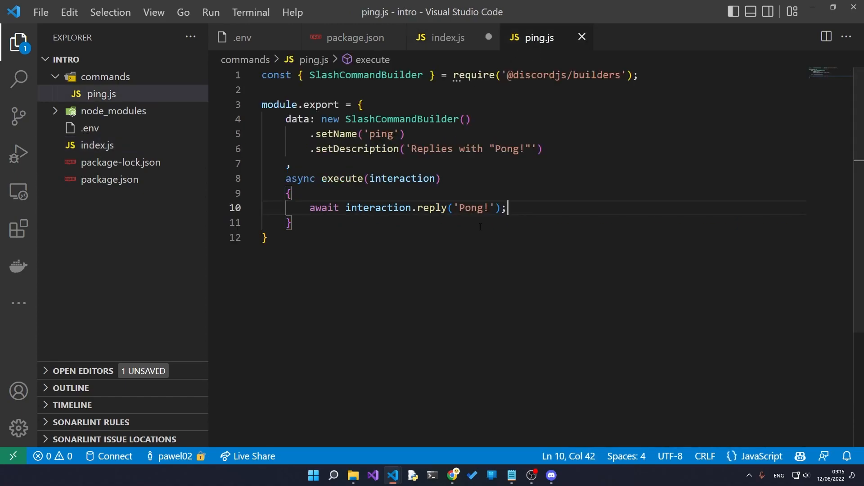
Check the execute function in ping.js and return to index.js.
{"action": "double_click", "coordinate": [341, 178]}
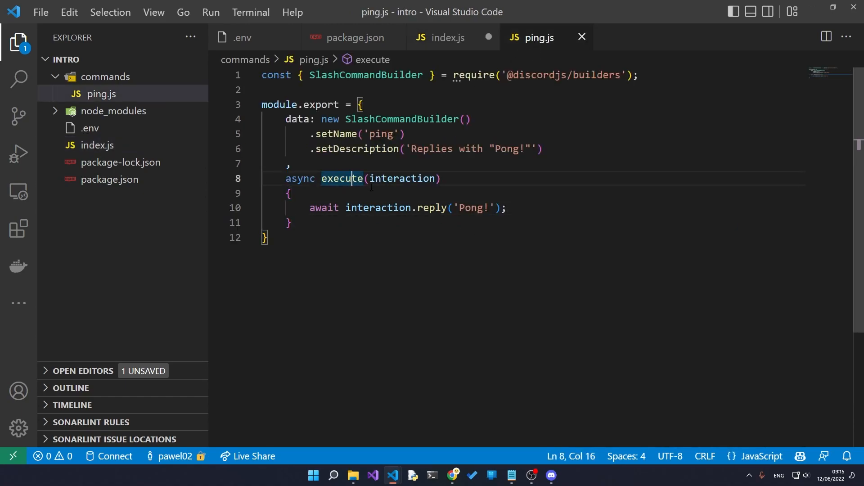
{"action": "left_click", "coordinate": [441, 37]}
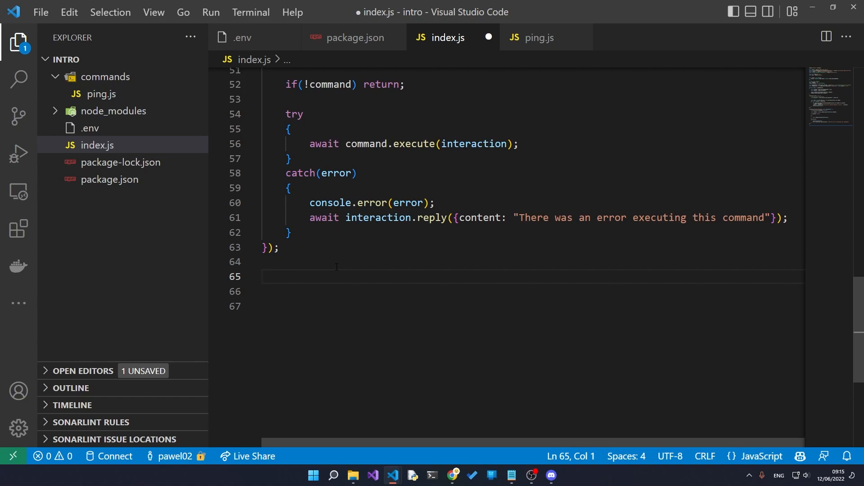
End index.js with client.login(process.env.TOKEN), save and bring up the integrated terminal.
{"action": "type", "text": "client.lo"}
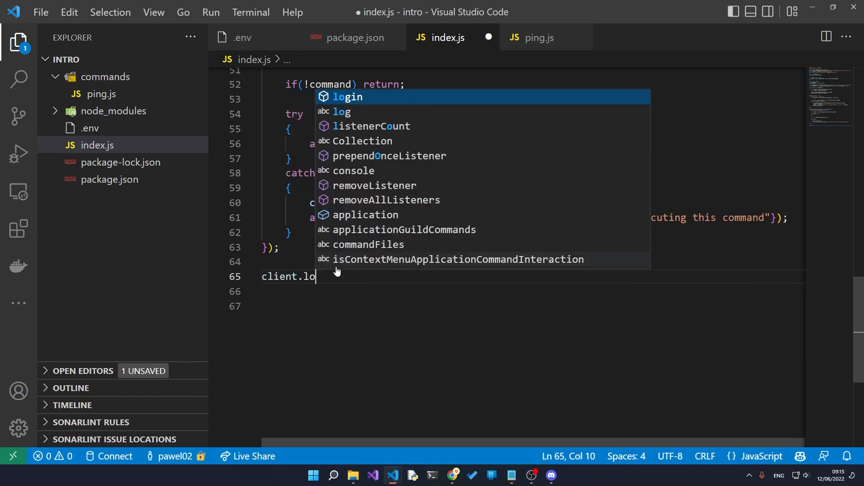
{"action": "type", "text": "gin"}
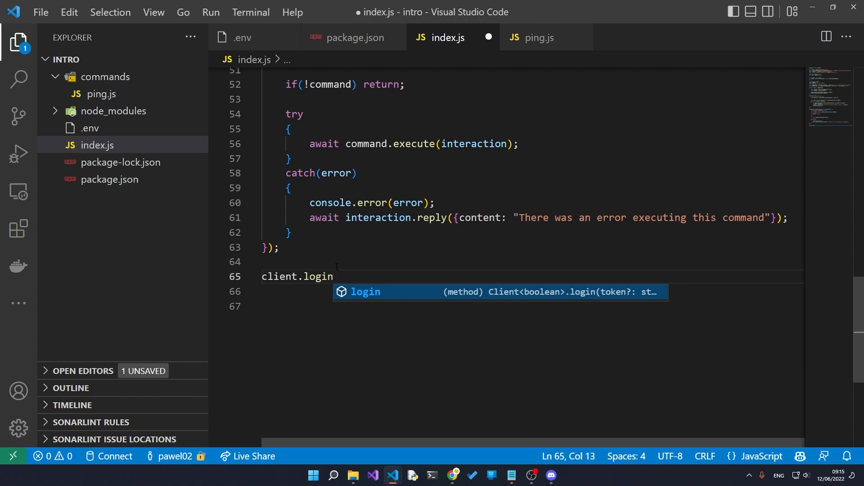
{"action": "type", "text": "(process.e"}
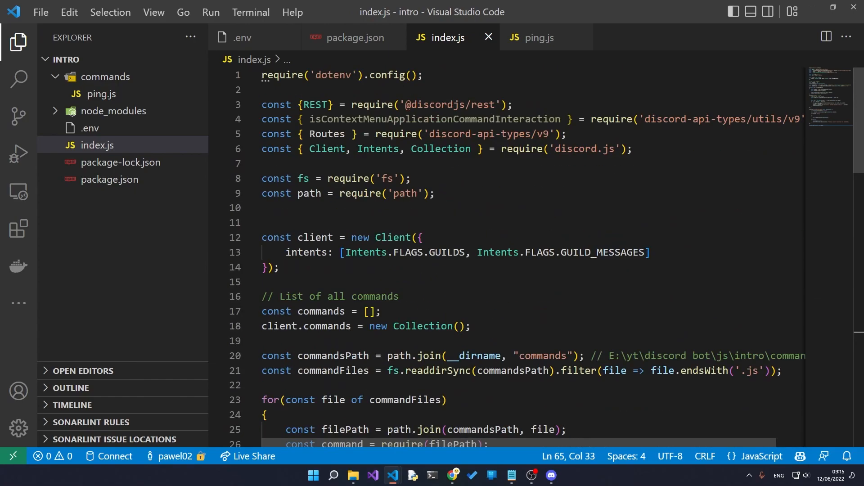
{"action": "mouse_move", "coordinate": [366, 252]}
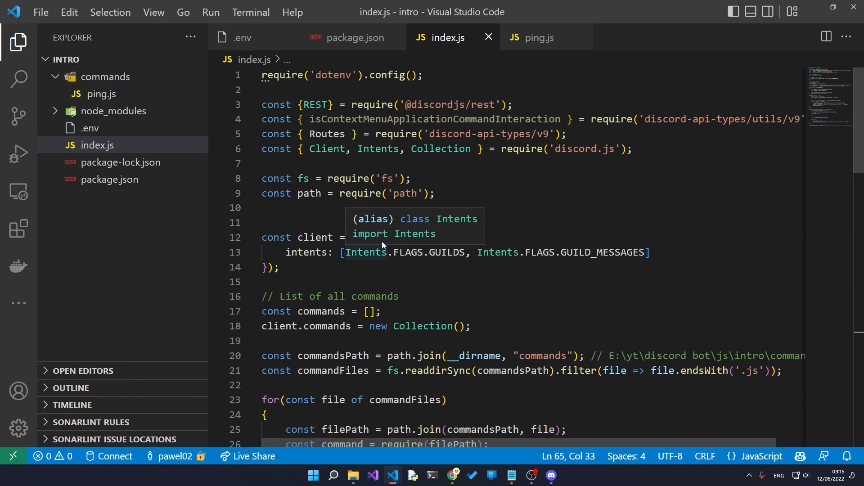
{"action": "scroll", "scroll_direction": "down", "scroll_amount": 3}
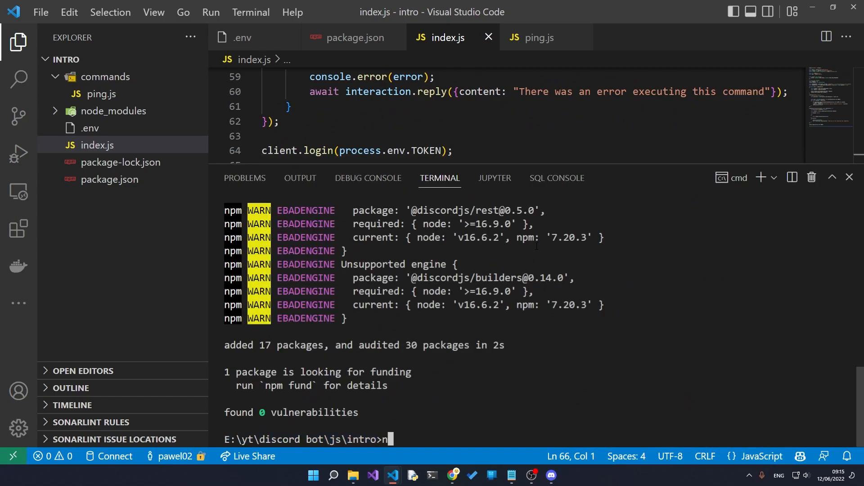
Run node ., install dotenv after the missing-module error, rerun and open ping.js after the TypeError.
{"action": "type", "text": "ode ."}
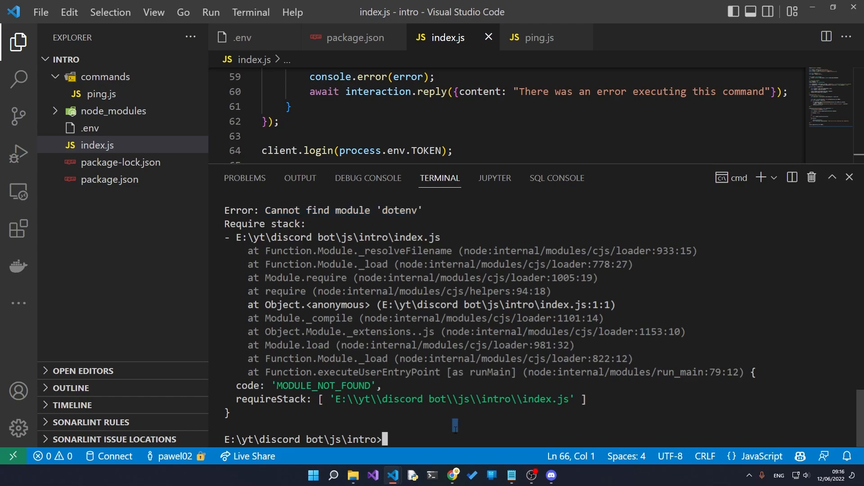
{"action": "type", "text": "npm i do"}
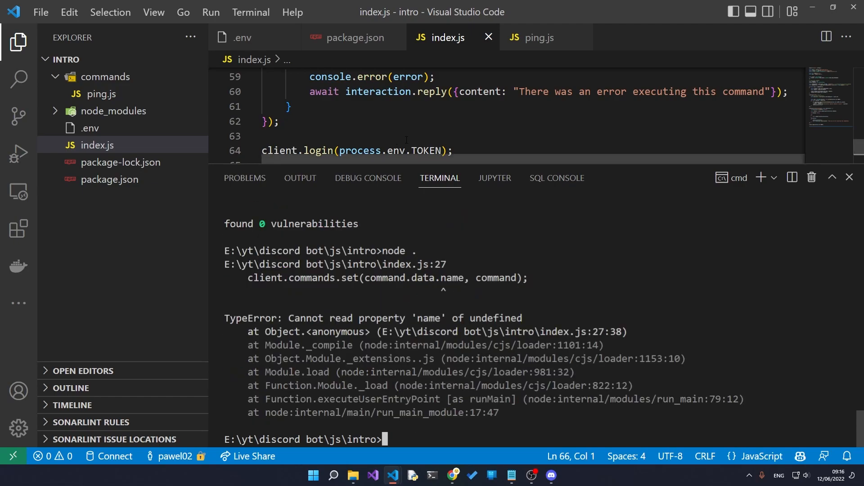
{"action": "left_click_drag", "start_coordinate": [539, 169], "coordinate": [538, 242]}
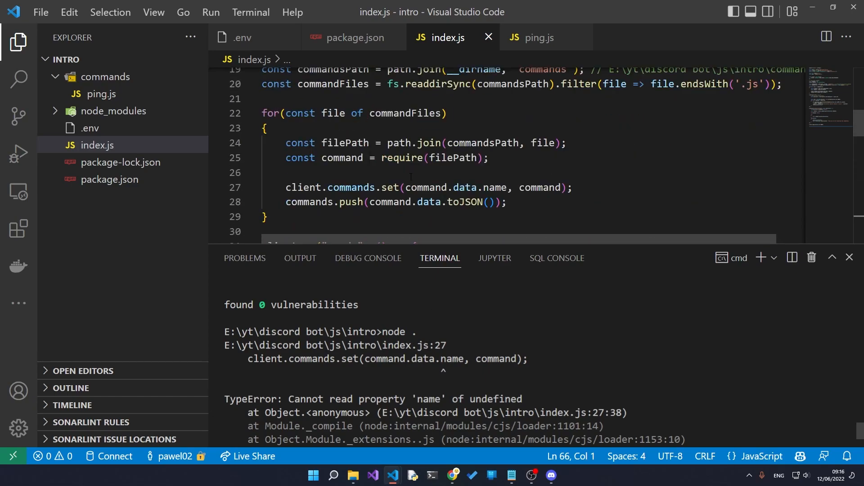
{"action": "double_click", "coordinate": [451, 359]}
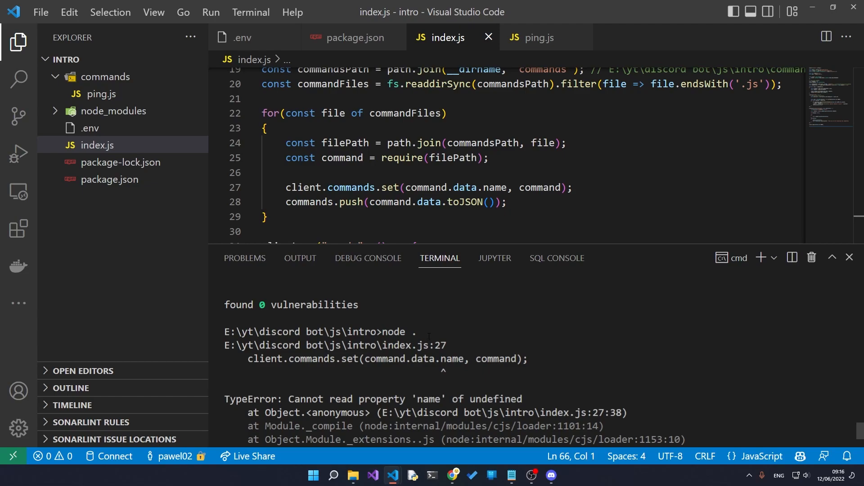
{"action": "left_click", "coordinate": [536, 37]}
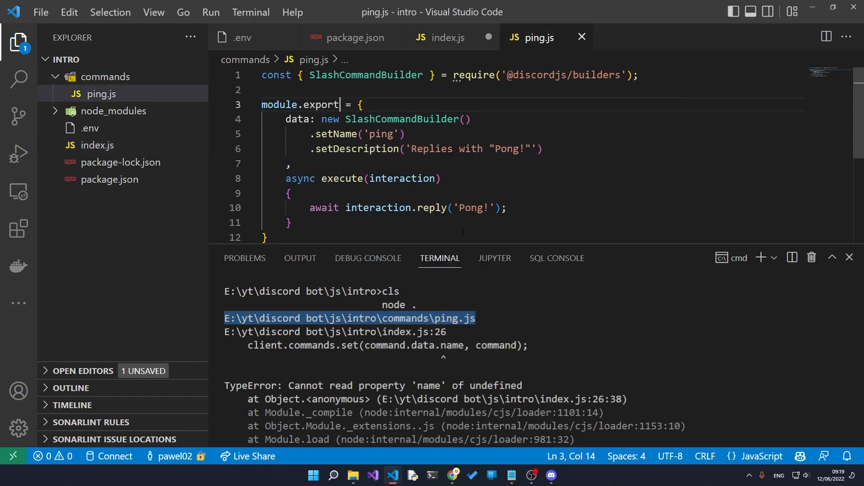
Correct module.export to module.exports in ping.js and relaunch the bot with node.
{"action": "type", "text": "s"}
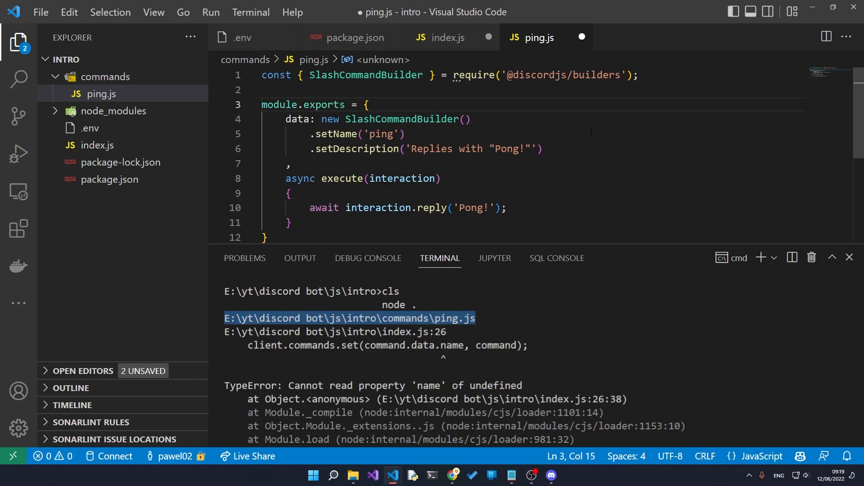
{"action": "left_click", "coordinate": [446, 37]}
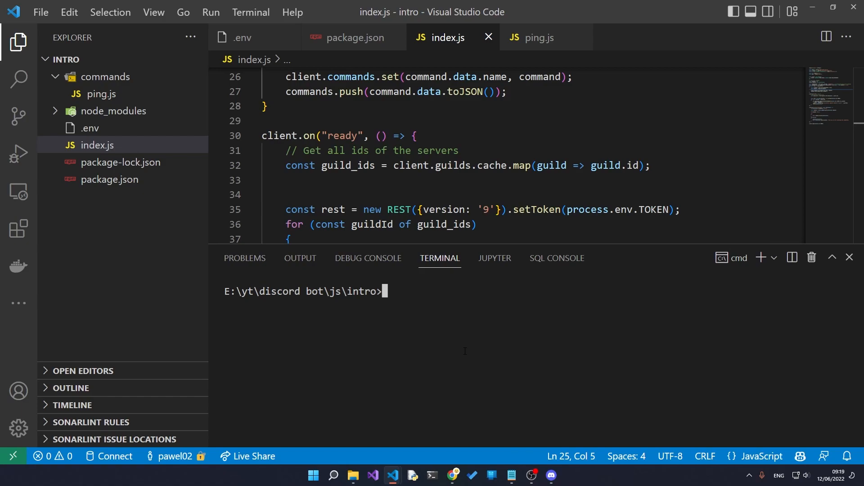
{"action": "type", "text": "node ."}
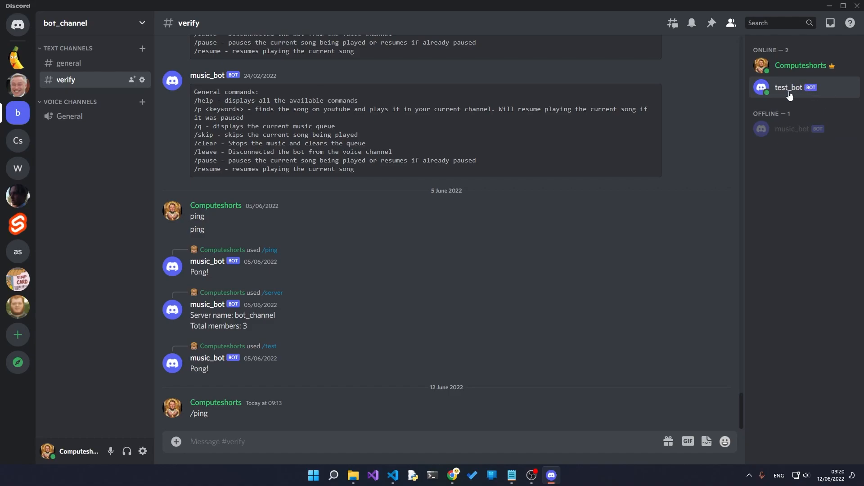
Send /ping to test_bot in Discord's verify channel and return to the editor.
{"action": "left_click", "coordinate": [278, 441]}
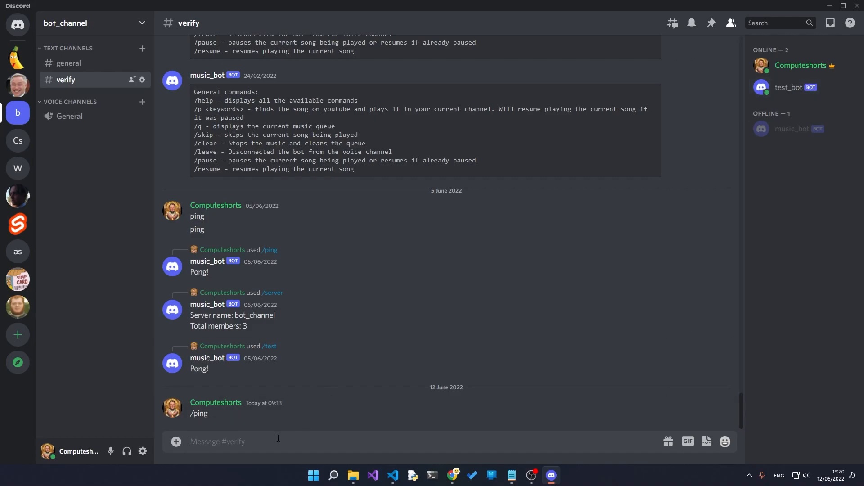
{"action": "type", "text": "/"}
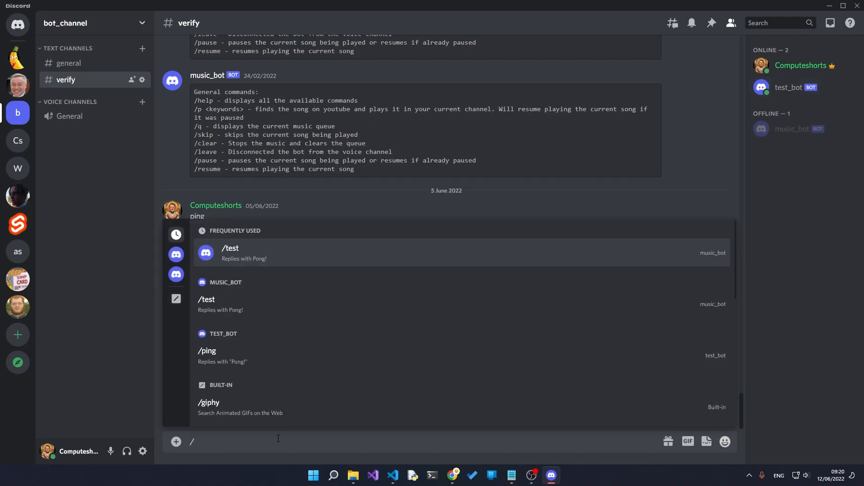
{"action": "type", "text": "ping"}
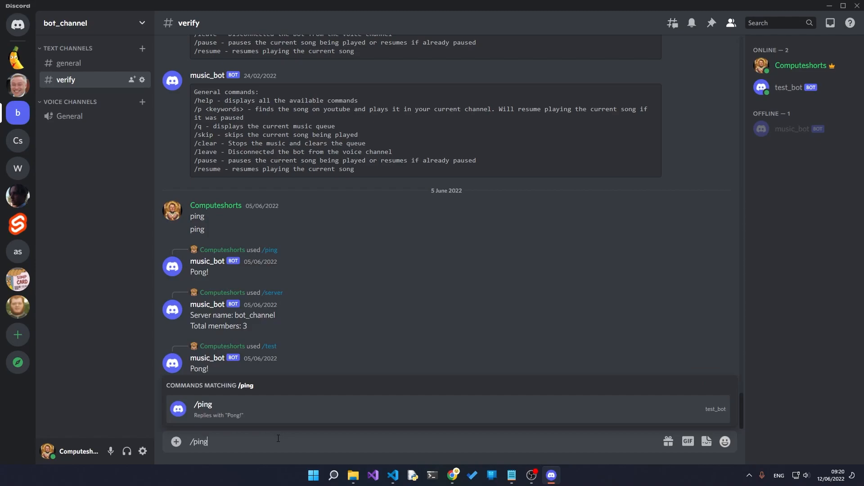
{"action": "key", "text": "enter"}
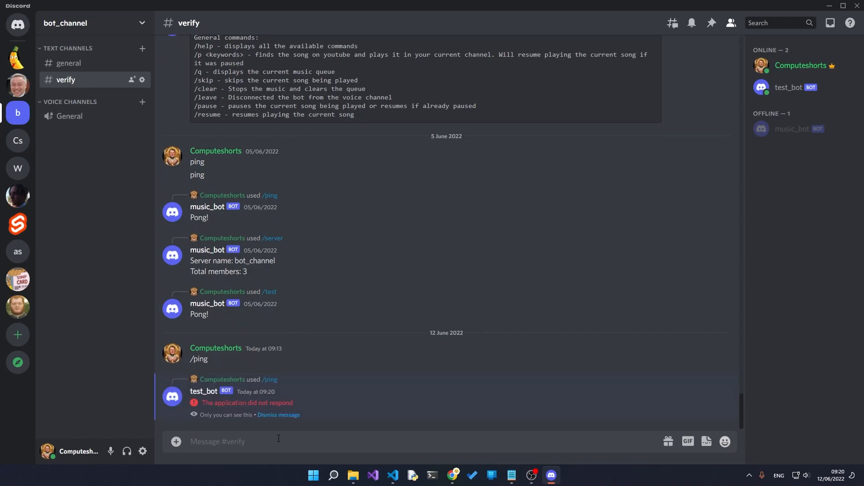
{"action": "mouse_move", "coordinate": [194, 410]}
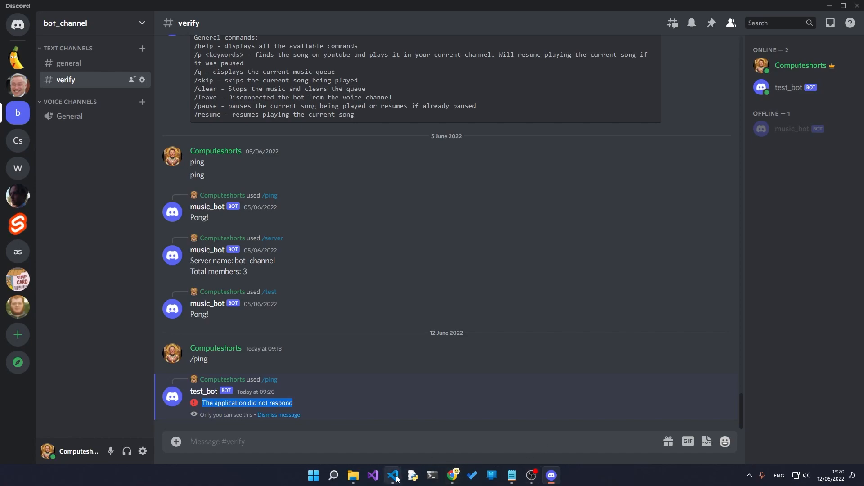
{"action": "left_click", "coordinate": [392, 476]}
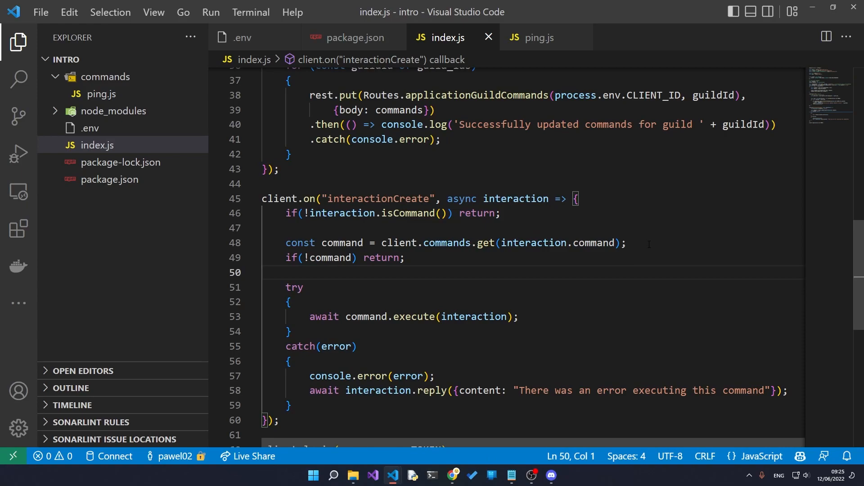
Look commands up by interaction.commandName, rerun node . and remove the unused import line.
{"action": "double_click", "coordinate": [595, 242]}
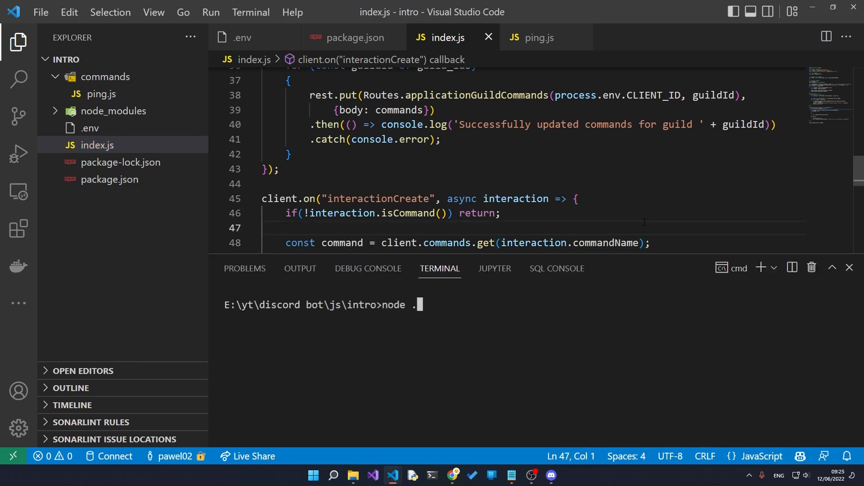
{"action": "key", "text": "enter"}
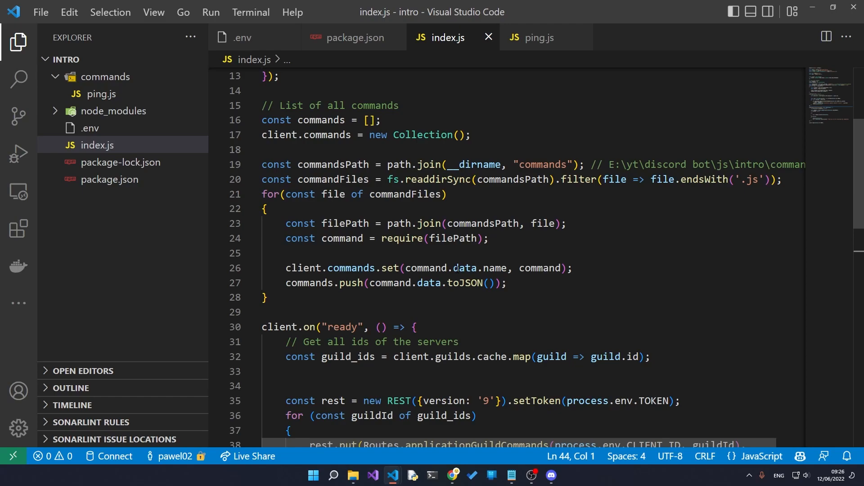
{"action": "scroll", "scroll_direction": "down", "scroll_amount": 3}
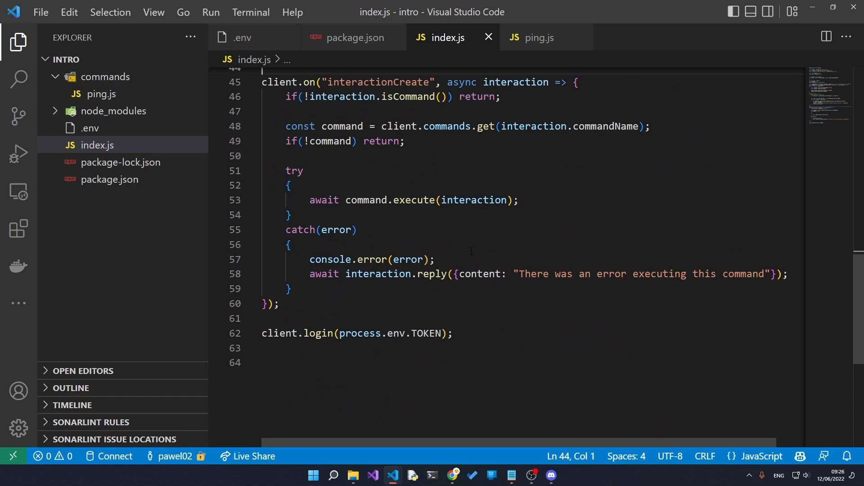
{"action": "scroll", "scroll_direction": "up", "scroll_amount": 3}
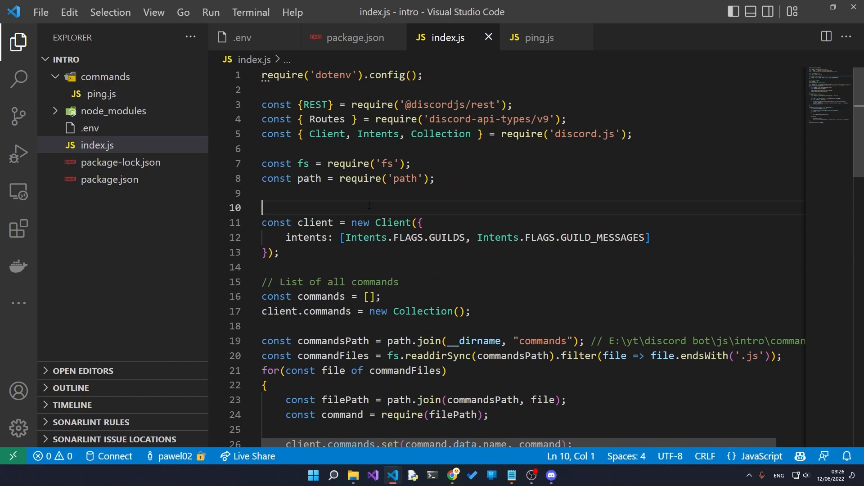
{"action": "left_click", "coordinate": [215, 193]}
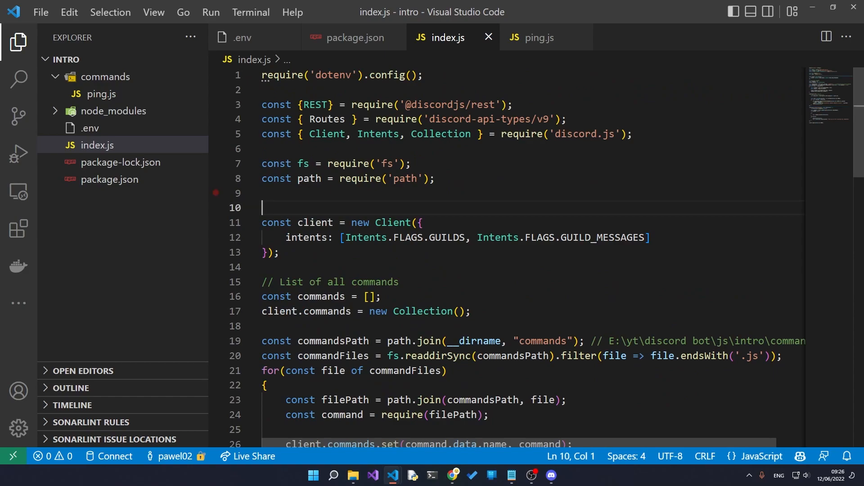